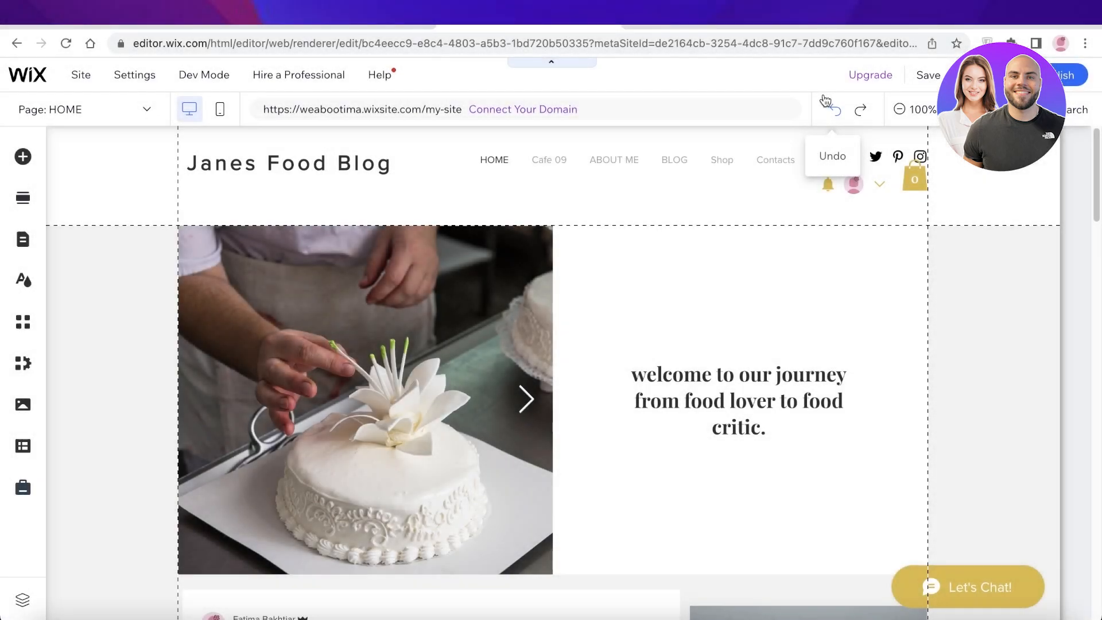
Switch the editor from the home page to the empty Contacts page.
{"action": "scroll", "scroll_direction": "down", "scroll_amount": 3}
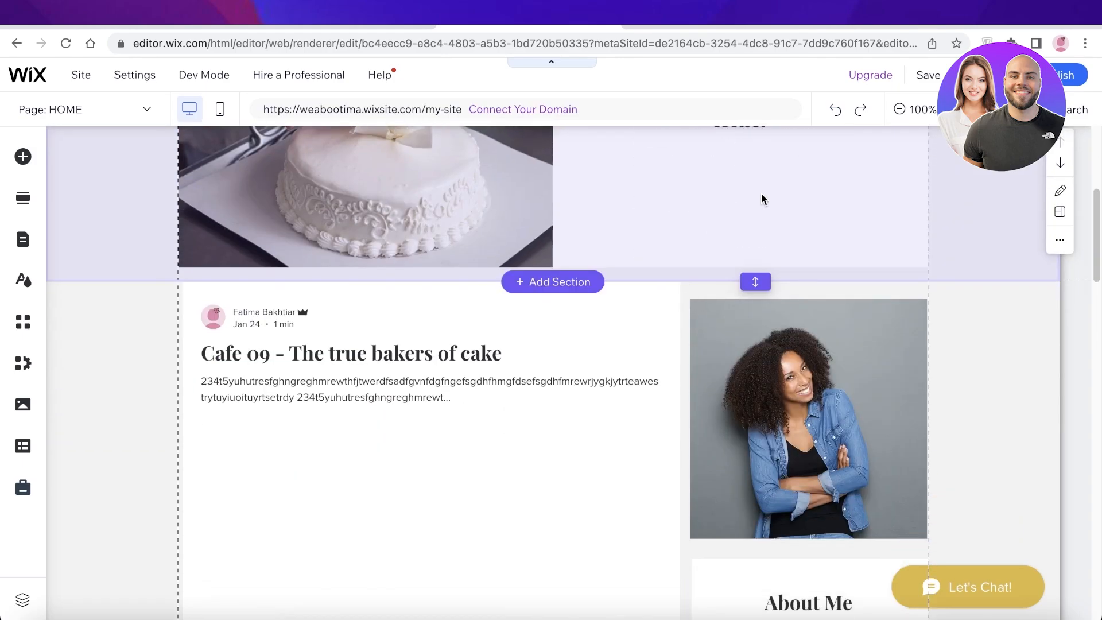
{"action": "scroll", "scroll_direction": "up", "scroll_amount": 3}
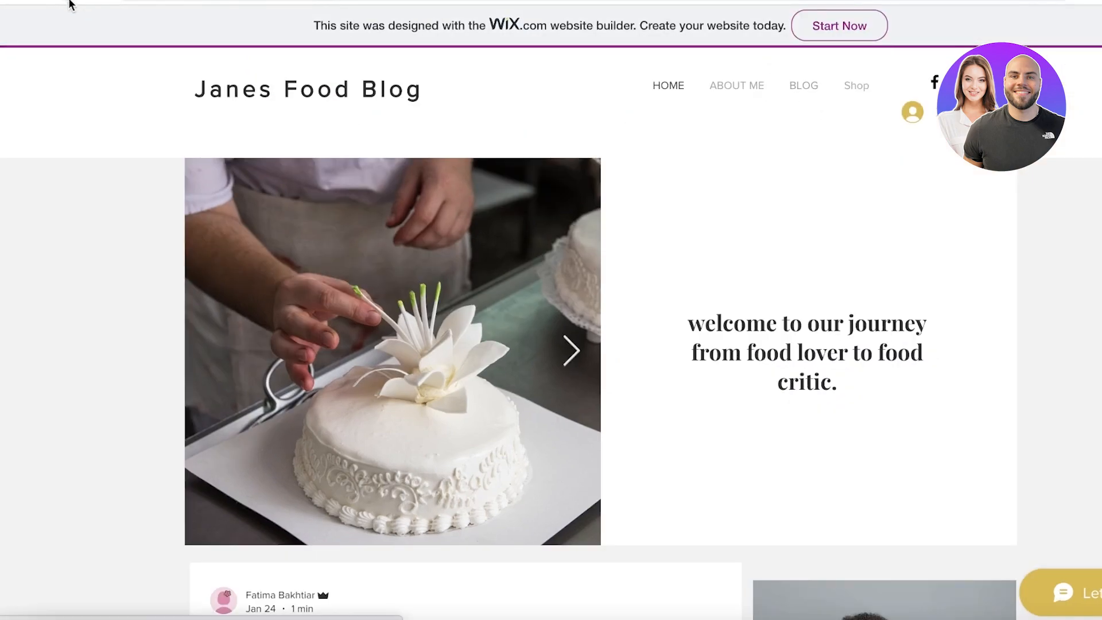
{"action": "mouse_move", "coordinate": [1075, 147]}
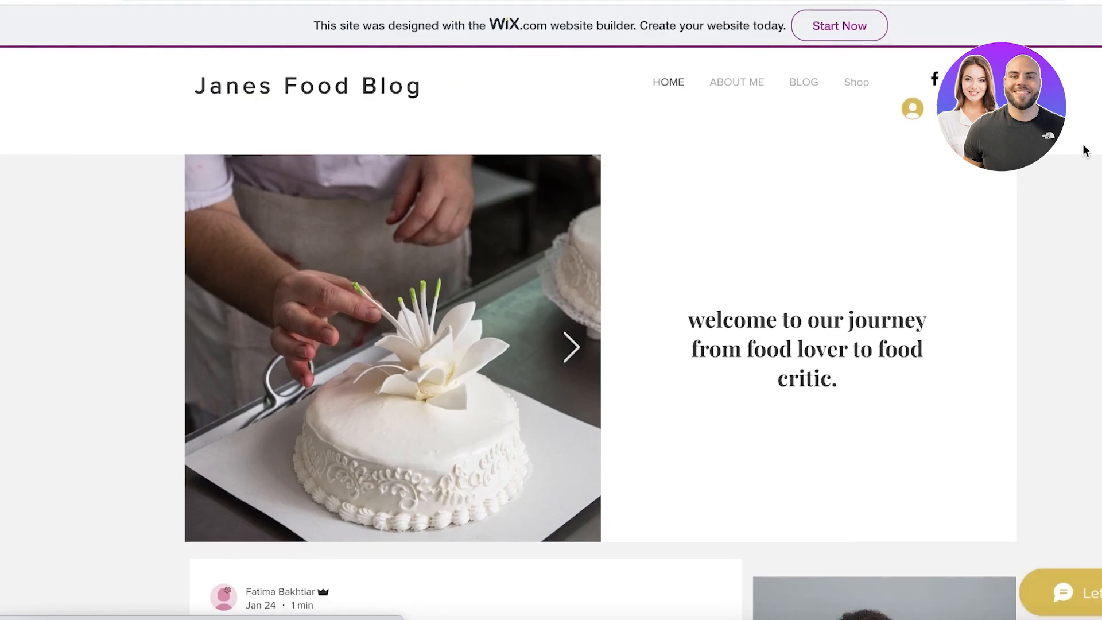
{"action": "left_click", "coordinate": [571, 347]}
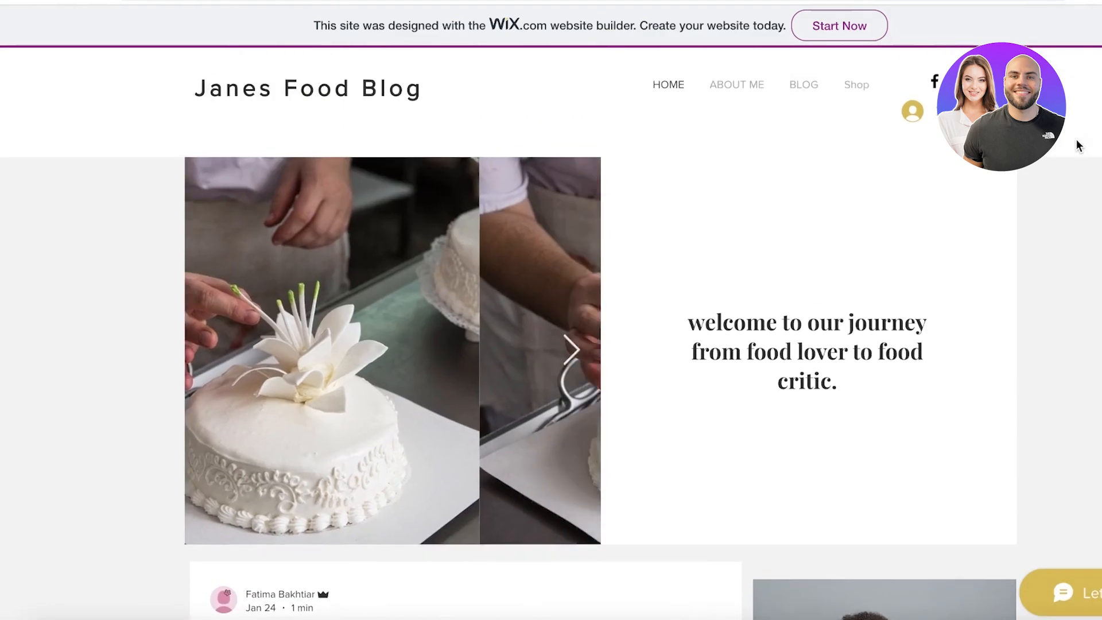
{"action": "left_click", "coordinate": [573, 350]}
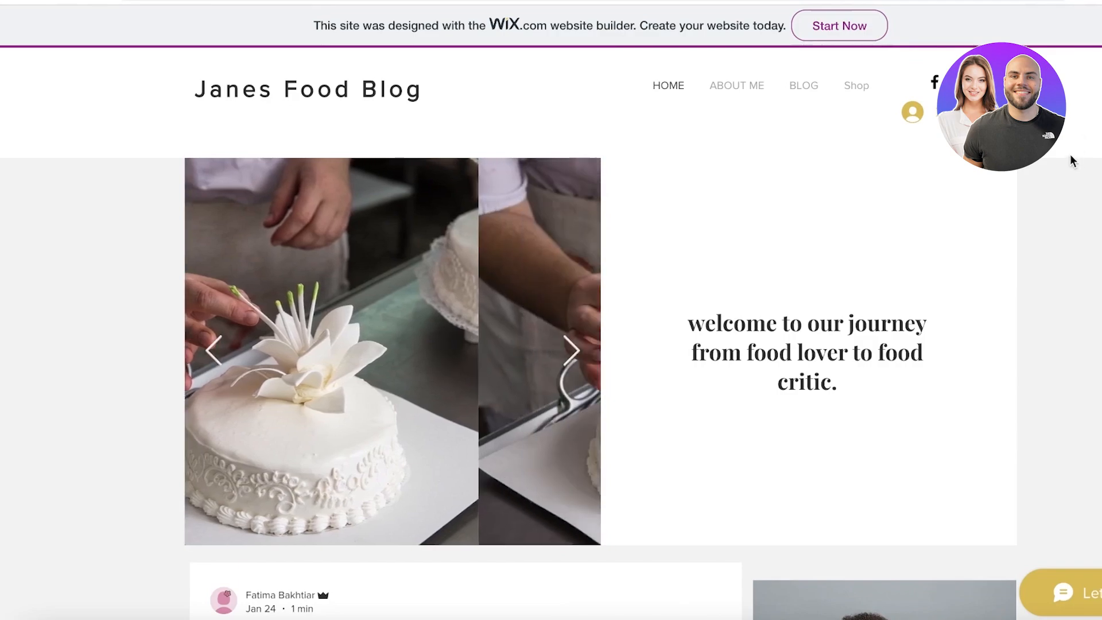
{"action": "left_click", "coordinate": [571, 351]}
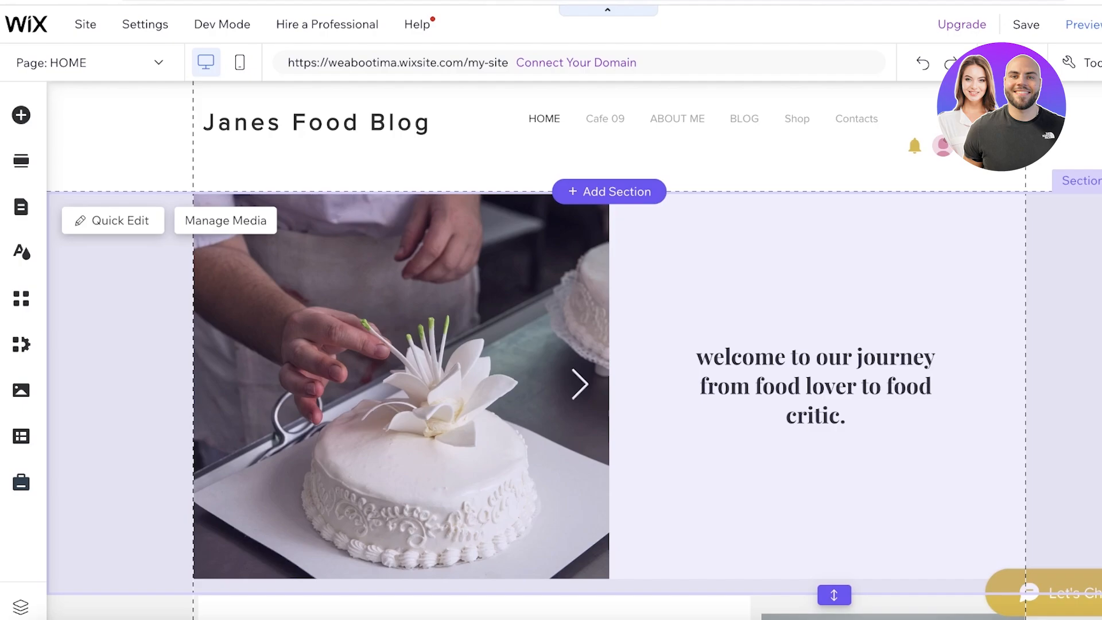
{"action": "mouse_move", "coordinate": [866, 176]}
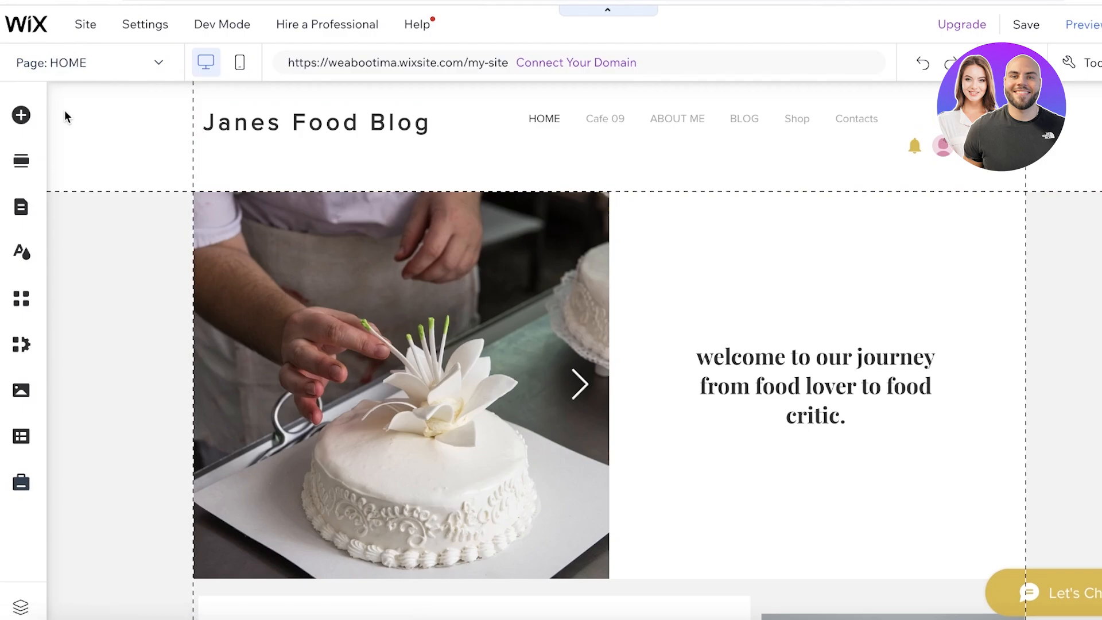
{"action": "left_click", "coordinate": [856, 119]}
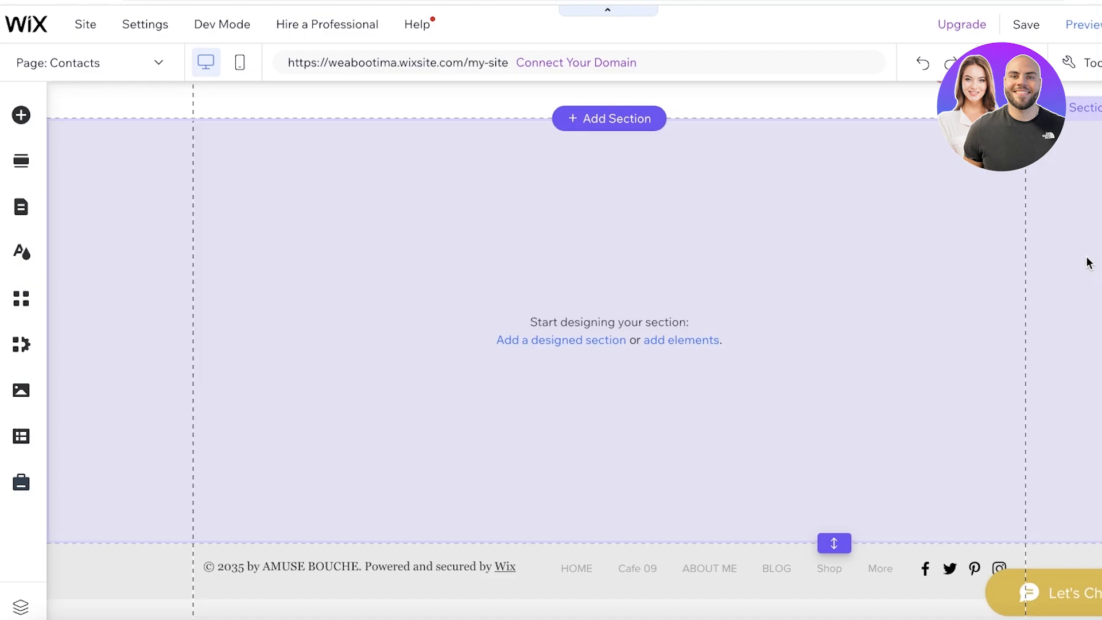
{"action": "mouse_move", "coordinate": [140, 402]}
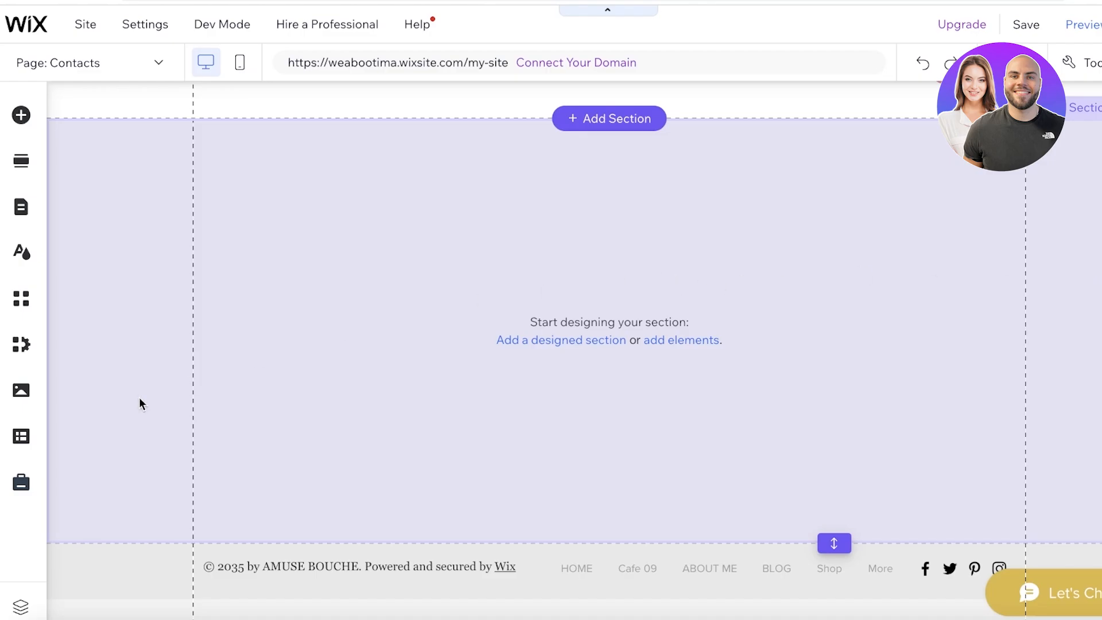
Search the editor for 'content manager' to reach its collection and dataset elements.
{"action": "left_click", "coordinate": [21, 435]}
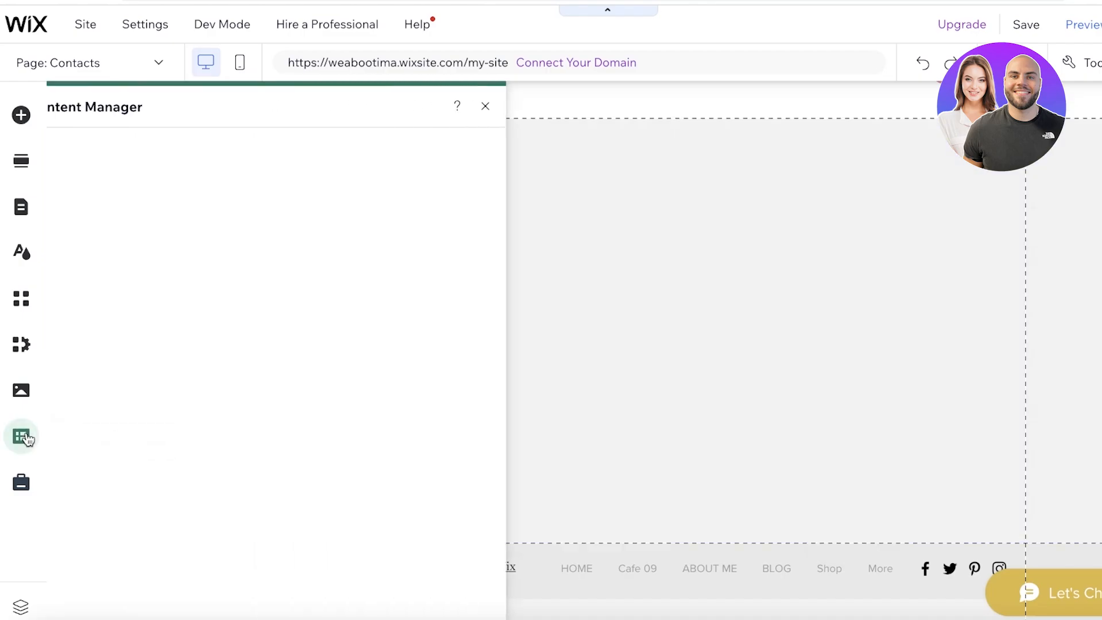
{"action": "left_click", "coordinate": [21, 482]}
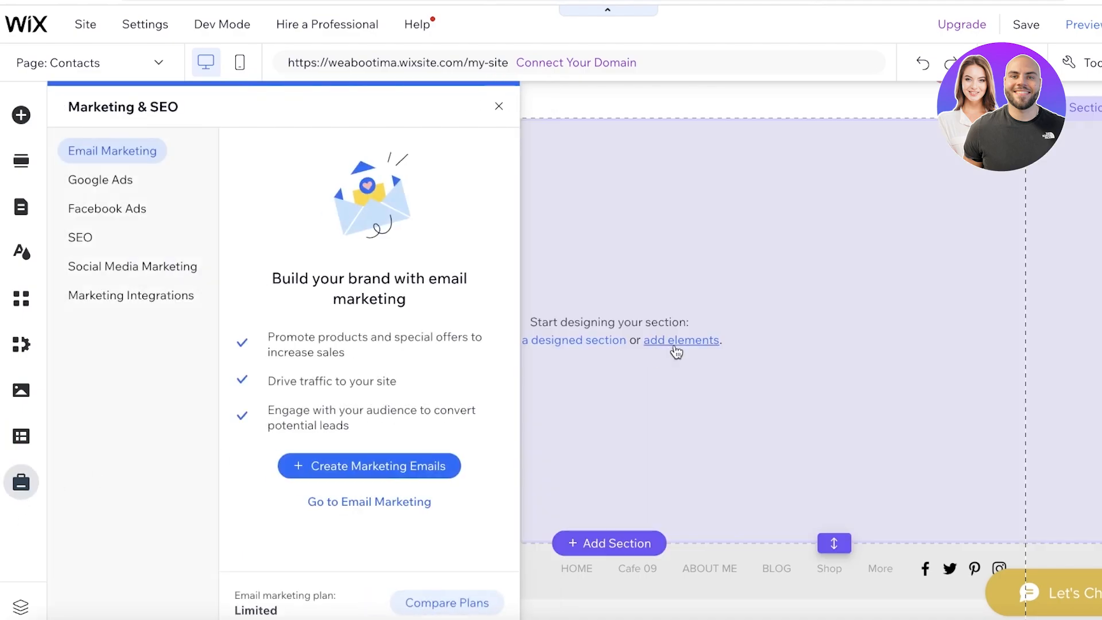
{"action": "left_click", "coordinate": [498, 106]}
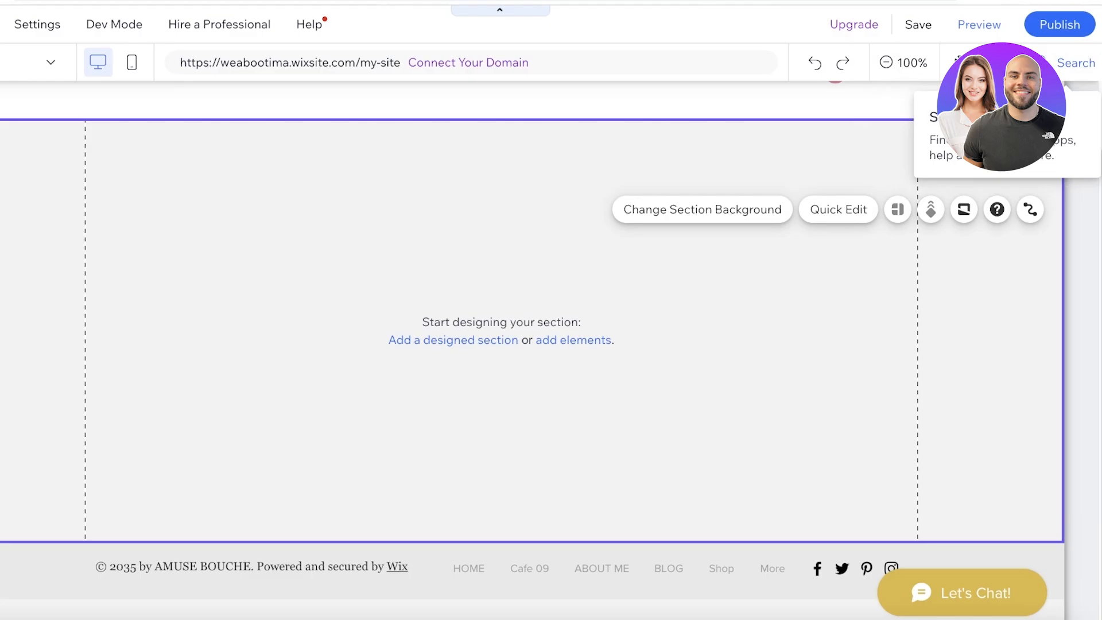
{"action": "left_click", "coordinate": [1075, 63]}
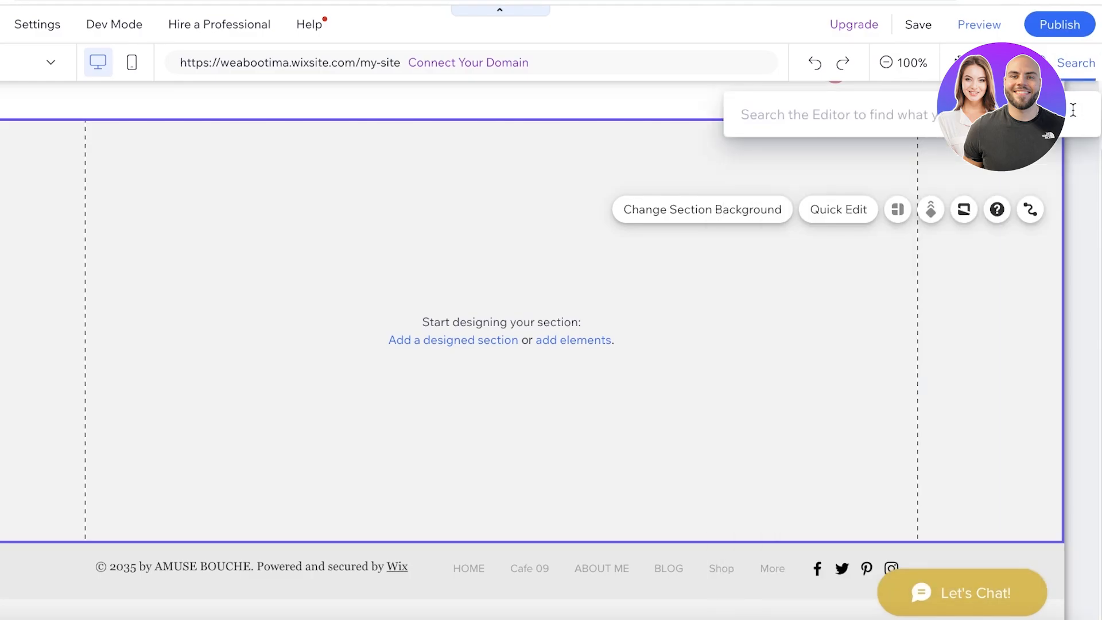
{"action": "type", "text": "content manager"}
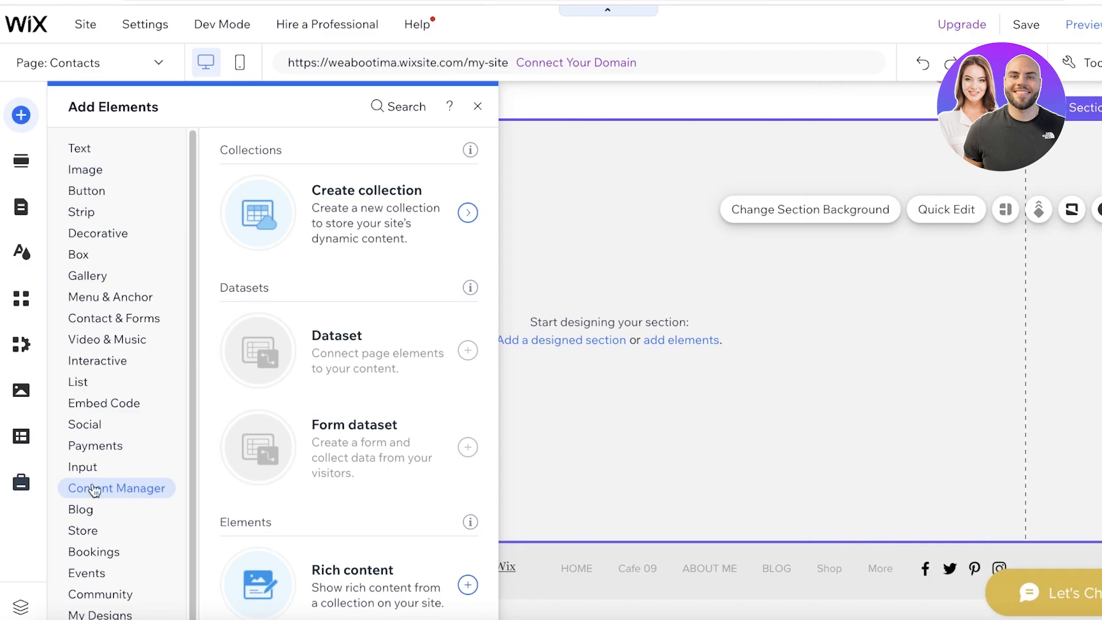
{"action": "mouse_move", "coordinate": [334, 292]}
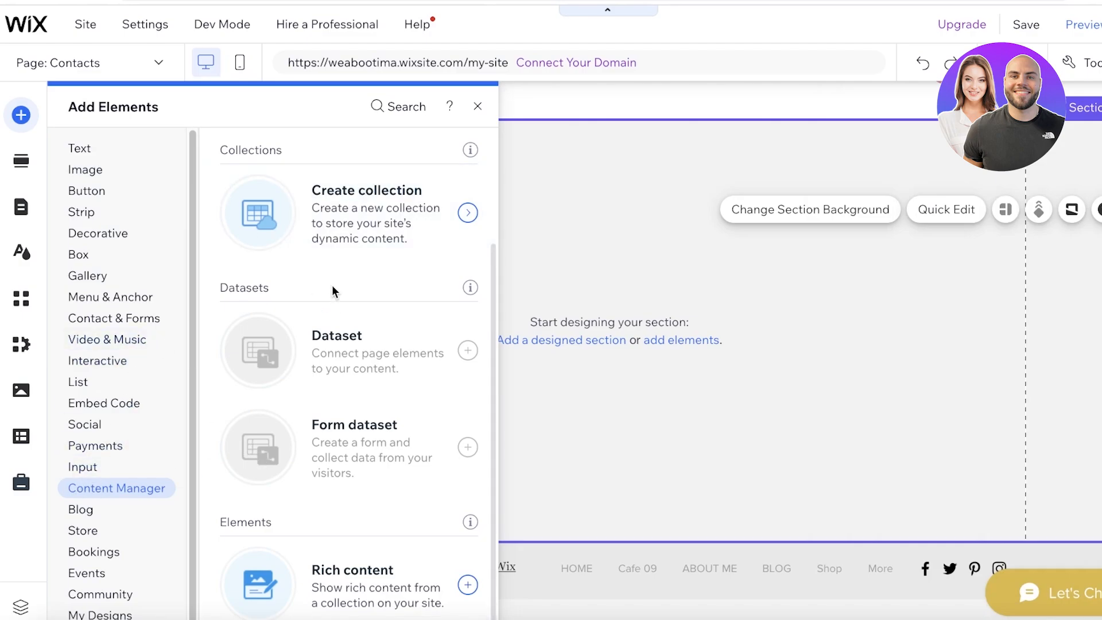
{"action": "mouse_move", "coordinate": [207, 378]}
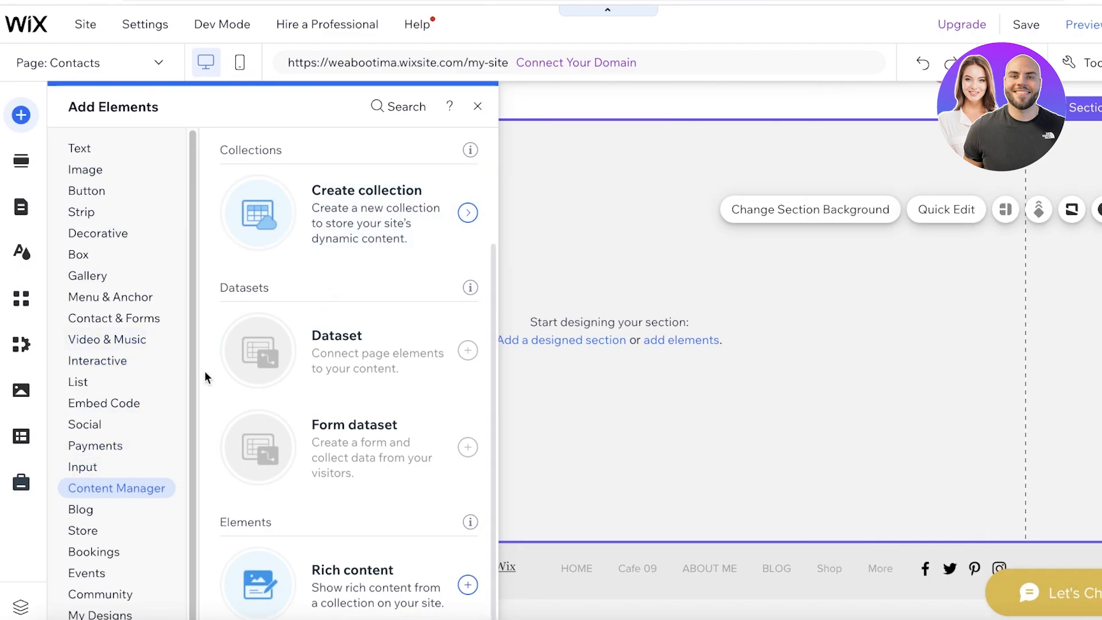
Close Add Elements and open the Content Manager panel from the left toolbar.
{"action": "left_click", "coordinate": [477, 106]}
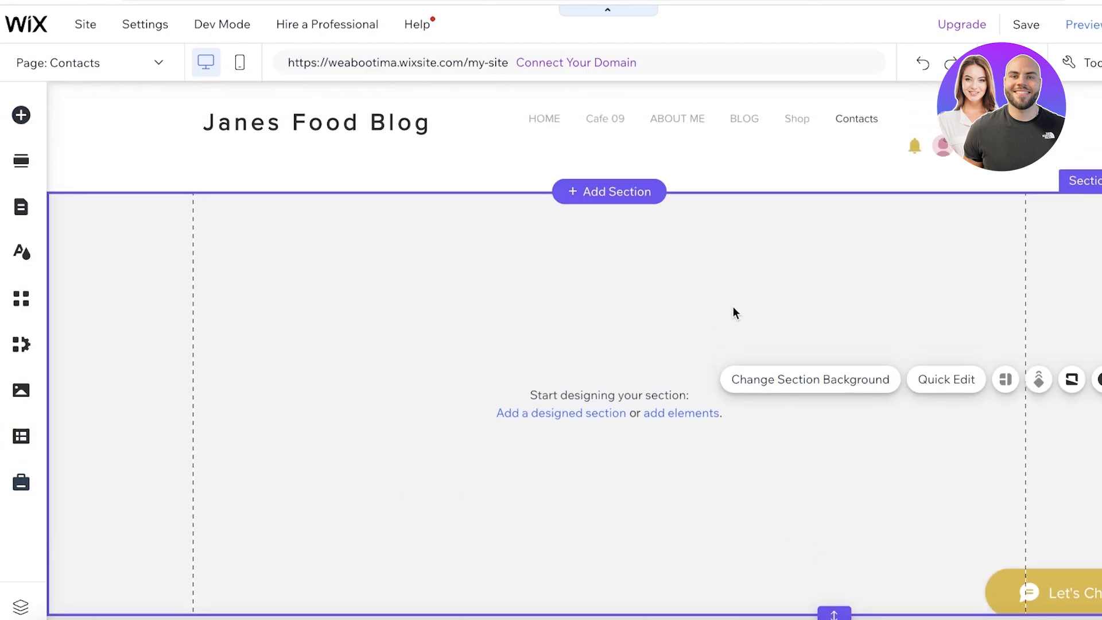
{"action": "mouse_move", "coordinate": [21, 436]}
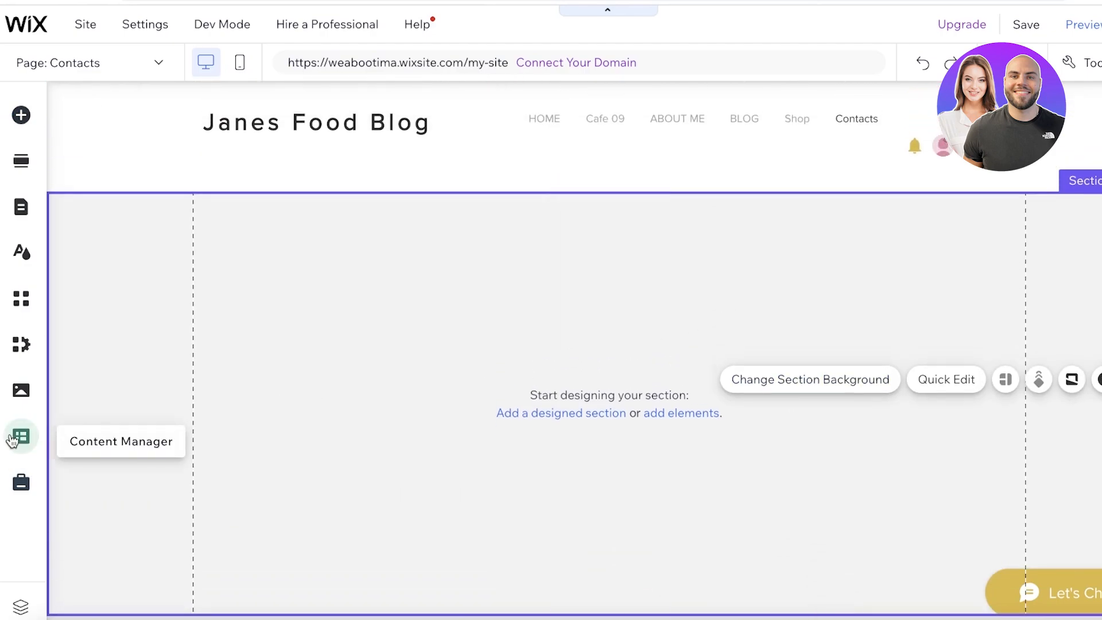
{"action": "left_click", "coordinate": [22, 435]}
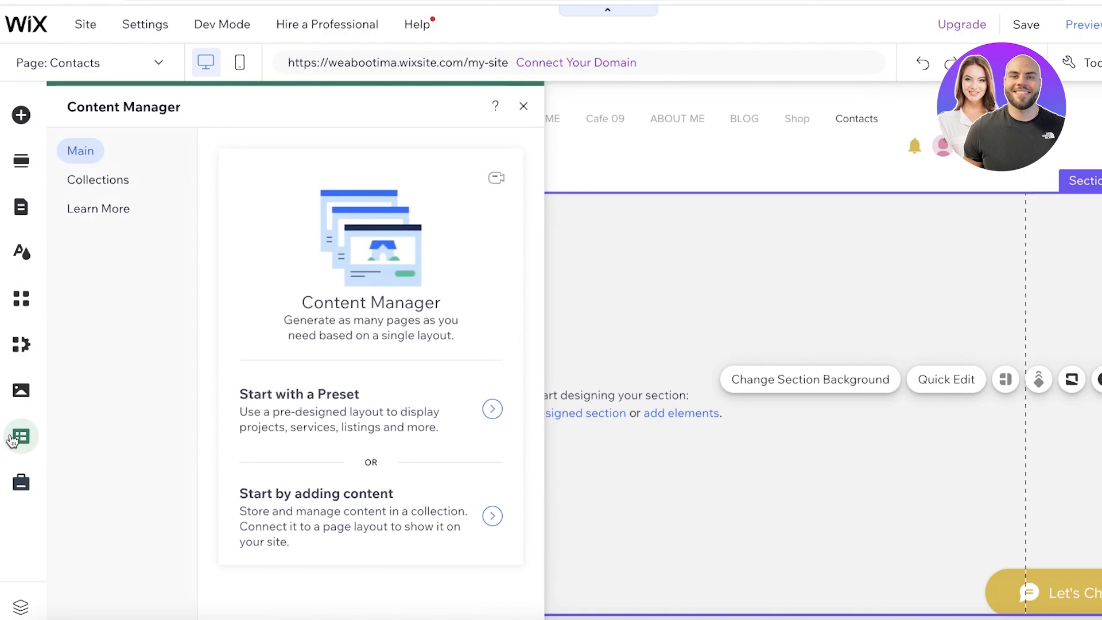
{"action": "mouse_move", "coordinate": [21, 436]}
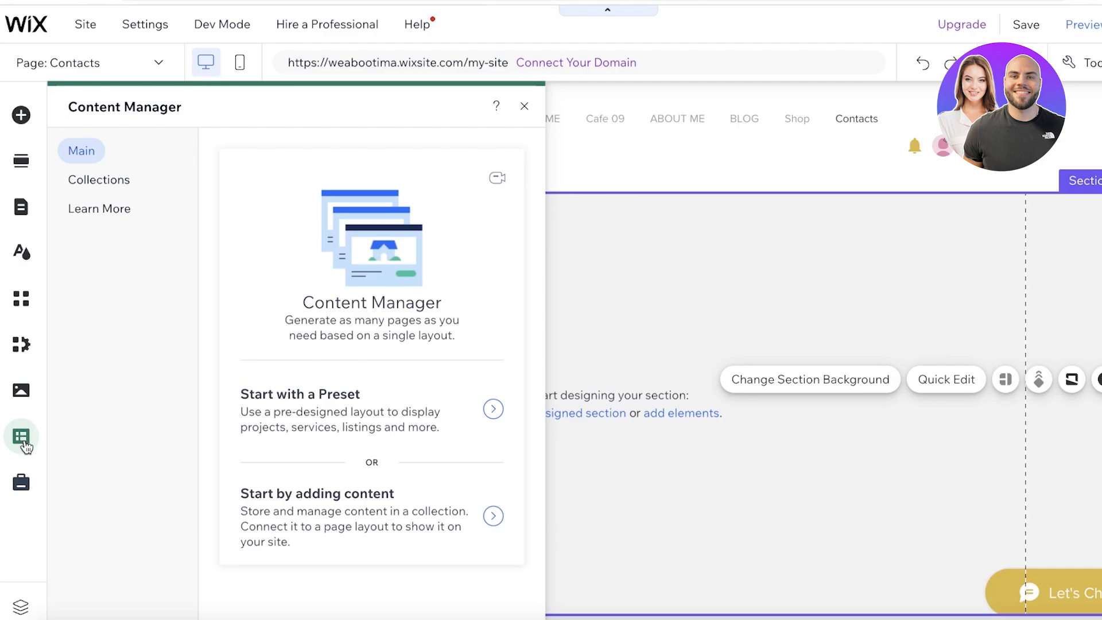
{"action": "mouse_move", "coordinate": [21, 447]}
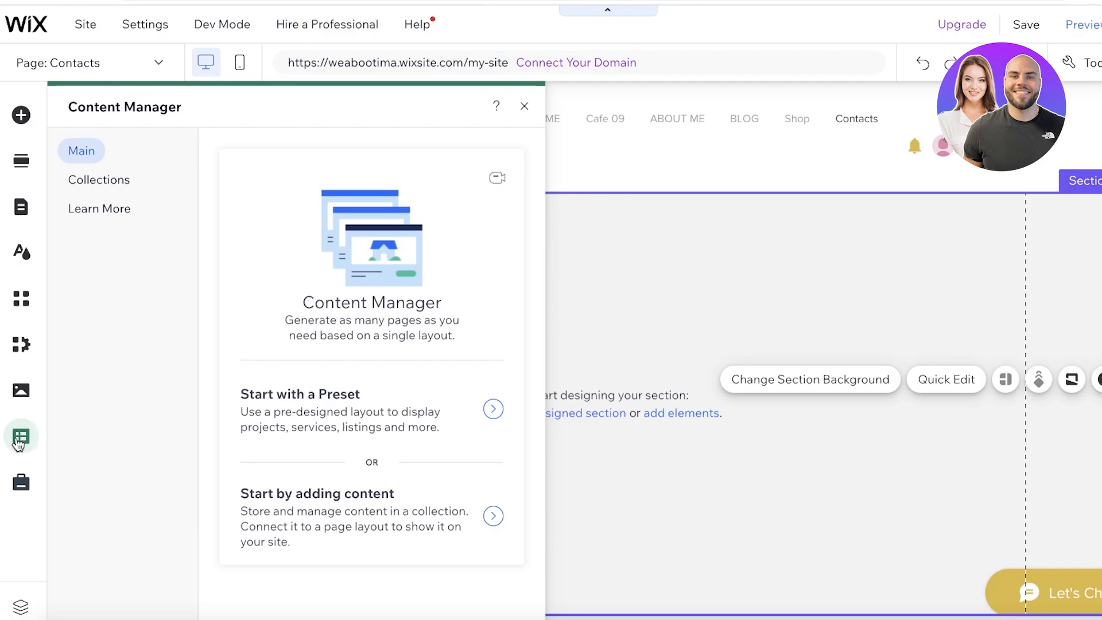
{"action": "mouse_move", "coordinate": [356, 378]}
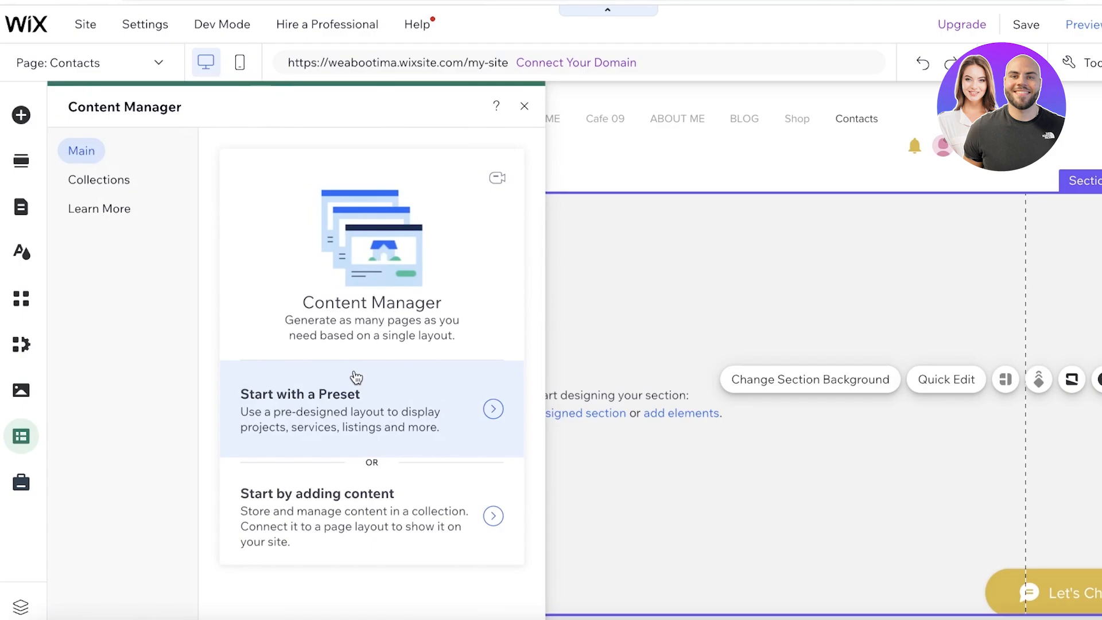
{"action": "mouse_move", "coordinate": [374, 391]}
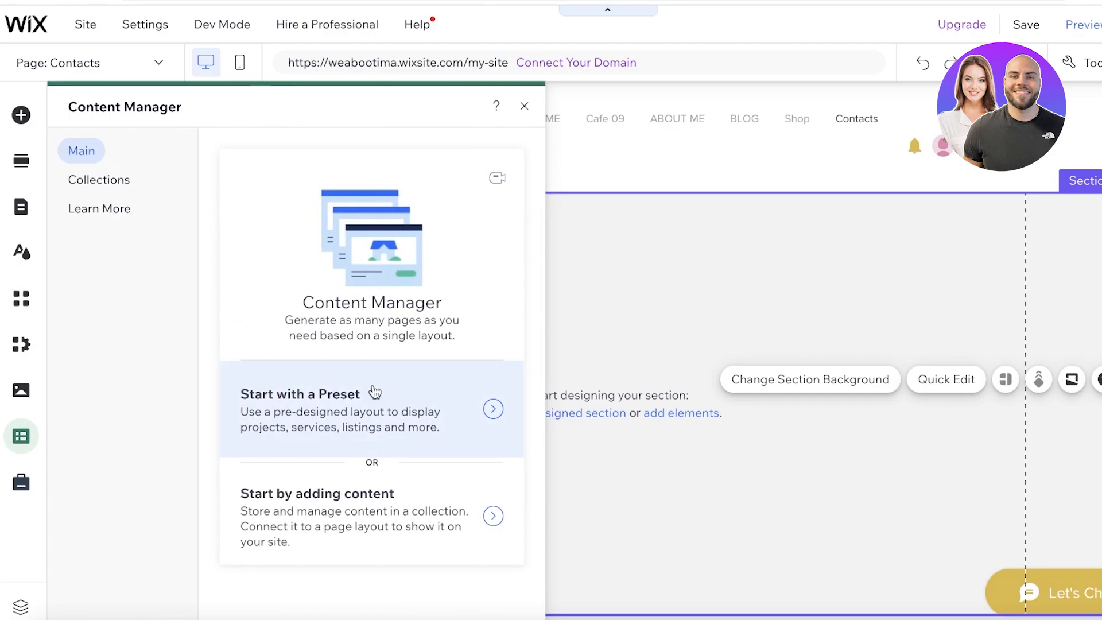
{"action": "mouse_move", "coordinate": [368, 391]}
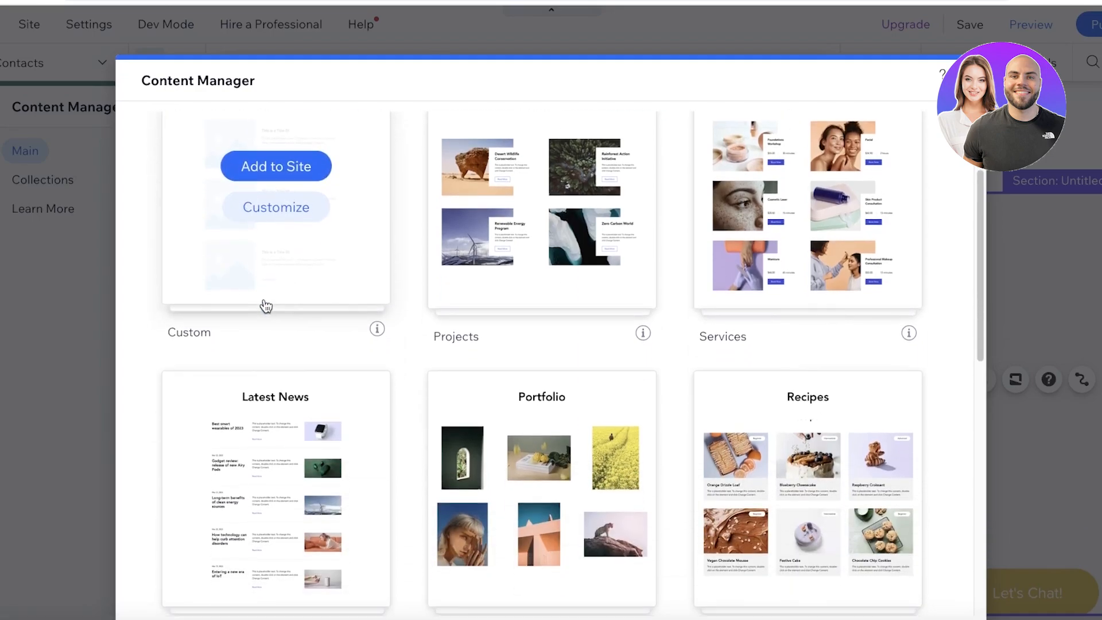
Add the Team template collection with six placeholder members to the site.
{"action": "scroll", "scroll_direction": "down", "scroll_amount": 3}
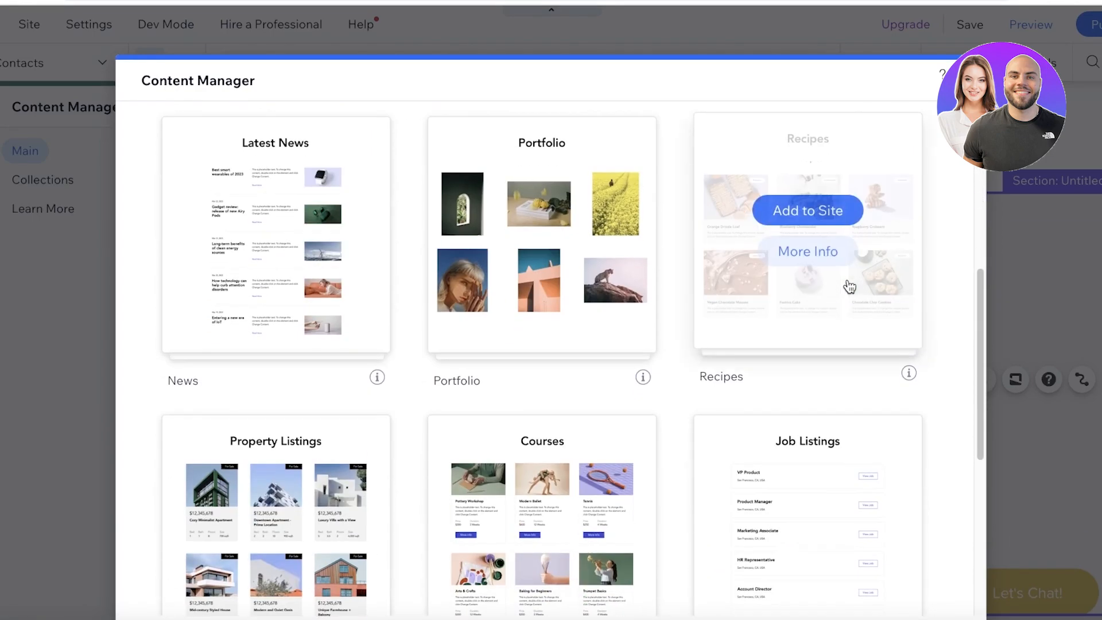
{"action": "scroll", "scroll_direction": "down", "scroll_amount": 3}
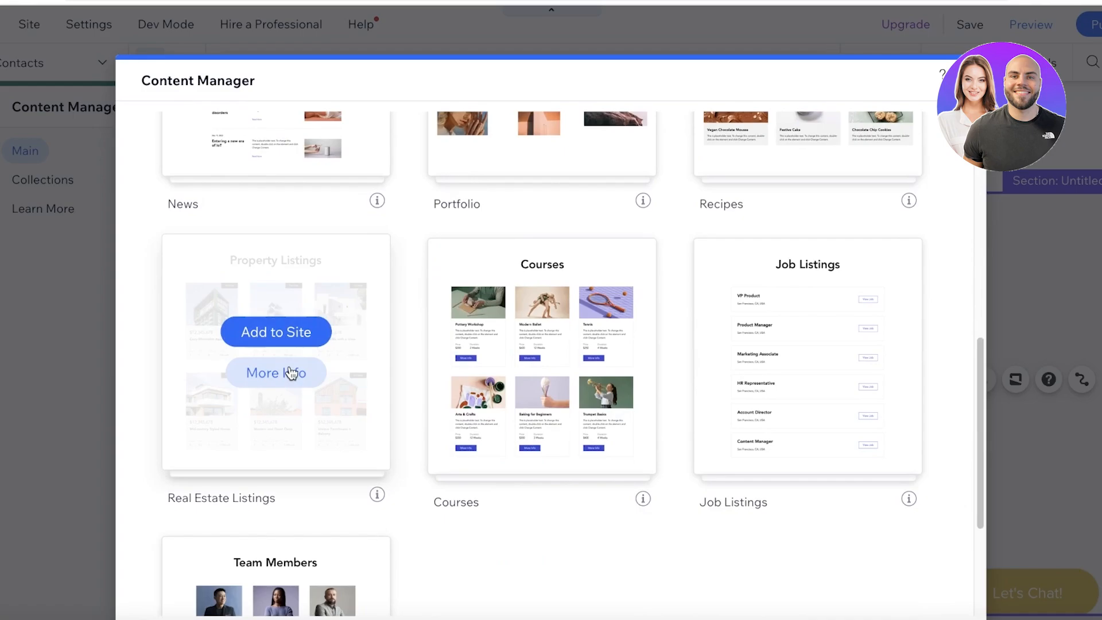
{"action": "scroll", "scroll_direction": "down", "scroll_amount": 3}
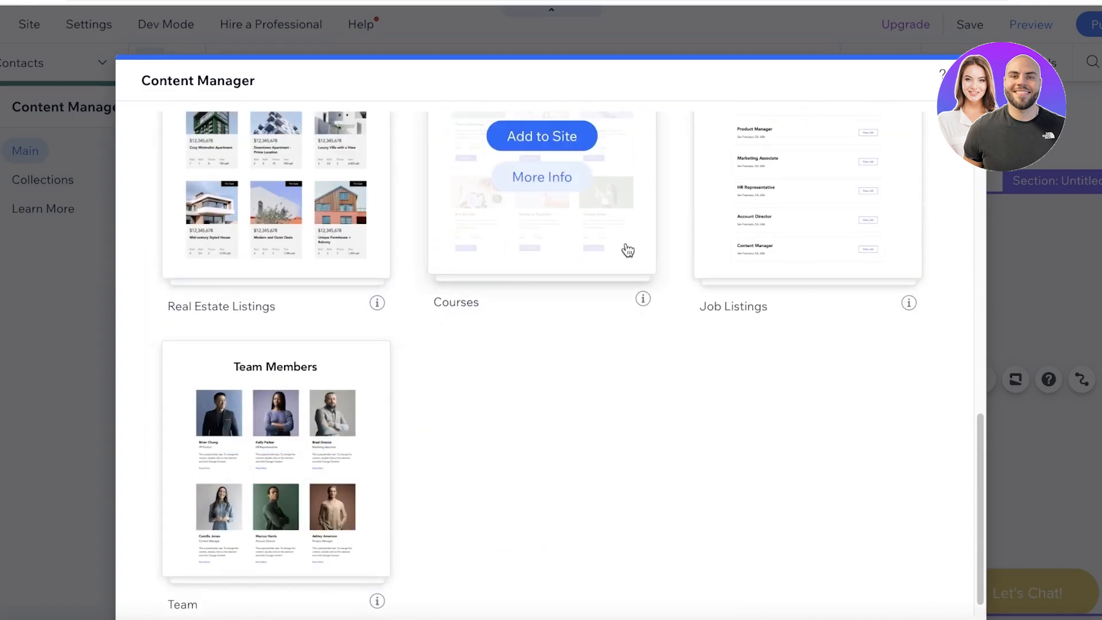
{"action": "scroll", "scroll_direction": "up", "scroll_amount": 3}
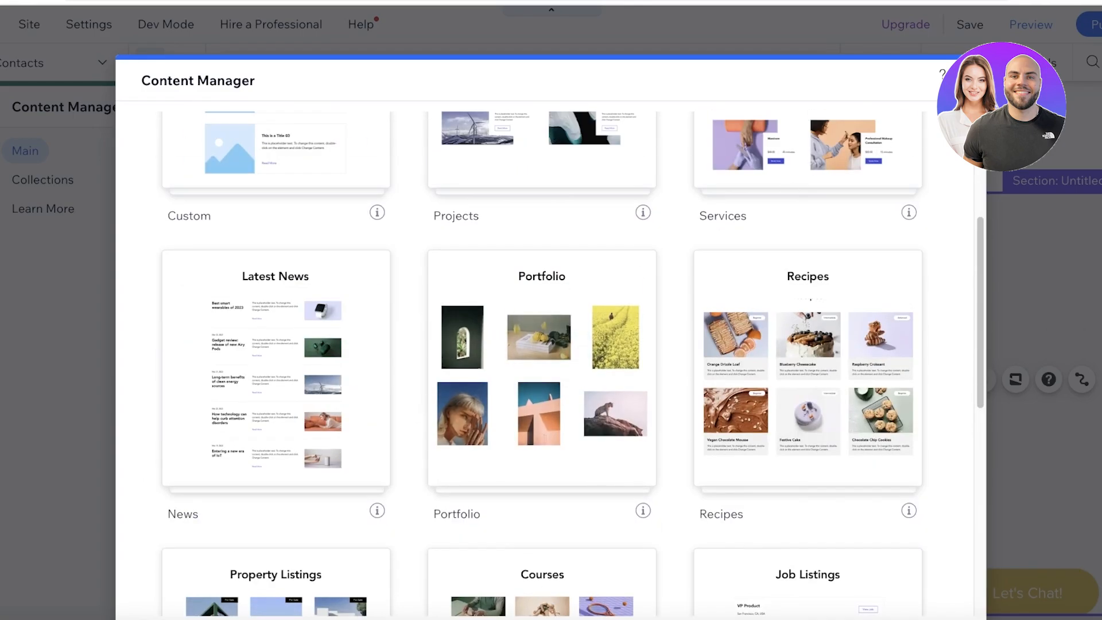
{"action": "scroll", "scroll_direction": "down", "scroll_amount": 3}
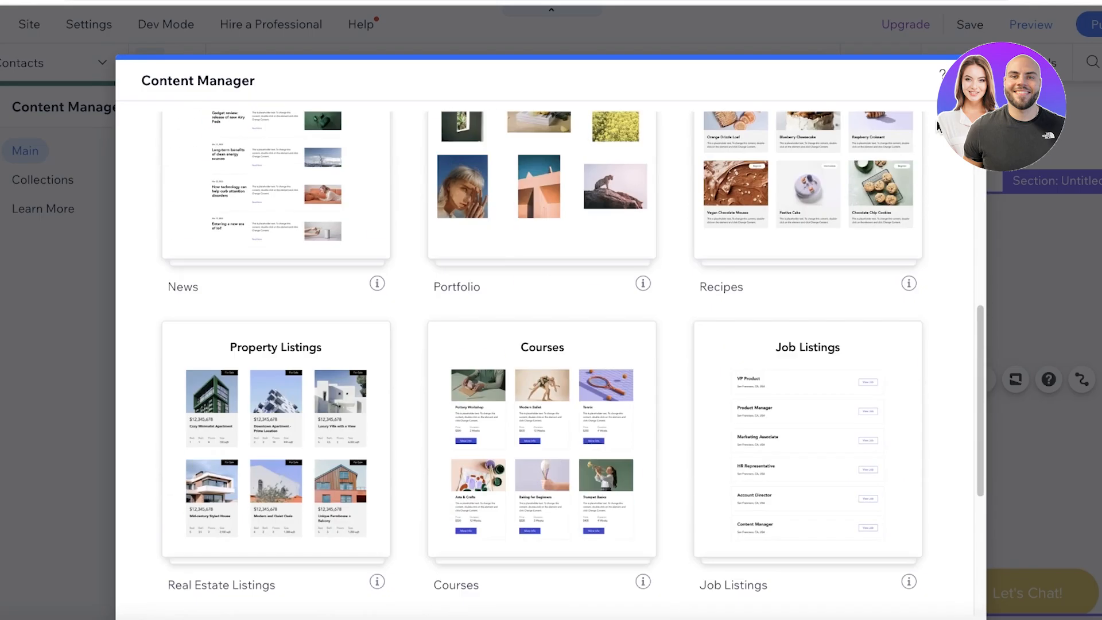
{"action": "scroll", "scroll_direction": "down", "scroll_amount": 3}
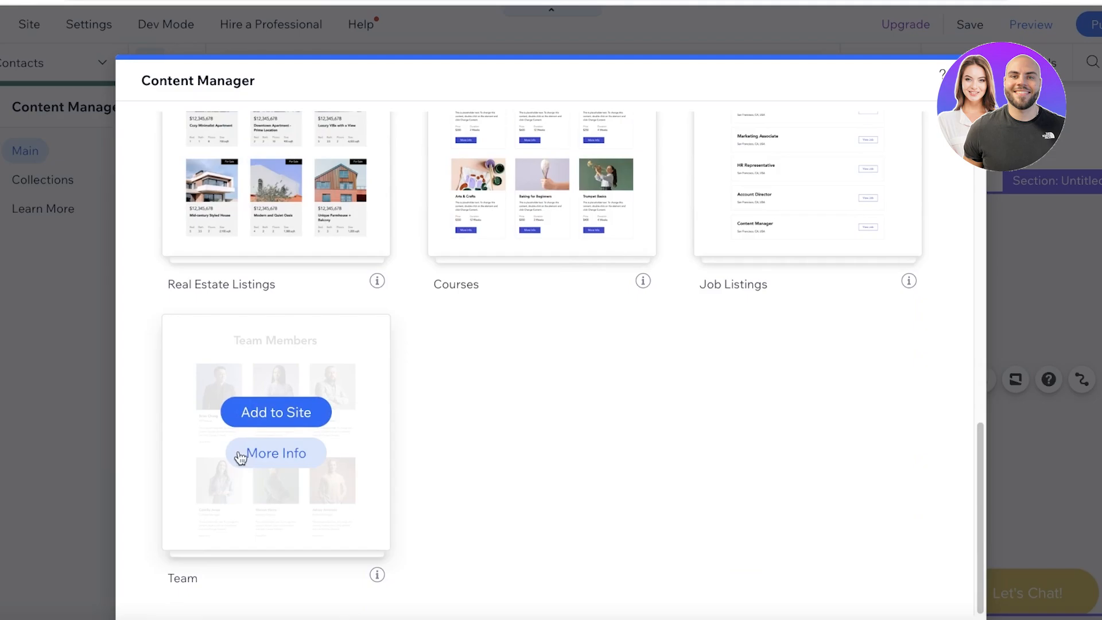
{"action": "mouse_move", "coordinate": [275, 412]}
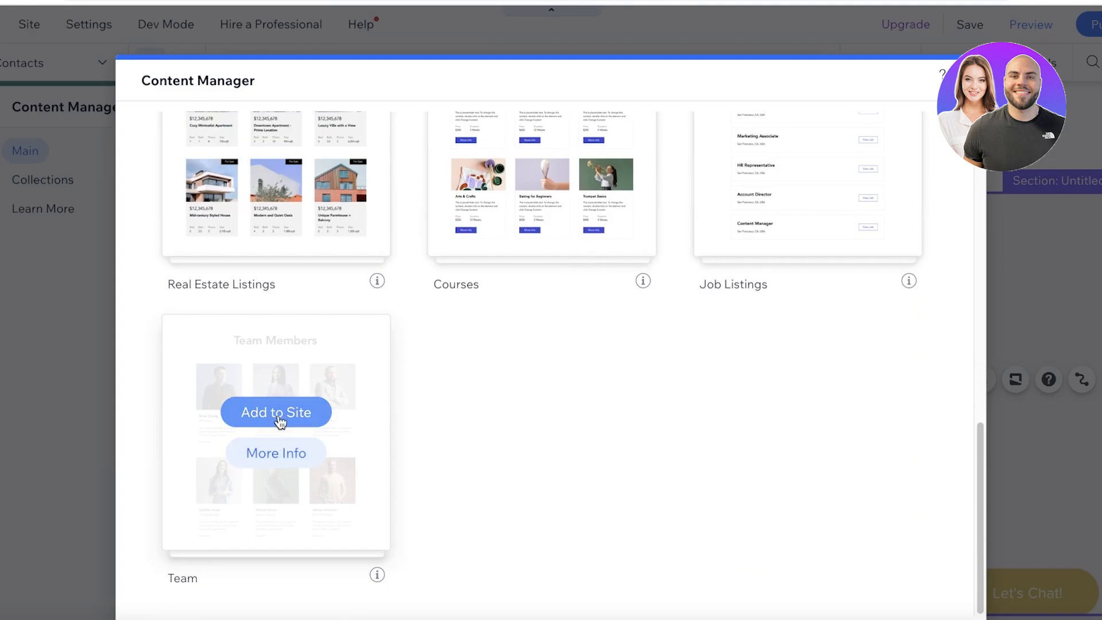
{"action": "left_click", "coordinate": [275, 413]}
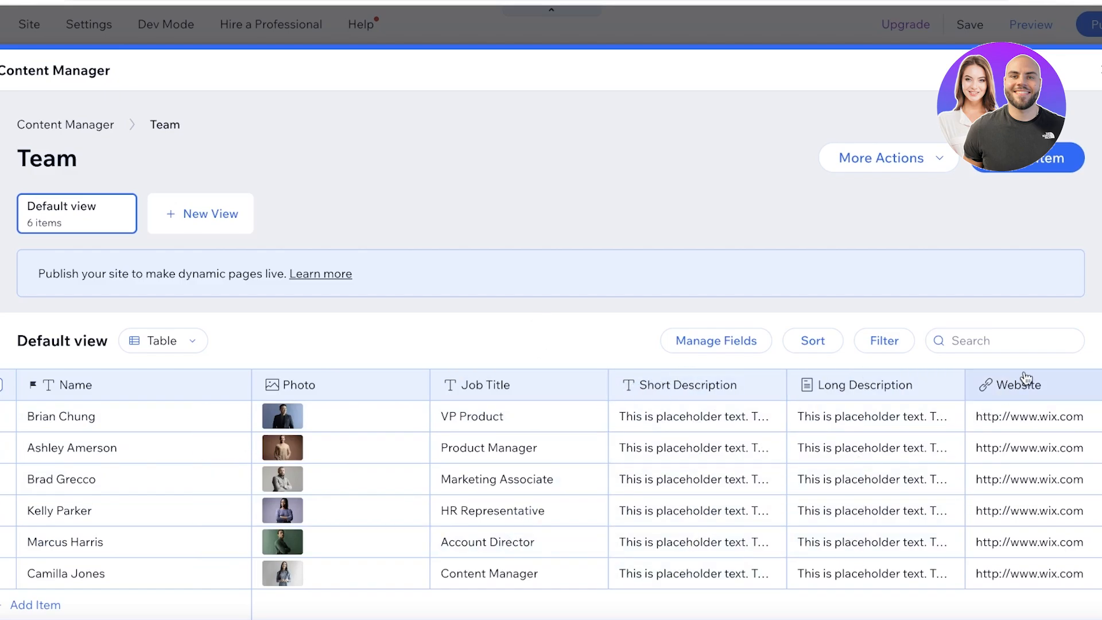
{"action": "mouse_move", "coordinate": [152, 262]}
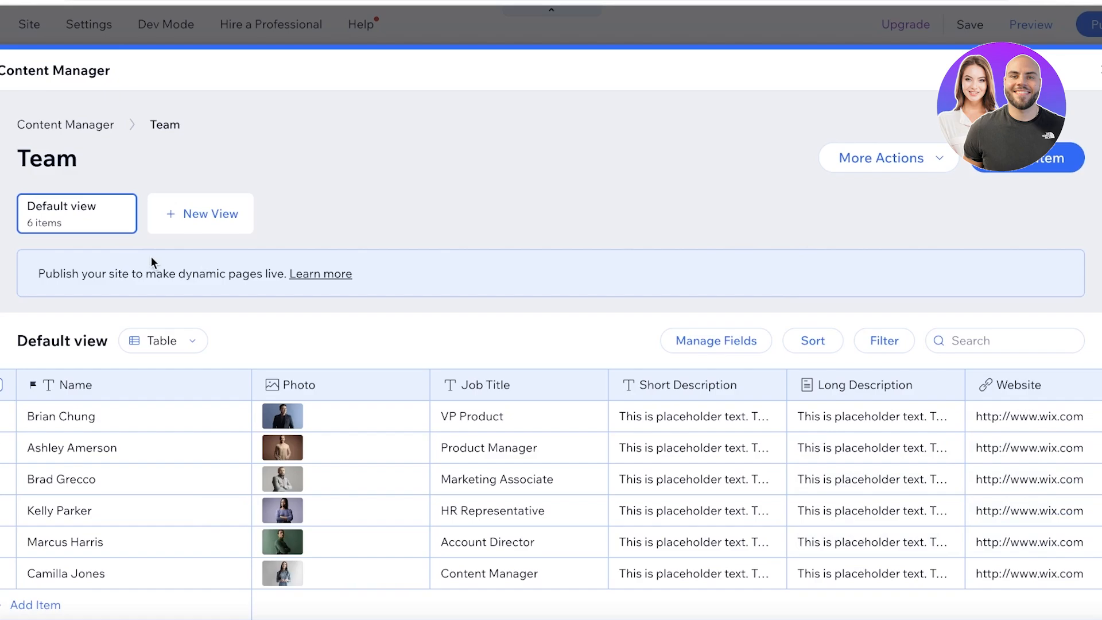
Add an Untitled View to Team, try gallery and table layouts, then return to Default.
{"action": "left_click", "coordinate": [209, 213]}
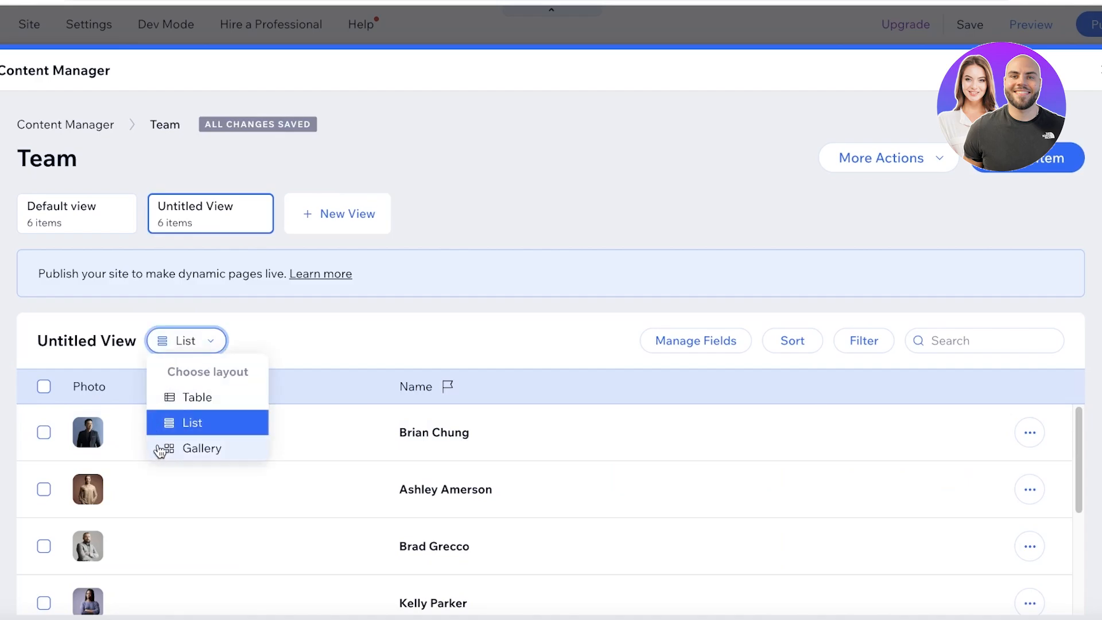
{"action": "left_click", "coordinate": [202, 448]}
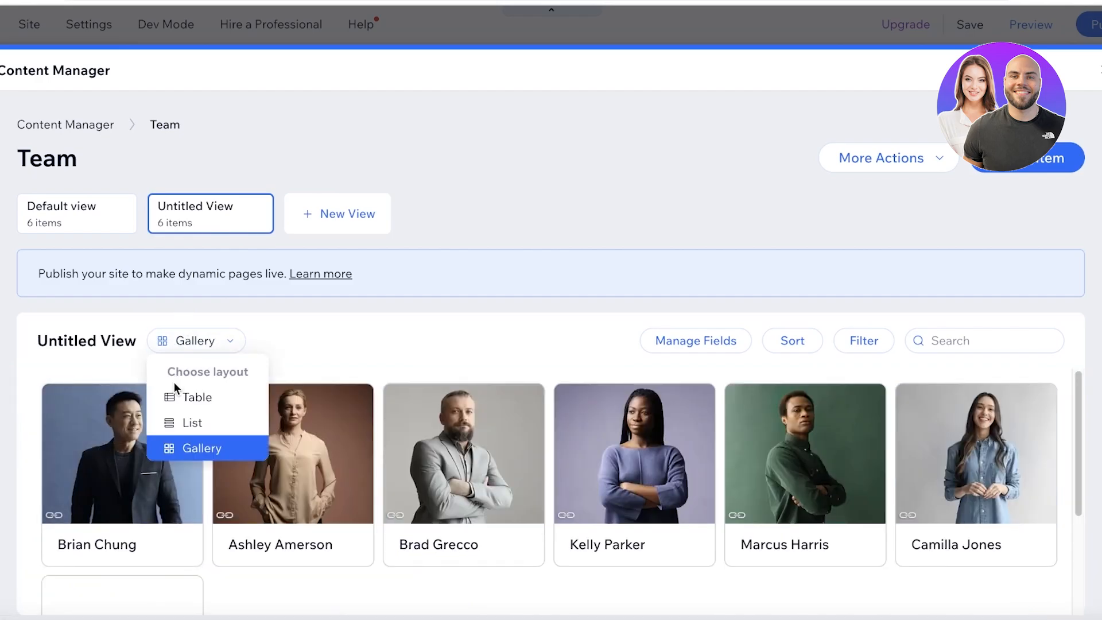
{"action": "left_click", "coordinate": [198, 397]}
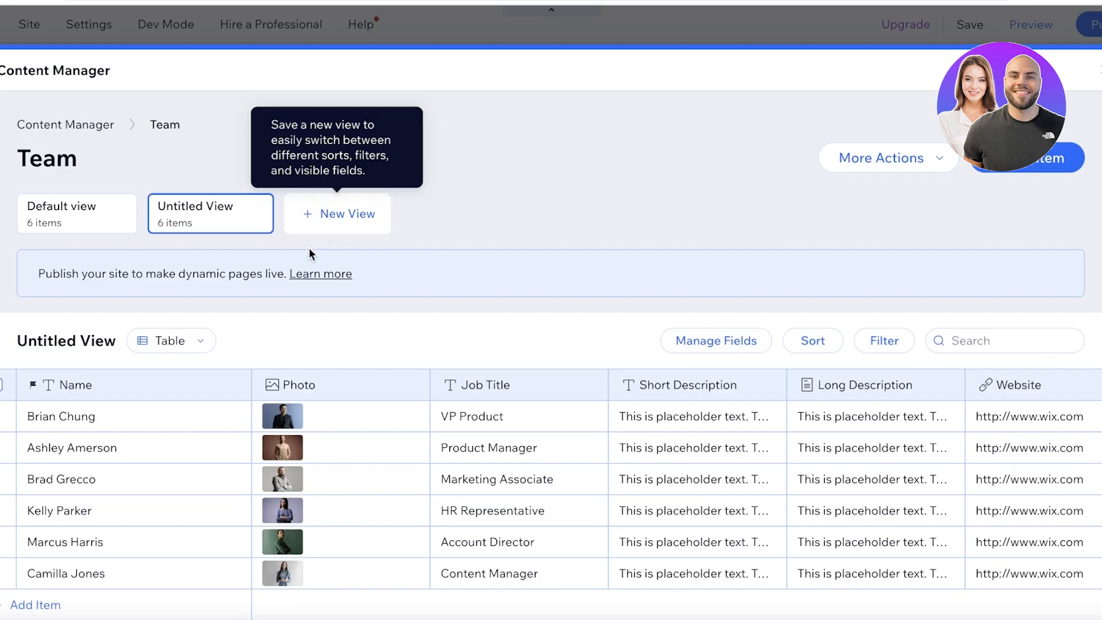
{"action": "left_click", "coordinate": [75, 212]}
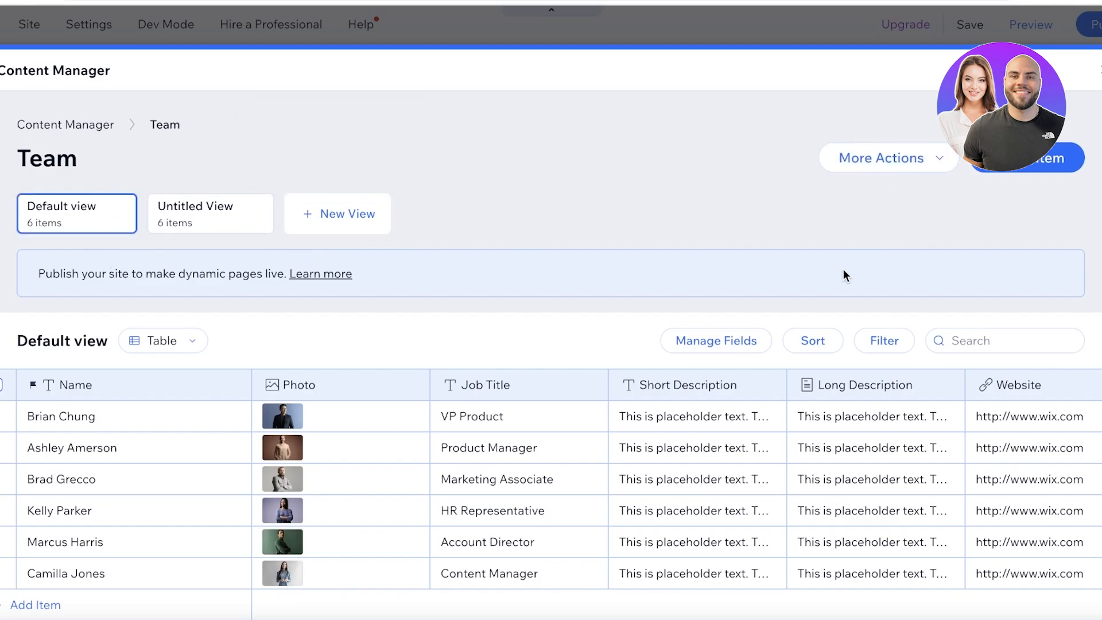
{"action": "mouse_move", "coordinate": [645, 247]}
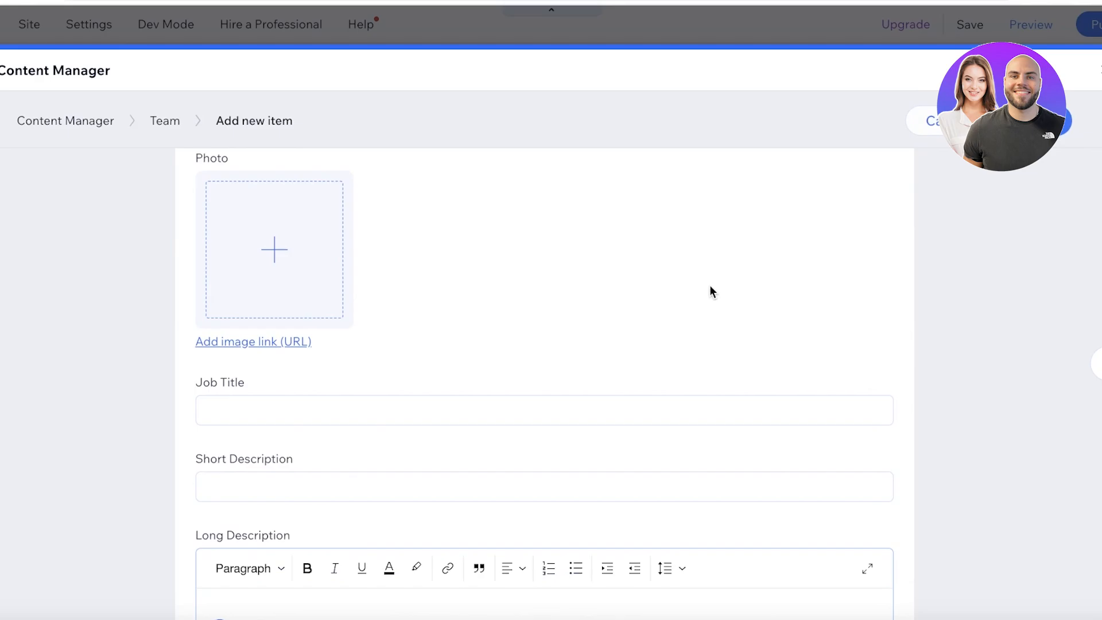
{"action": "scroll", "scroll_direction": "down", "scroll_amount": 3}
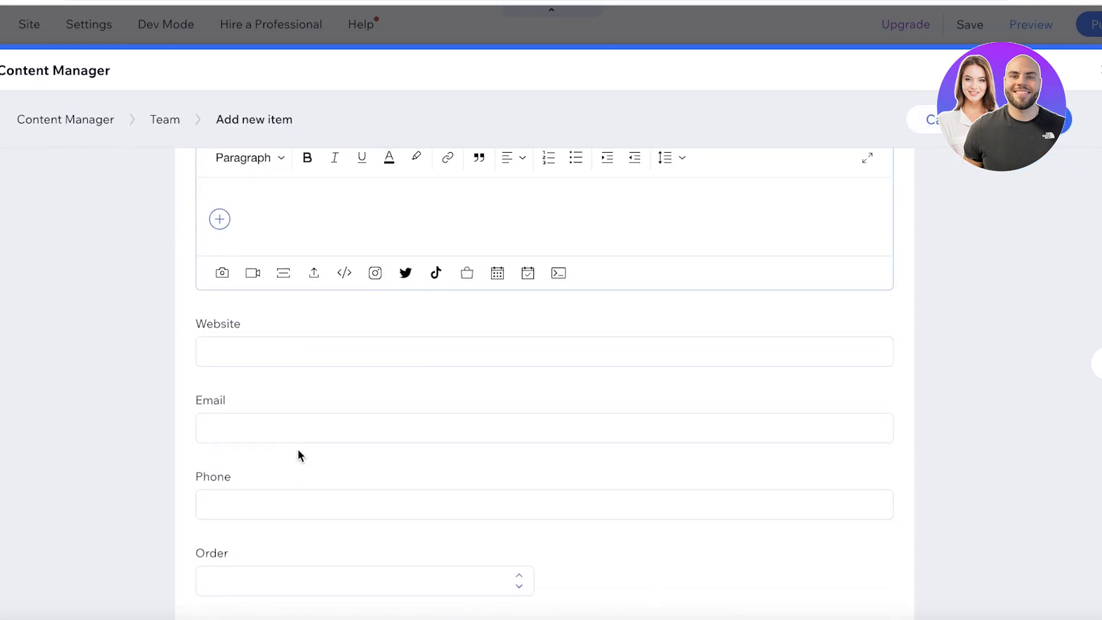
{"action": "scroll", "scroll_direction": "down", "scroll_amount": 3}
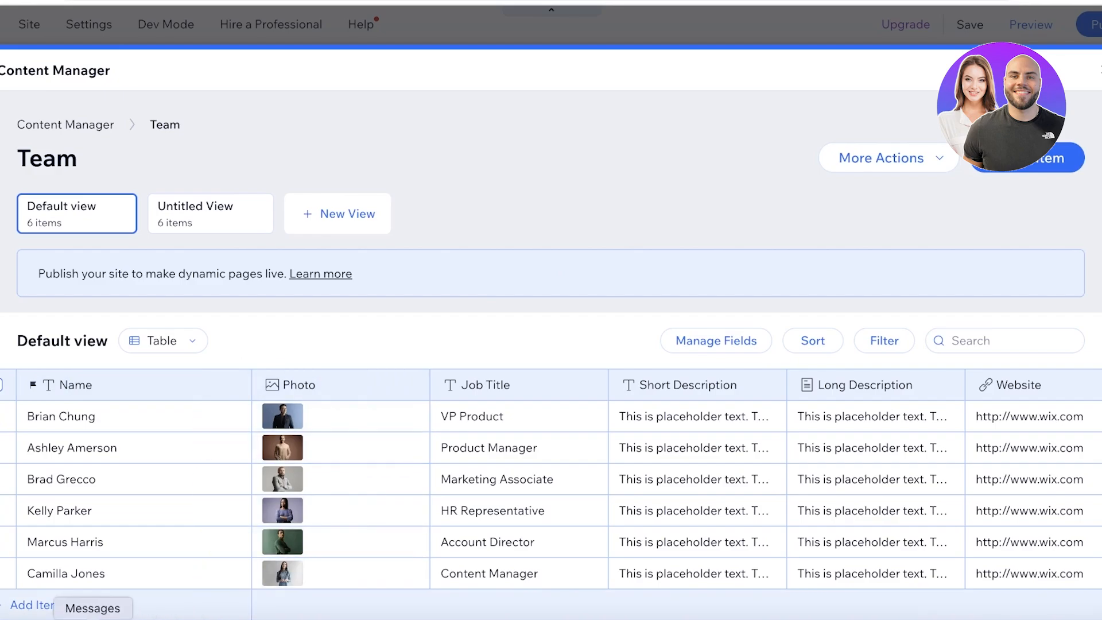
{"action": "mouse_move", "coordinate": [281, 448]}
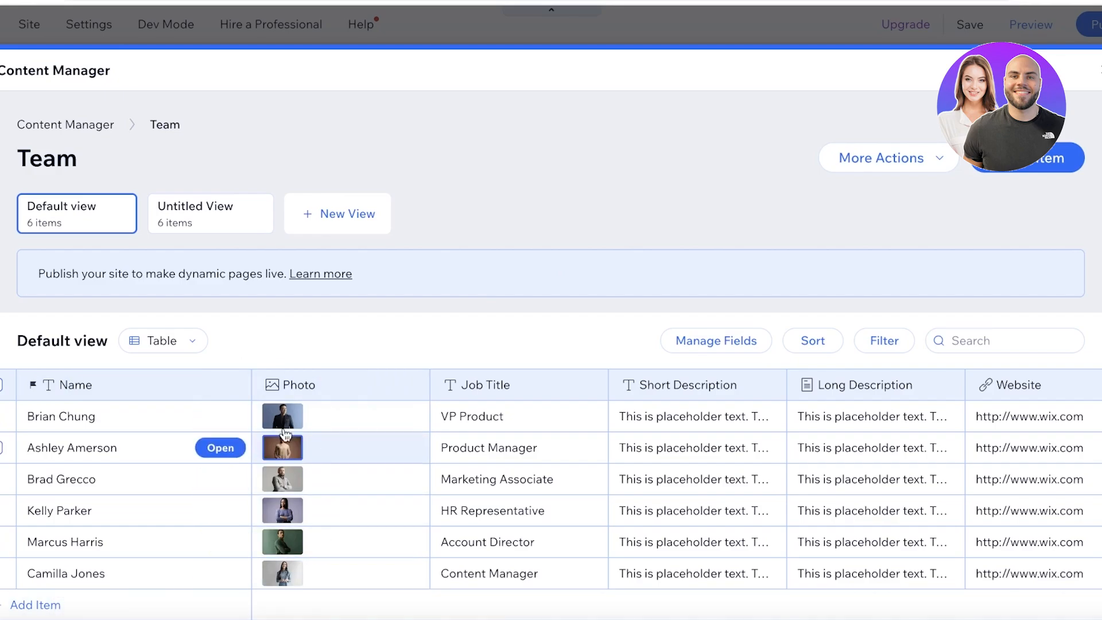
{"action": "scroll", "scroll_direction": "right", "scroll_amount": 3}
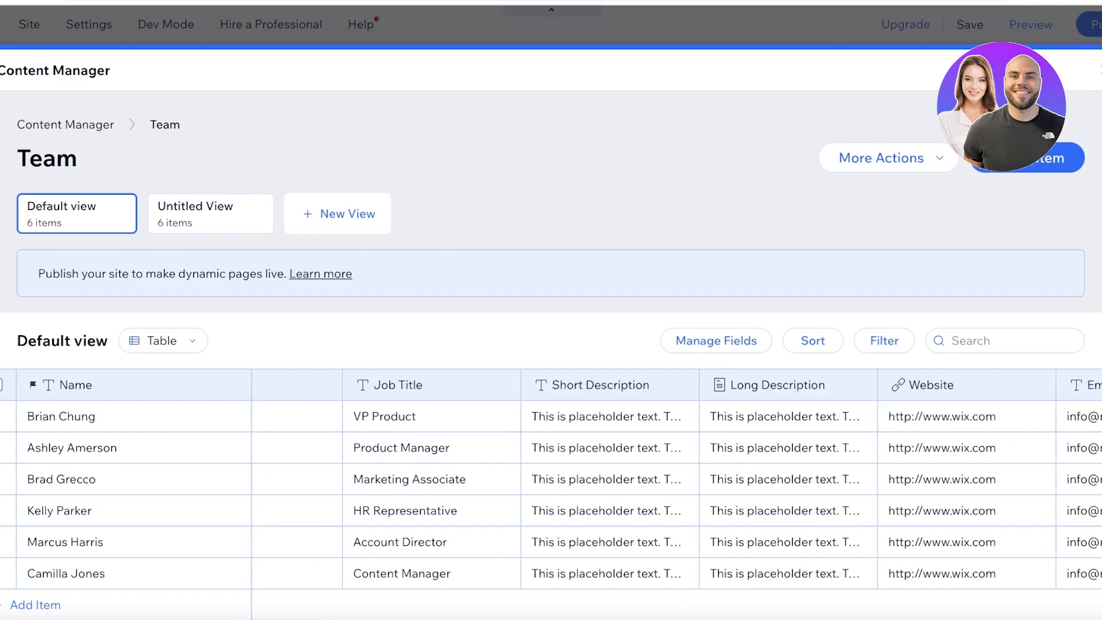
Create an 'Experience' text field in Team, review its validations, and save.
{"action": "left_click", "coordinate": [977, 385]}
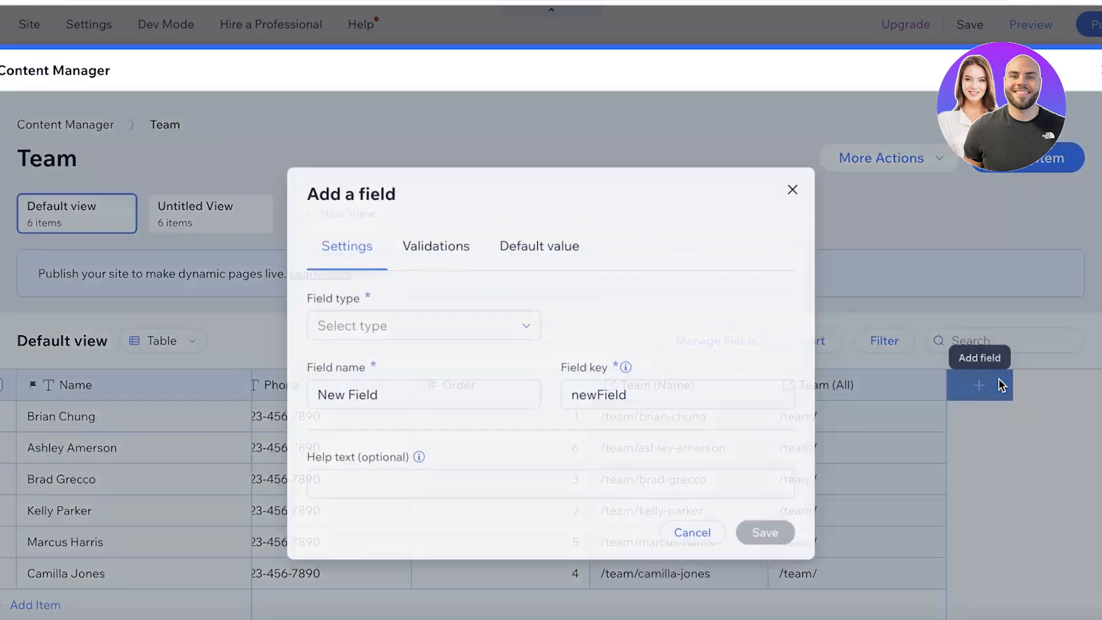
{"action": "left_click", "coordinate": [419, 325]}
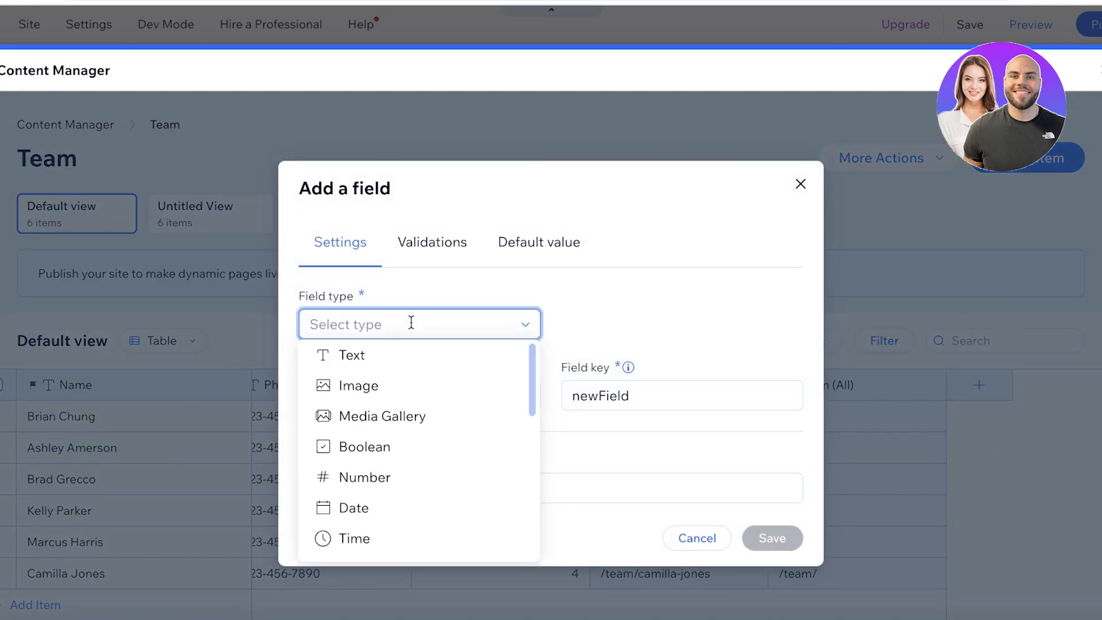
{"action": "left_click", "coordinate": [351, 354]}
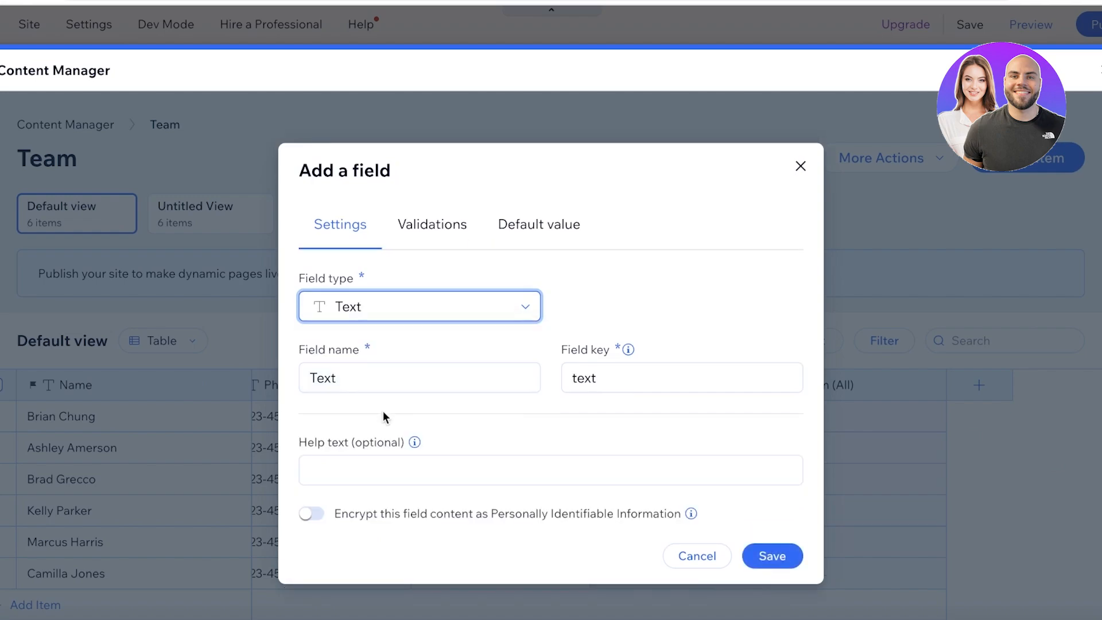
{"action": "left_click", "coordinate": [419, 378]}
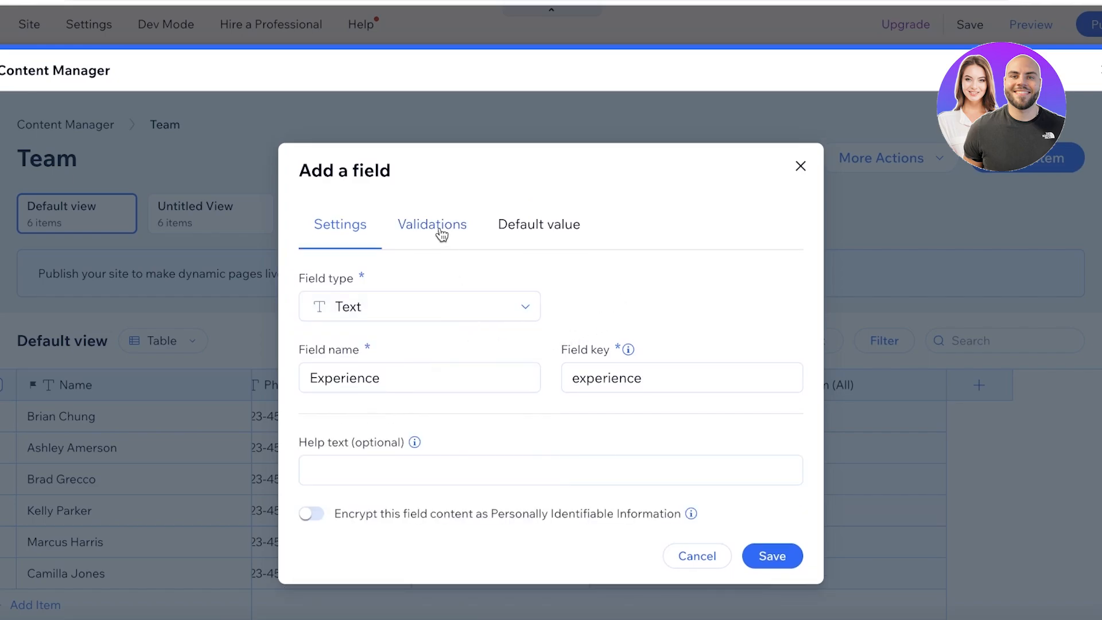
{"action": "left_click", "coordinate": [431, 224]}
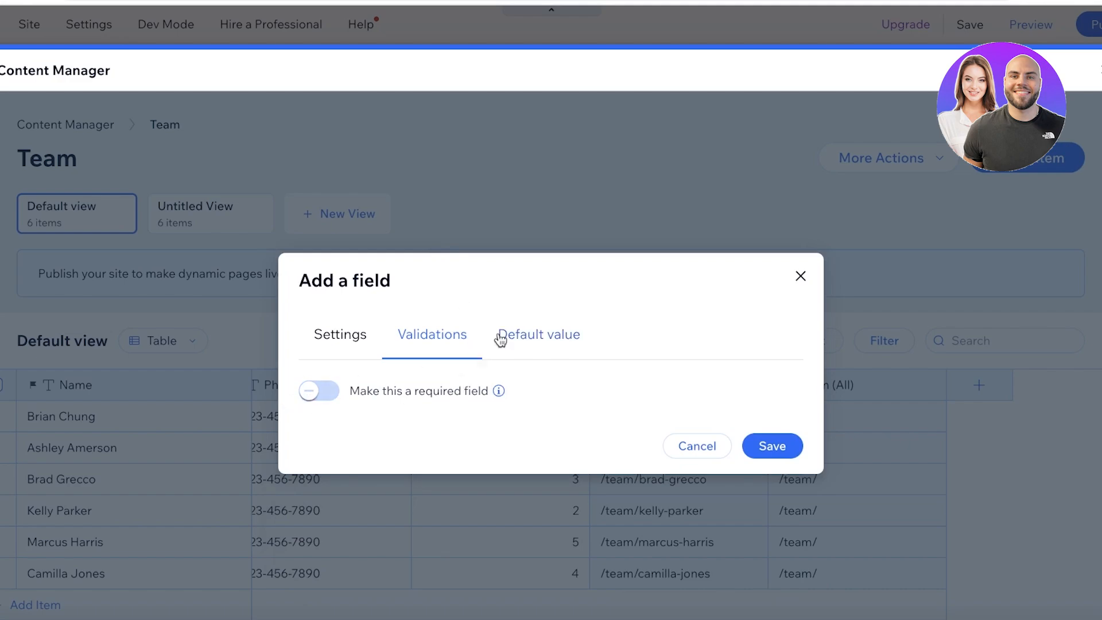
{"action": "left_click", "coordinate": [538, 334]}
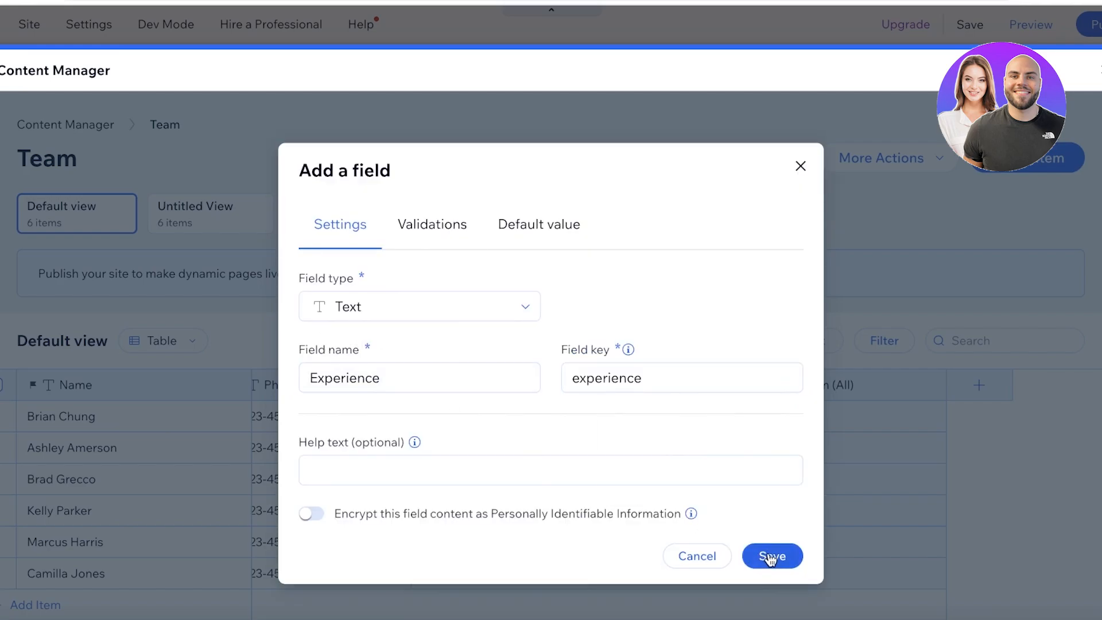
{"action": "left_click", "coordinate": [771, 556]}
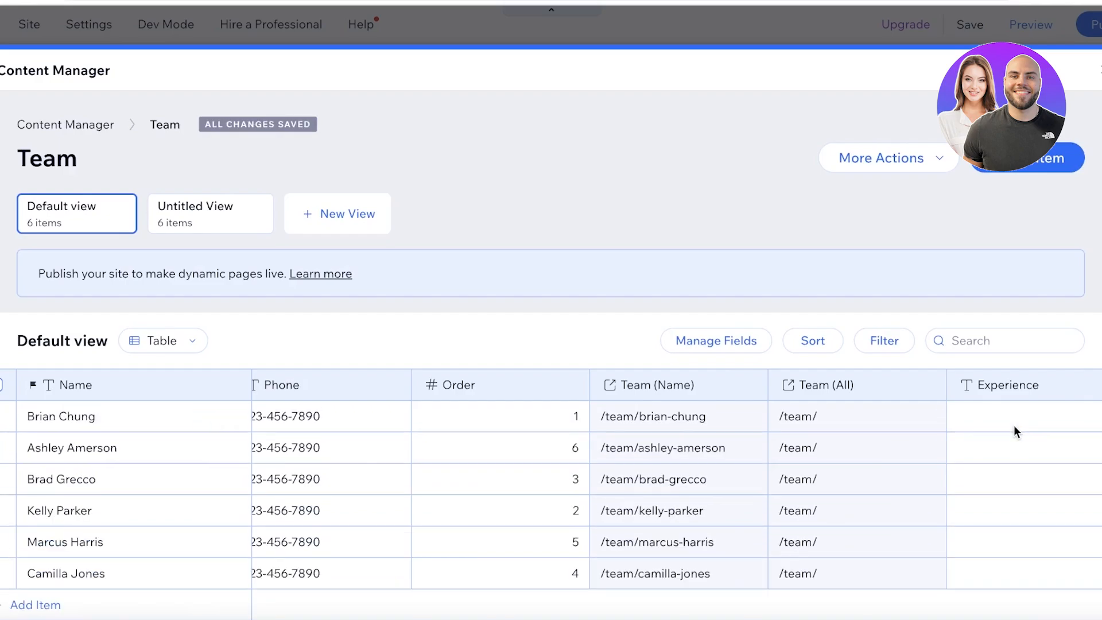
Show the Team (All) page and check a Read More button's Team (Name) data link.
{"action": "left_click", "coordinate": [1011, 416]}
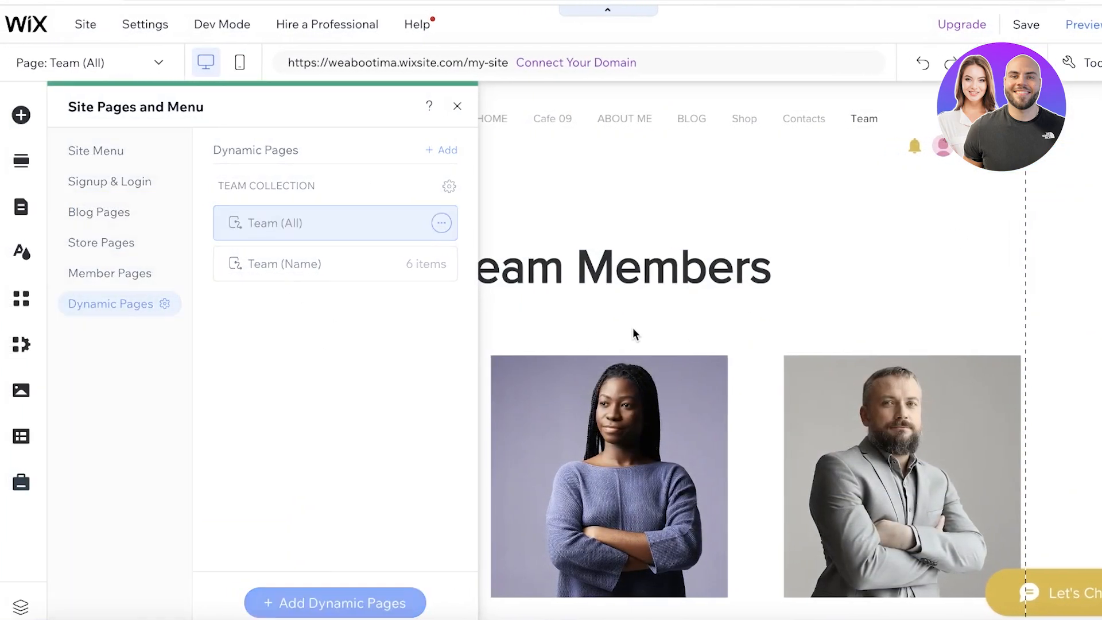
{"action": "left_click", "coordinate": [457, 106]}
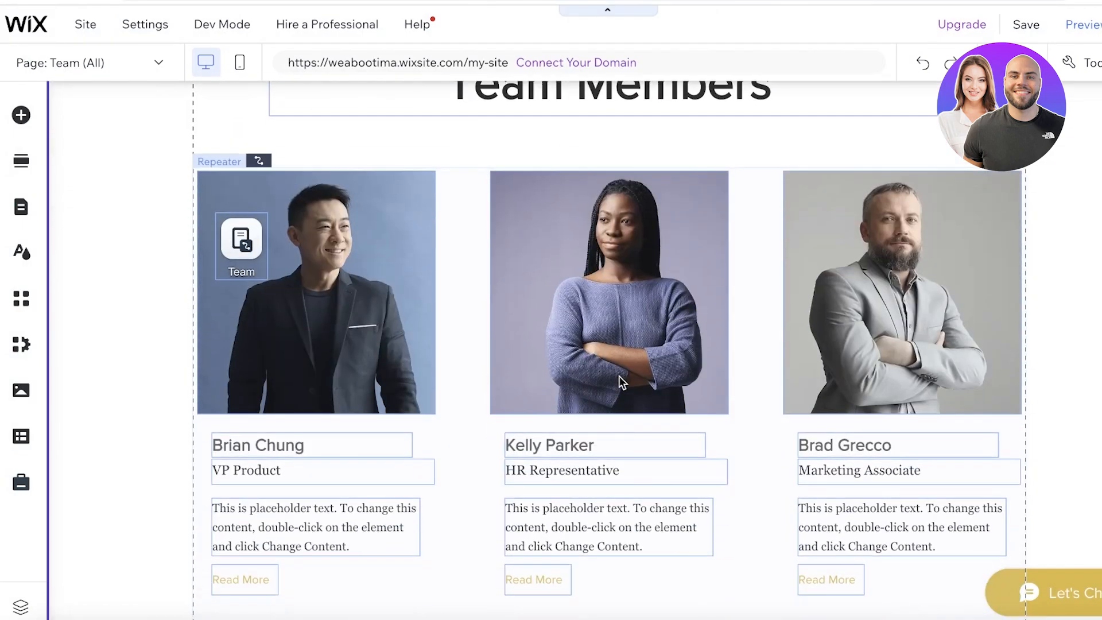
{"action": "left_click", "coordinate": [537, 580]}
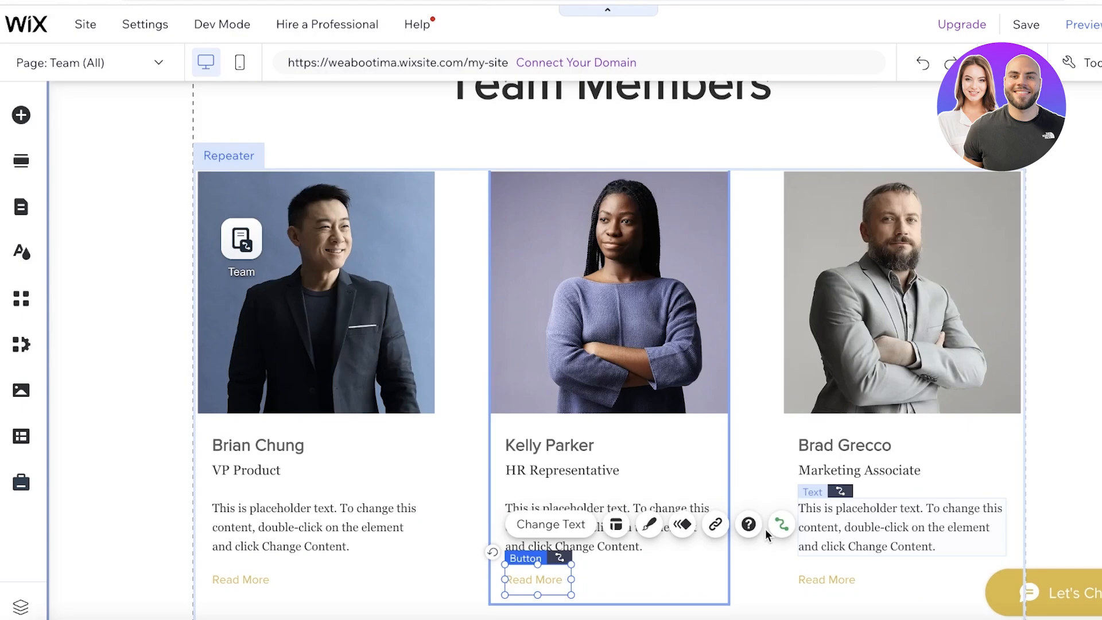
{"action": "left_click", "coordinate": [780, 524]}
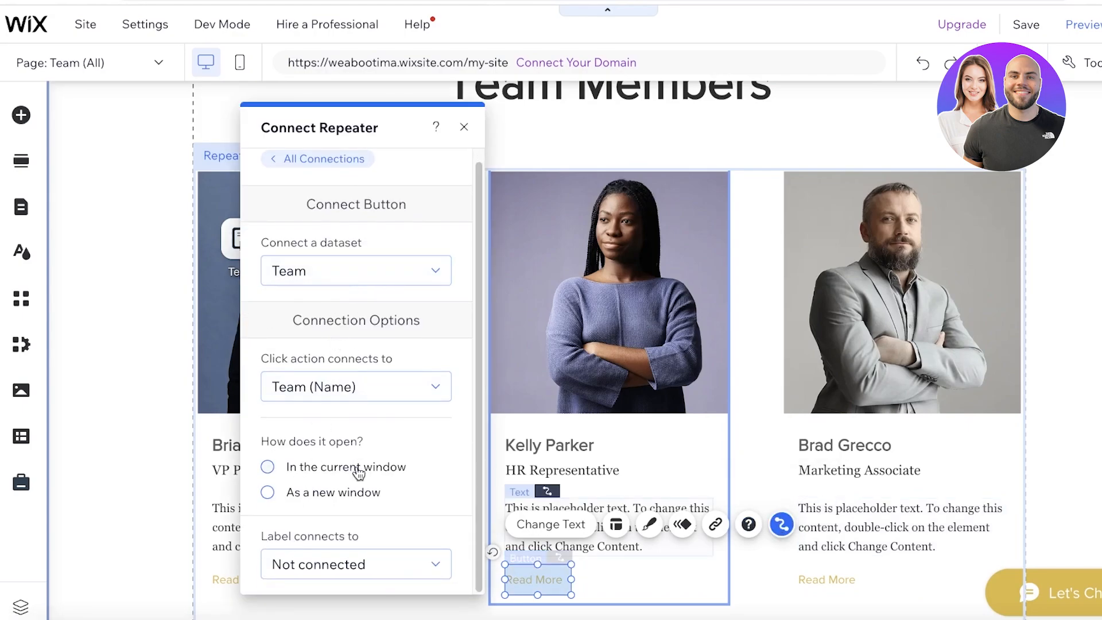
{"action": "left_click", "coordinate": [463, 127]}
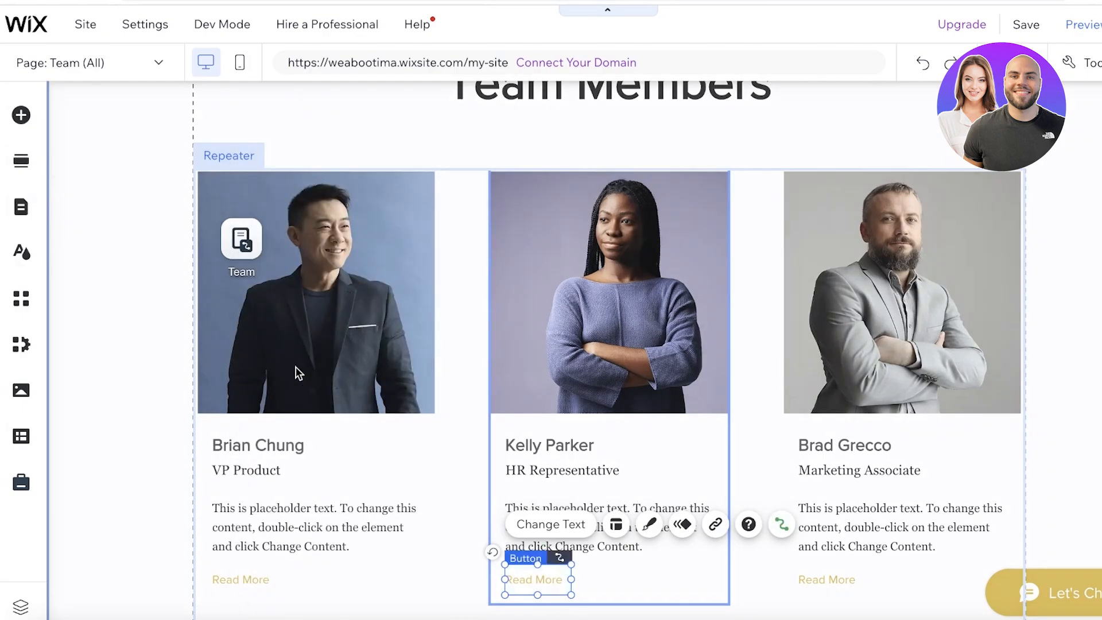
{"action": "scroll", "scroll_direction": "up", "scroll_amount": 3}
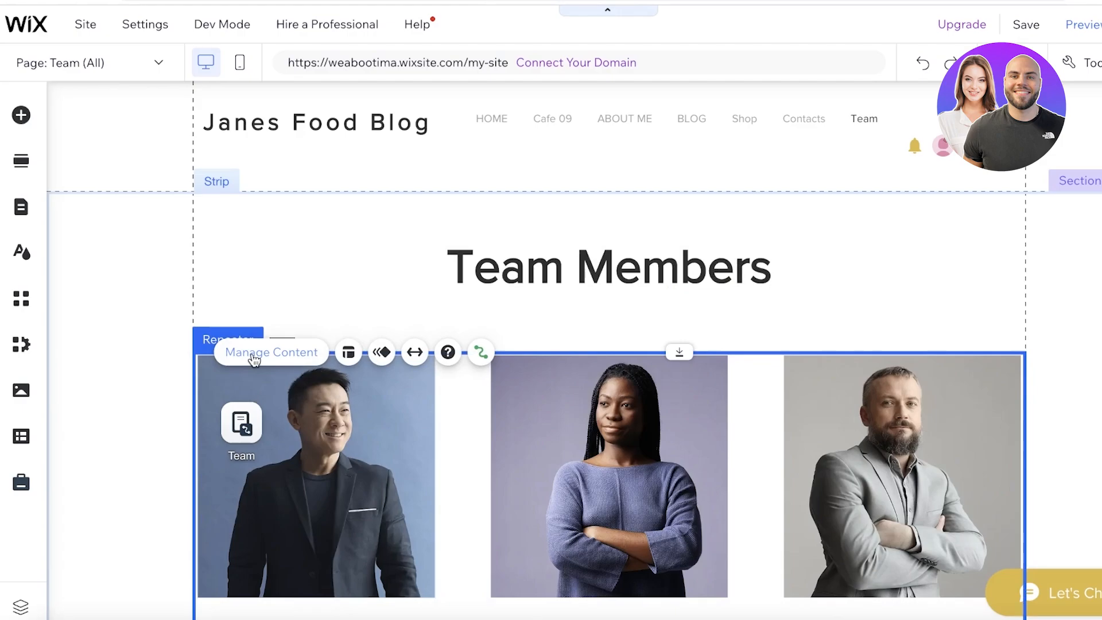
{"action": "left_click", "coordinate": [269, 352]}
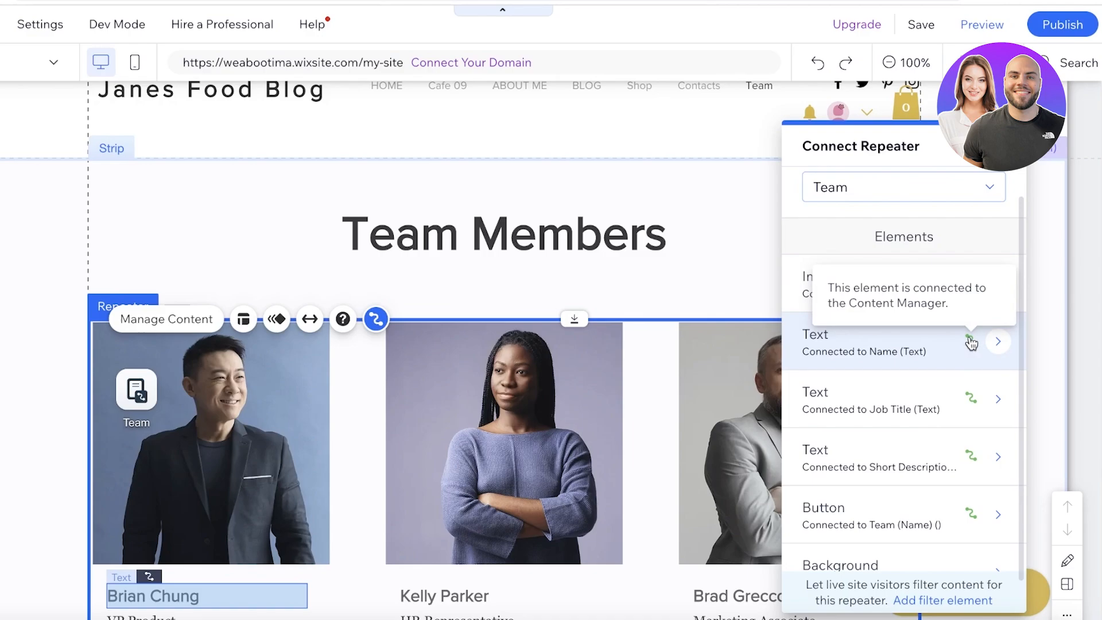
{"action": "left_click", "coordinate": [997, 341]}
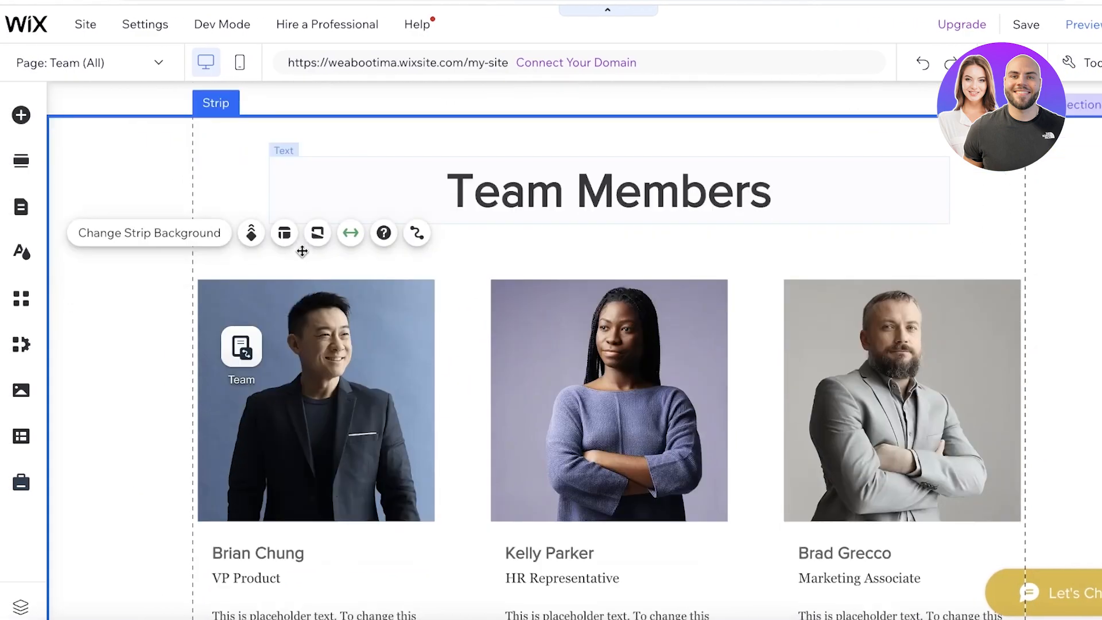
{"action": "scroll", "scroll_direction": "up", "scroll_amount": 3}
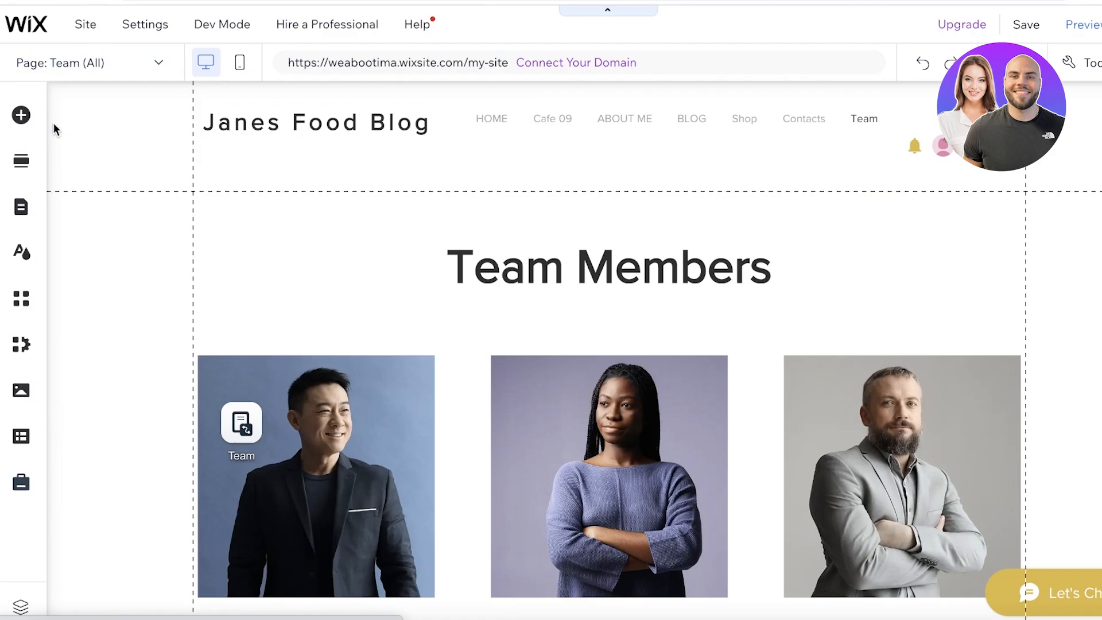
On the Contacts page, create a multiple-item collection named 'Contacts'.
{"action": "left_click", "coordinate": [803, 118]}
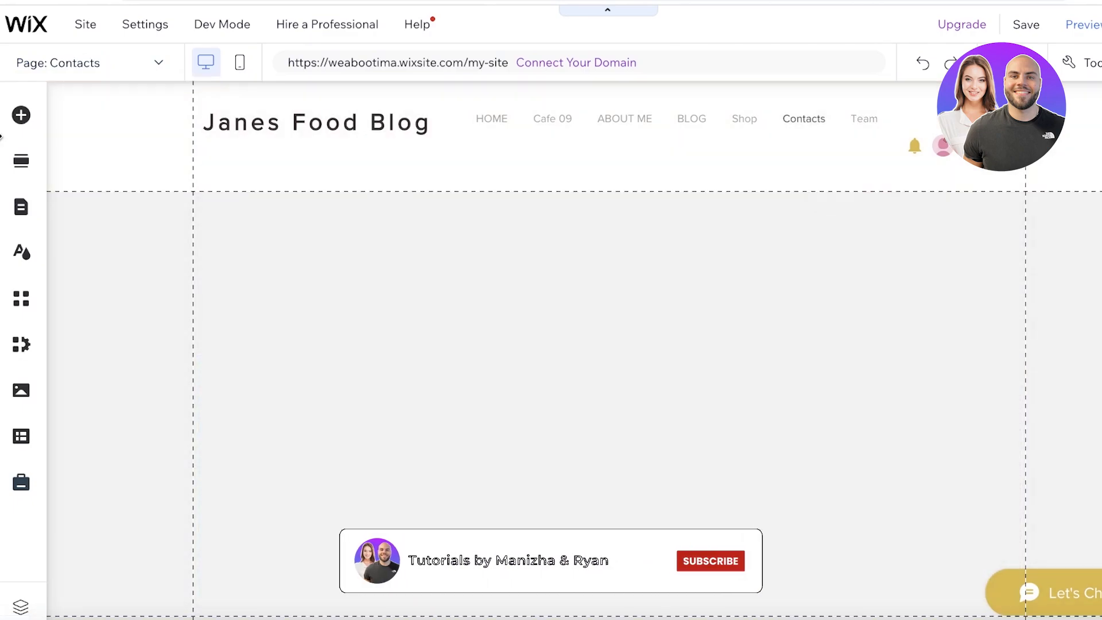
{"action": "left_click", "coordinate": [21, 436]}
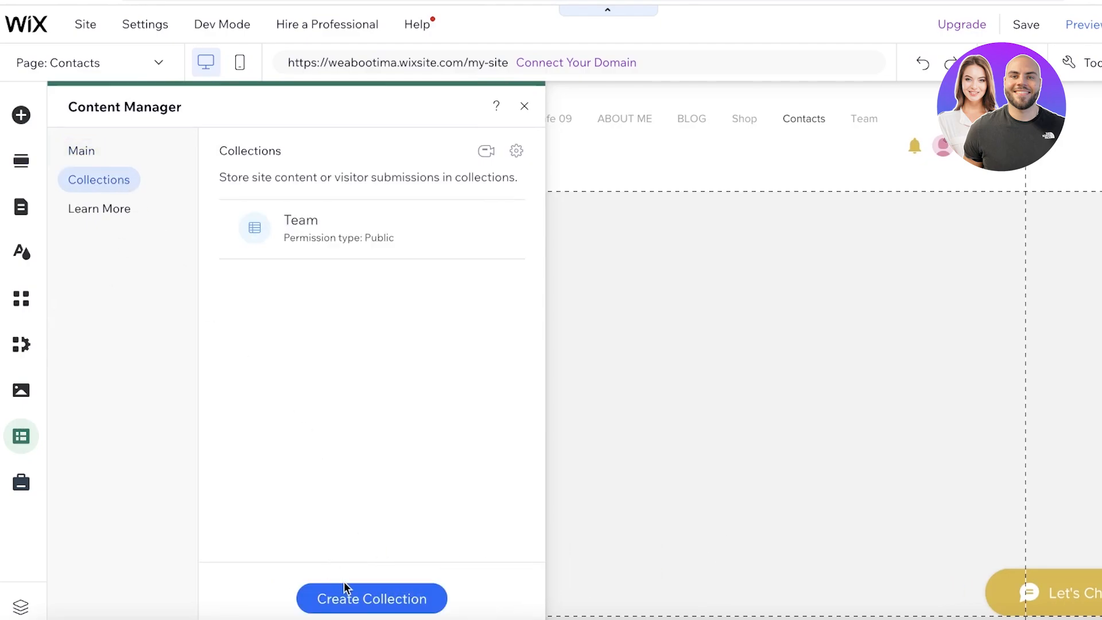
{"action": "left_click", "coordinate": [371, 598]}
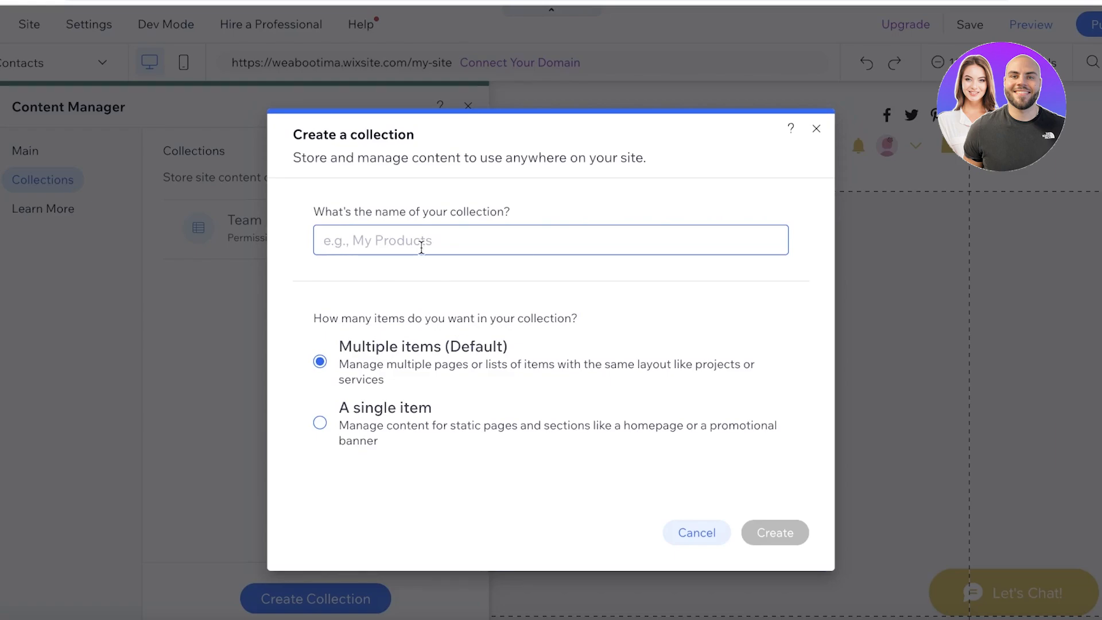
{"action": "type", "text": "Contacts"}
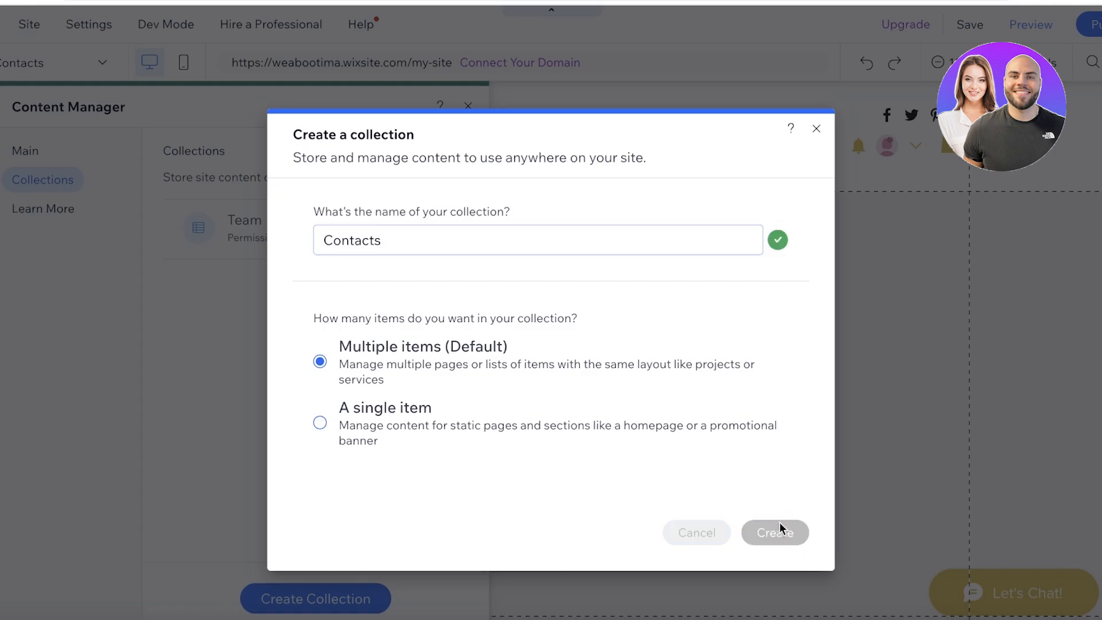
{"action": "left_click", "coordinate": [774, 532]}
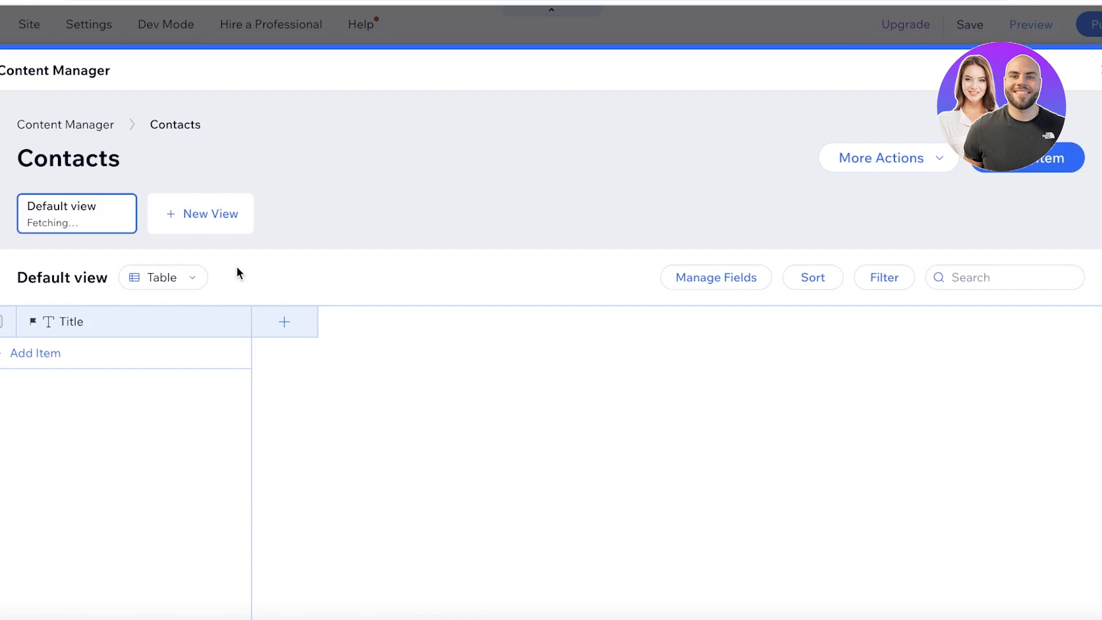
Rename the Contacts collection's Title field to 'Name' and save it.
{"action": "left_click", "coordinate": [239, 322]}
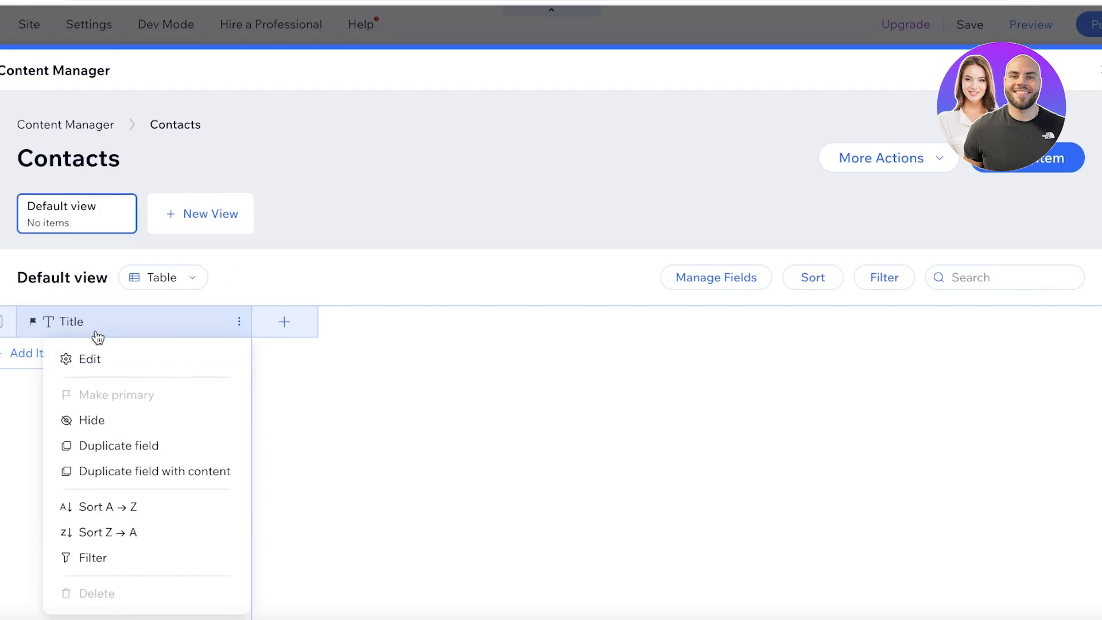
{"action": "left_click", "coordinate": [148, 378]}
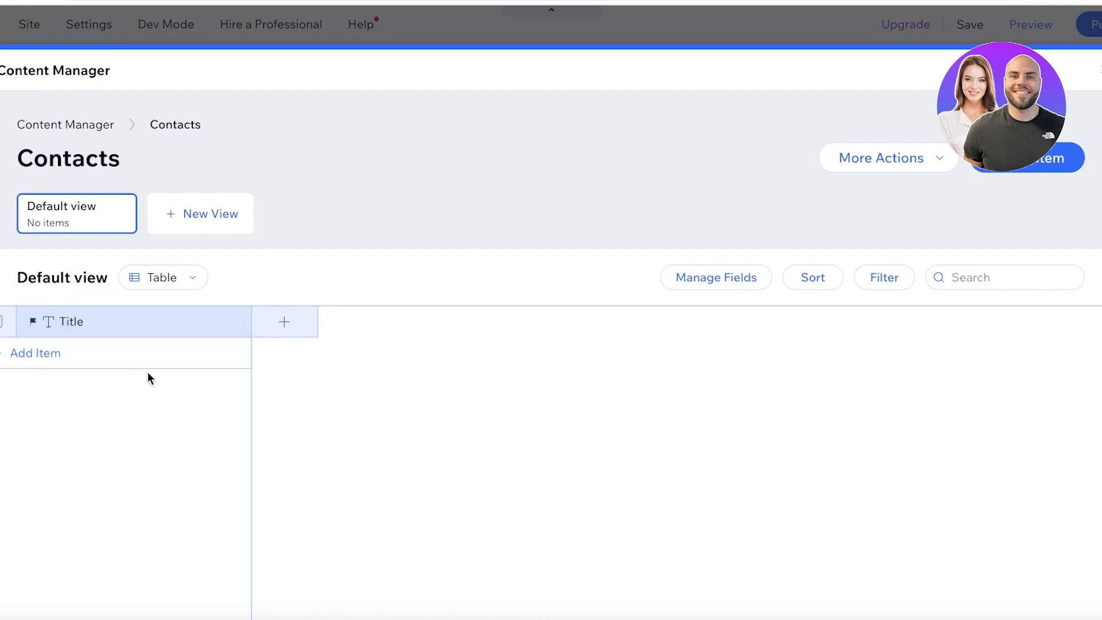
{"action": "left_click", "coordinate": [238, 321]}
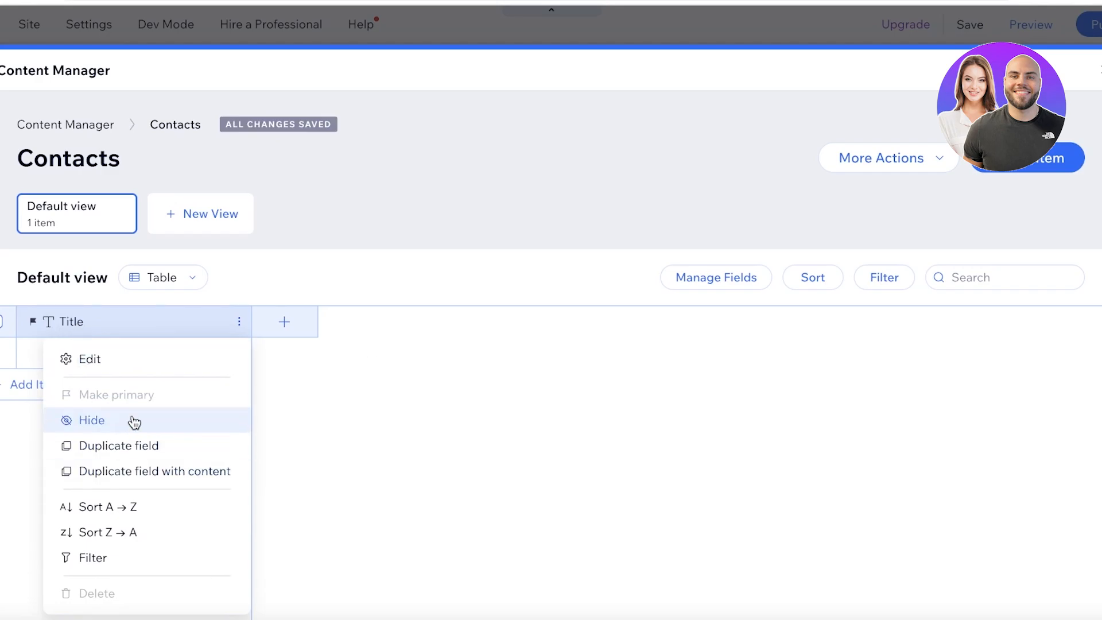
{"action": "mouse_move", "coordinate": [238, 323]}
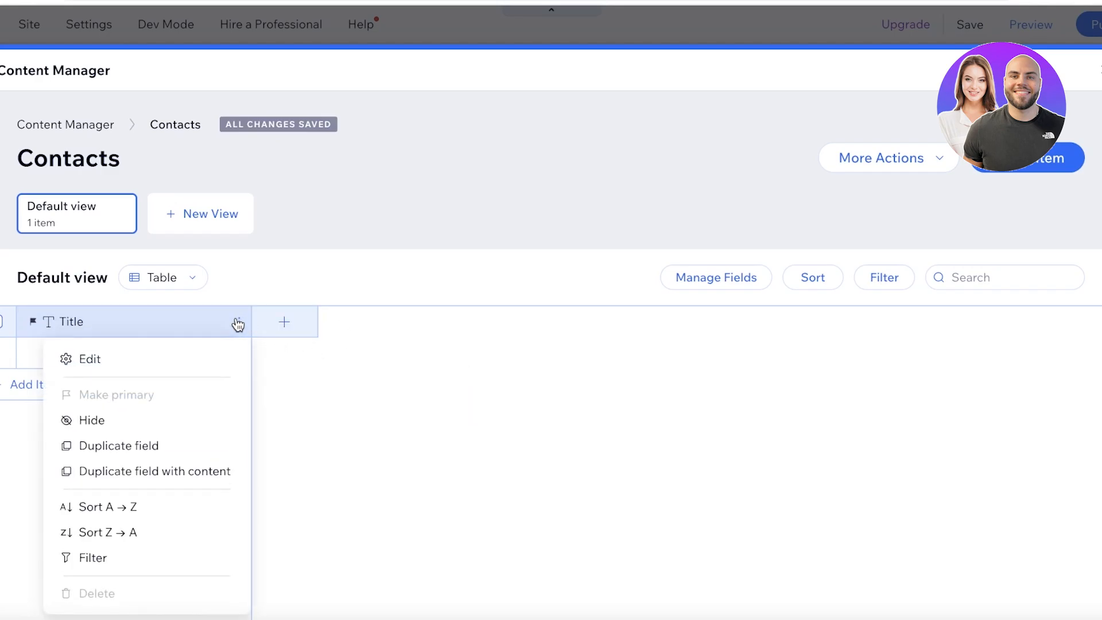
{"action": "left_click", "coordinate": [89, 359]}
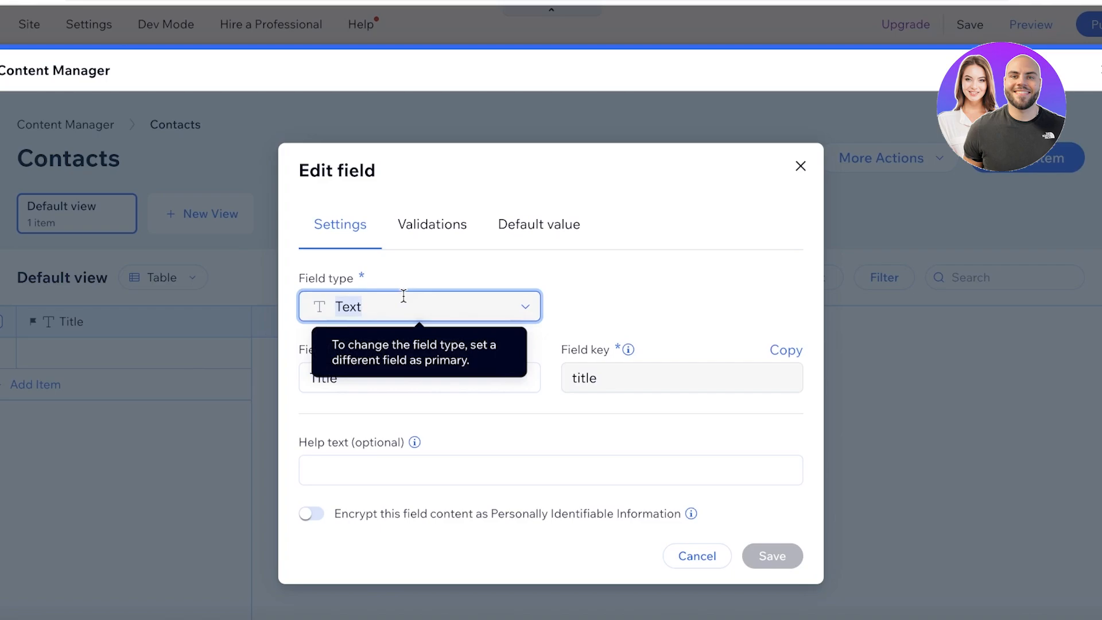
{"action": "left_click", "coordinate": [419, 378]}
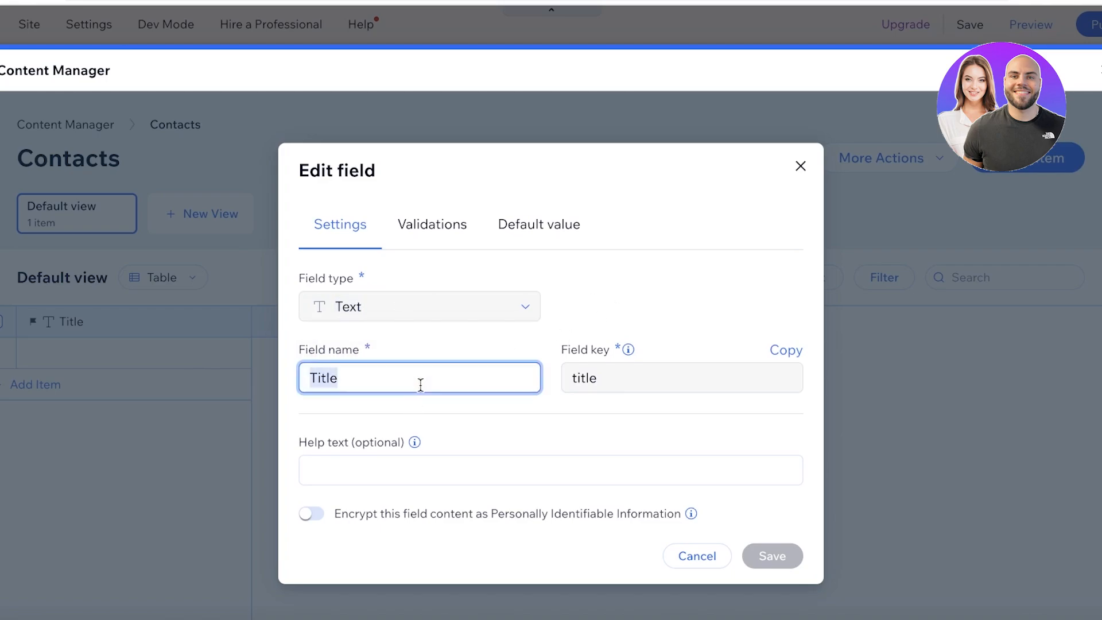
{"action": "left_click", "coordinate": [771, 556]}
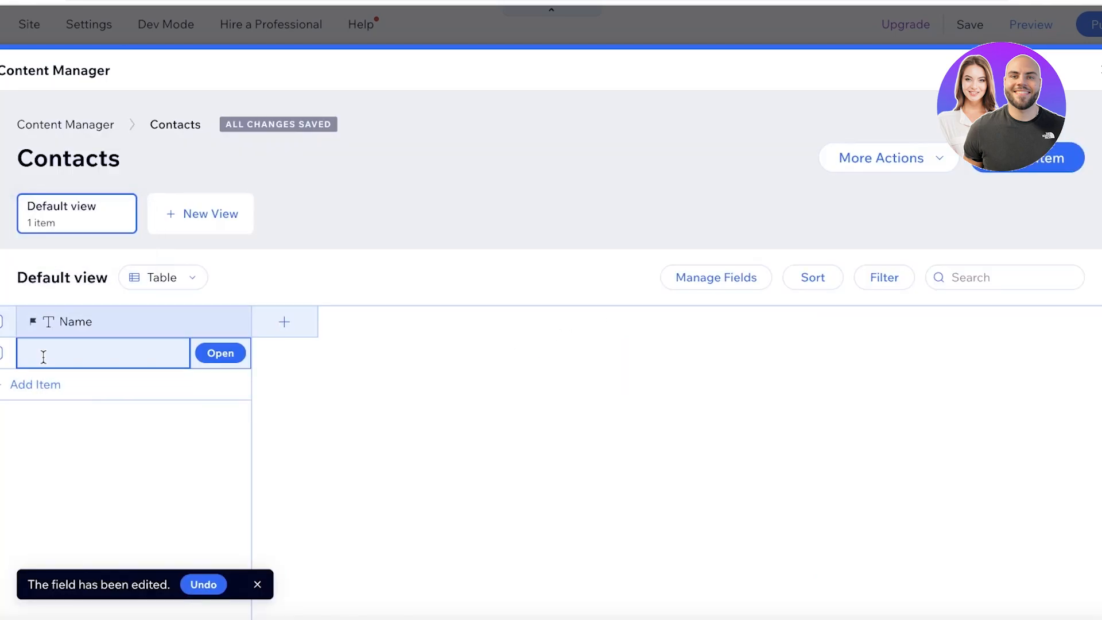
{"action": "left_click", "coordinate": [284, 322]}
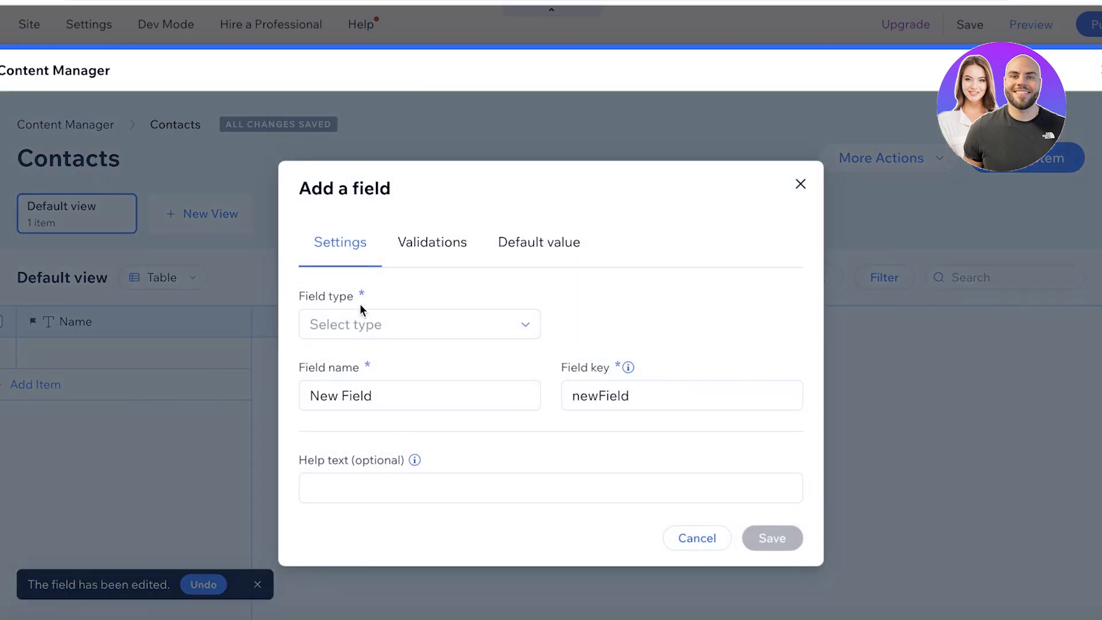
Add an 'Email' text field and a 'Phone No' number field to Contacts.
{"action": "left_click", "coordinate": [419, 323]}
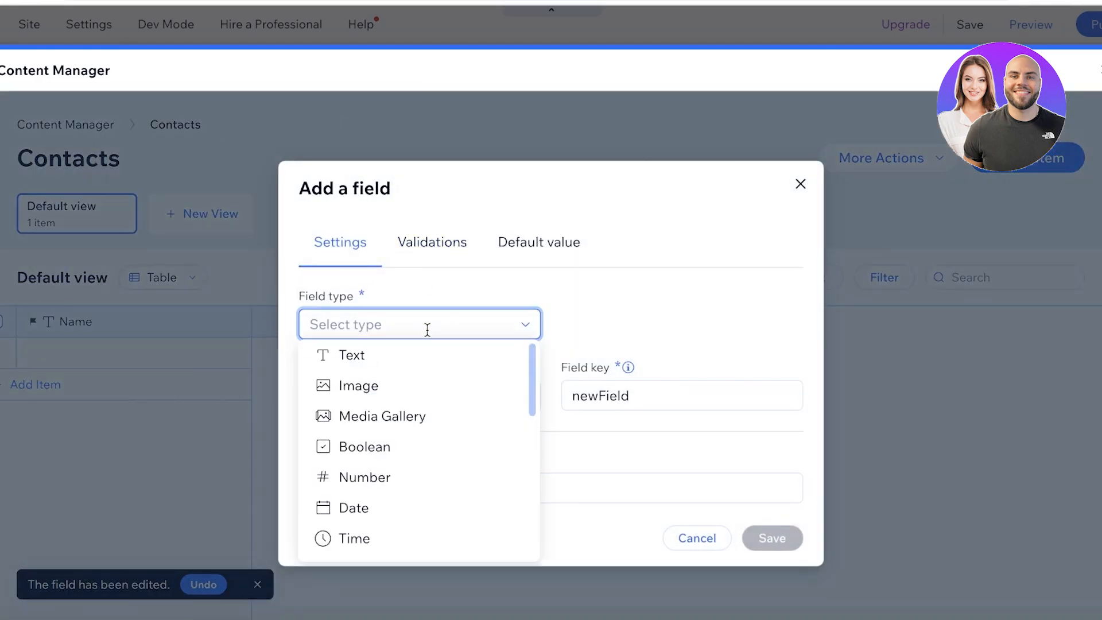
{"action": "left_click", "coordinate": [350, 354]}
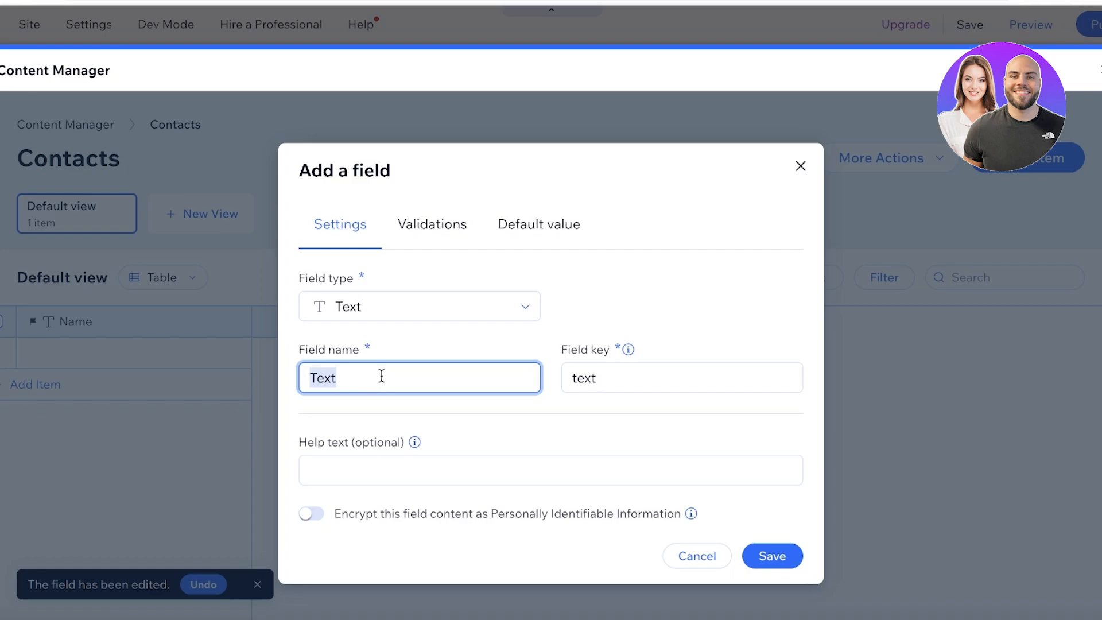
{"action": "left_click", "coordinate": [418, 306]}
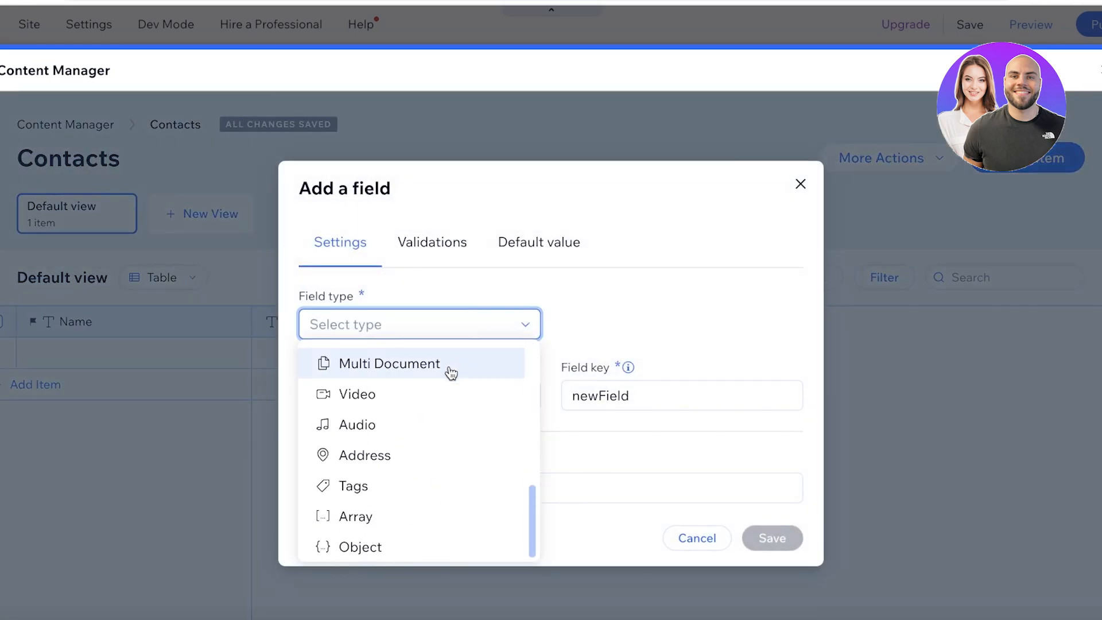
{"action": "scroll", "scroll_direction": "up", "scroll_amount": 3}
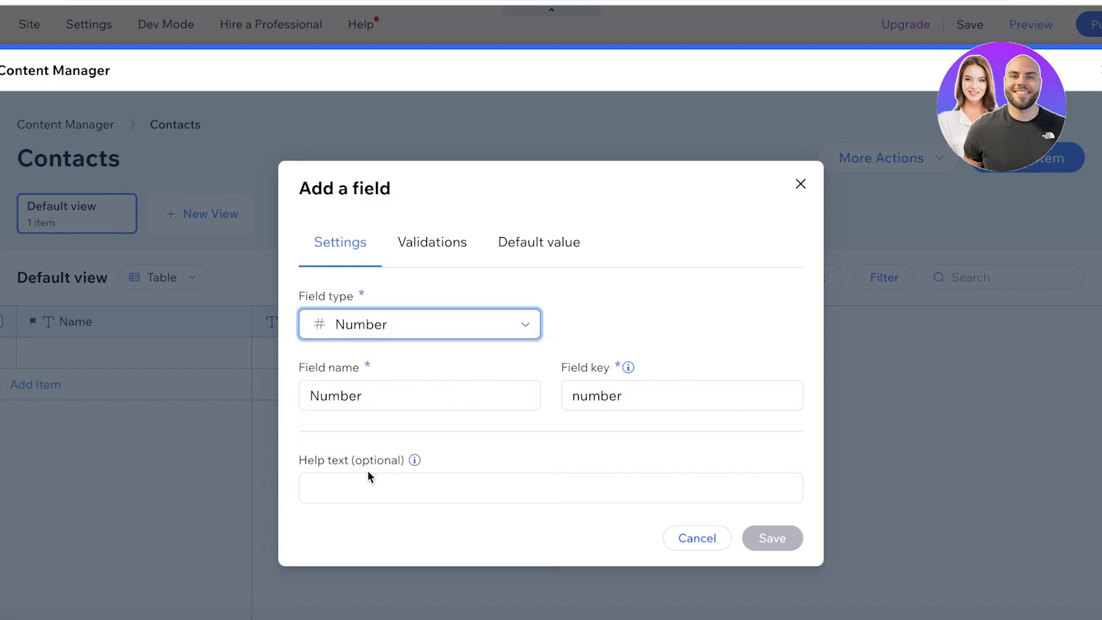
Add a rich content field and rename it 'Personal Brand'.
{"action": "left_click", "coordinate": [419, 323]}
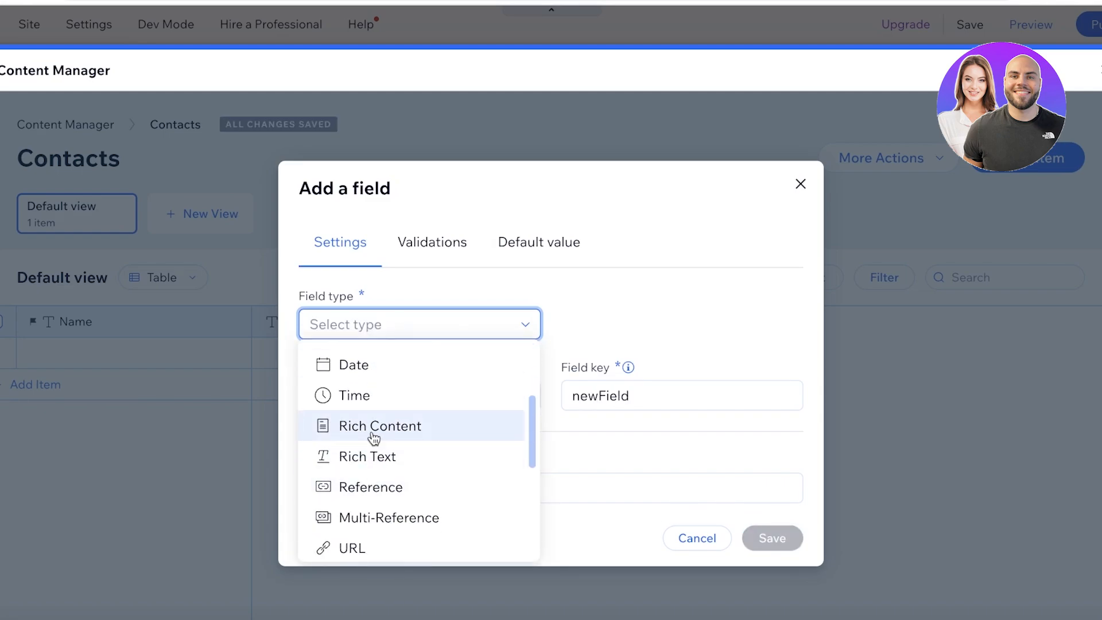
{"action": "scroll", "scroll_direction": "down", "scroll_amount": 3}
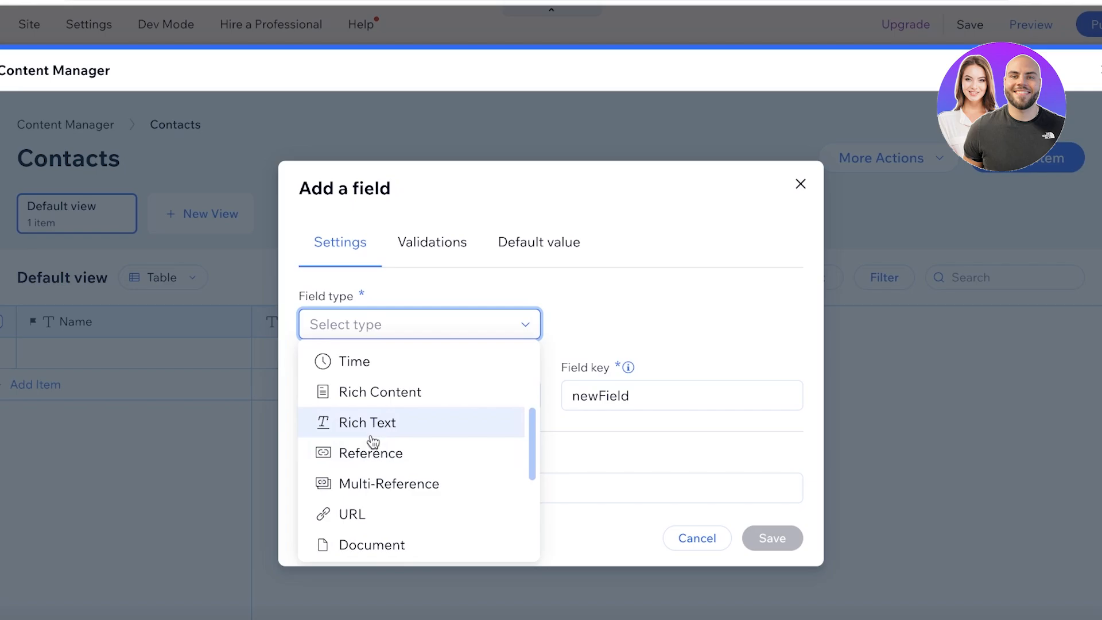
{"action": "left_click", "coordinate": [378, 392]}
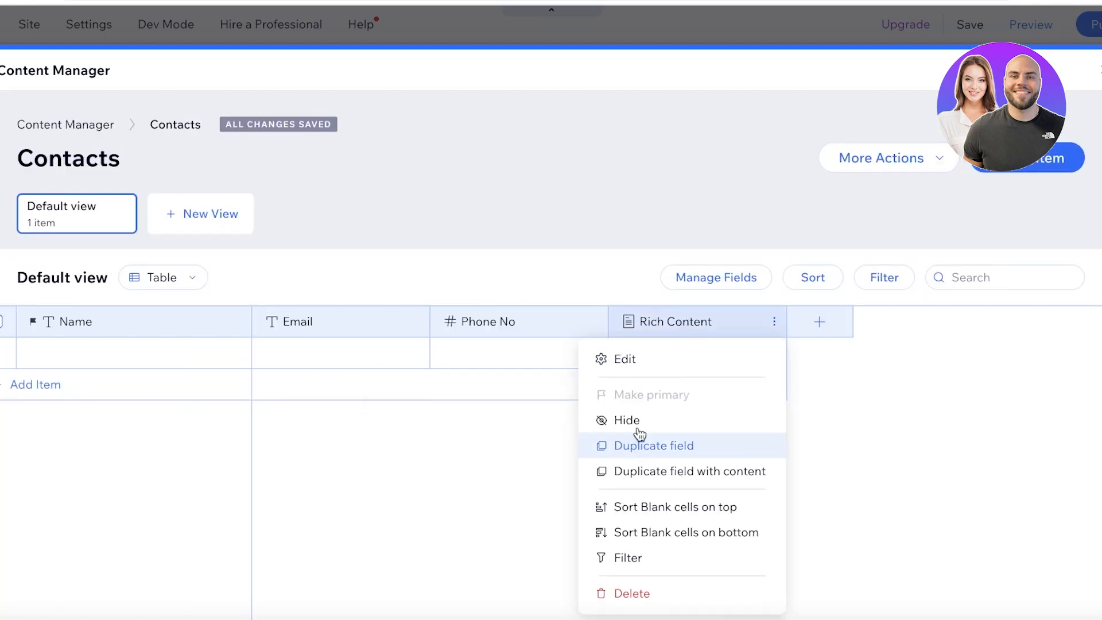
{"action": "left_click", "coordinate": [623, 358]}
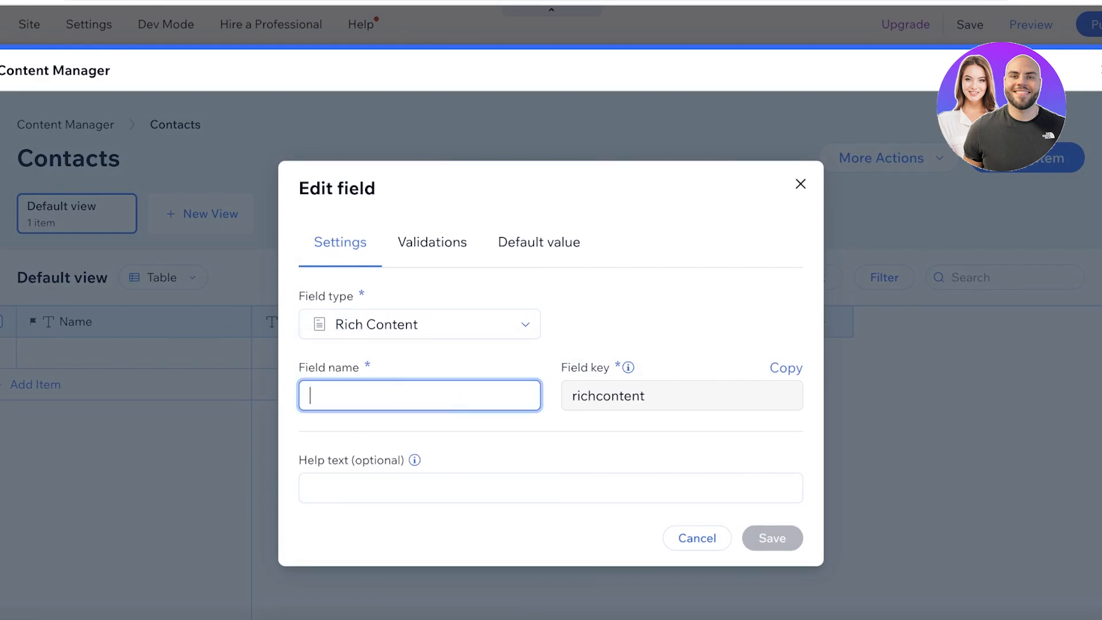
{"action": "left_click", "coordinate": [771, 537]}
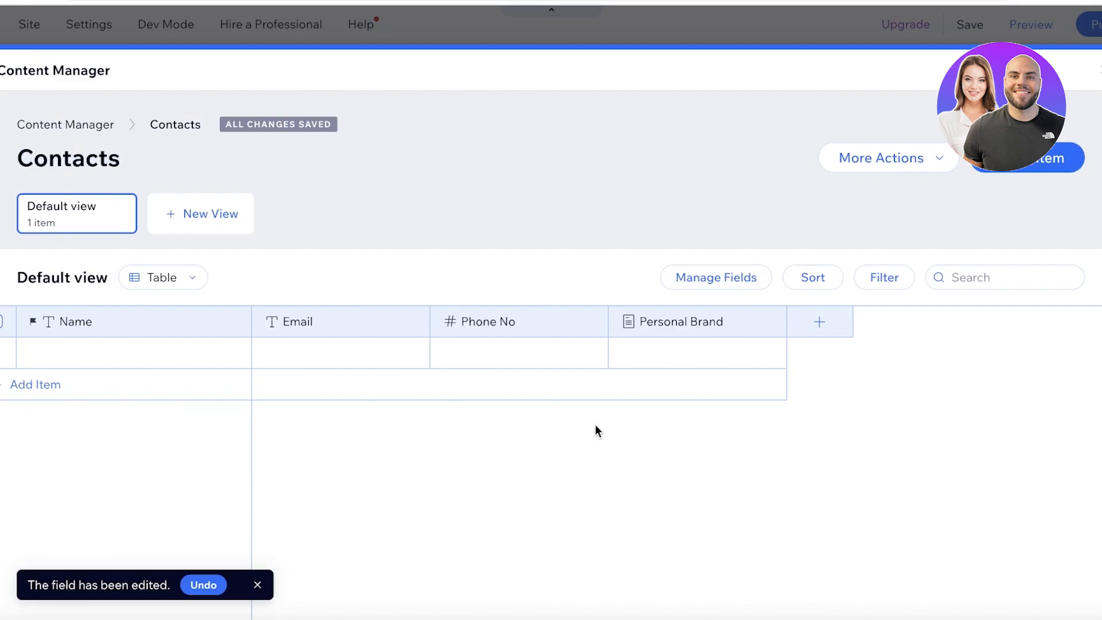
{"action": "mouse_move", "coordinate": [246, 472]}
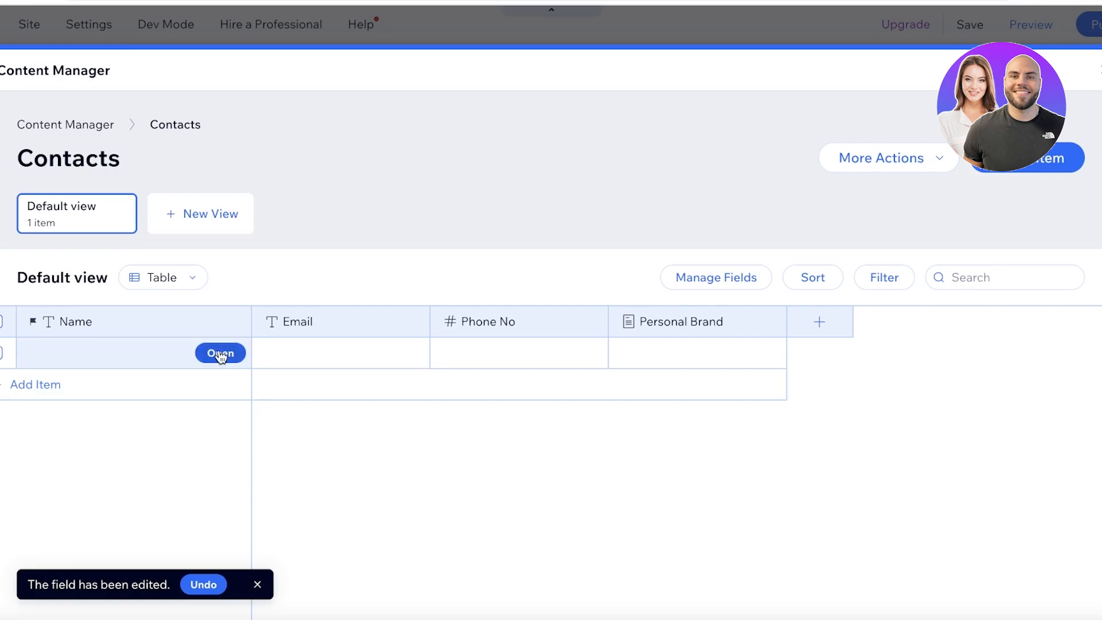
{"action": "left_click", "coordinate": [219, 353]}
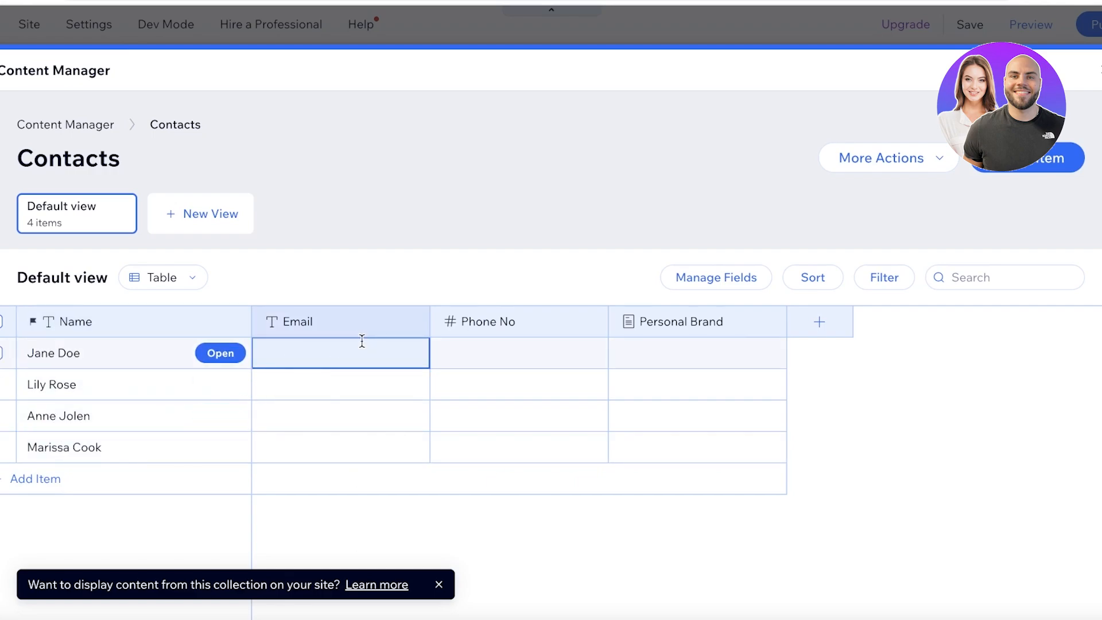
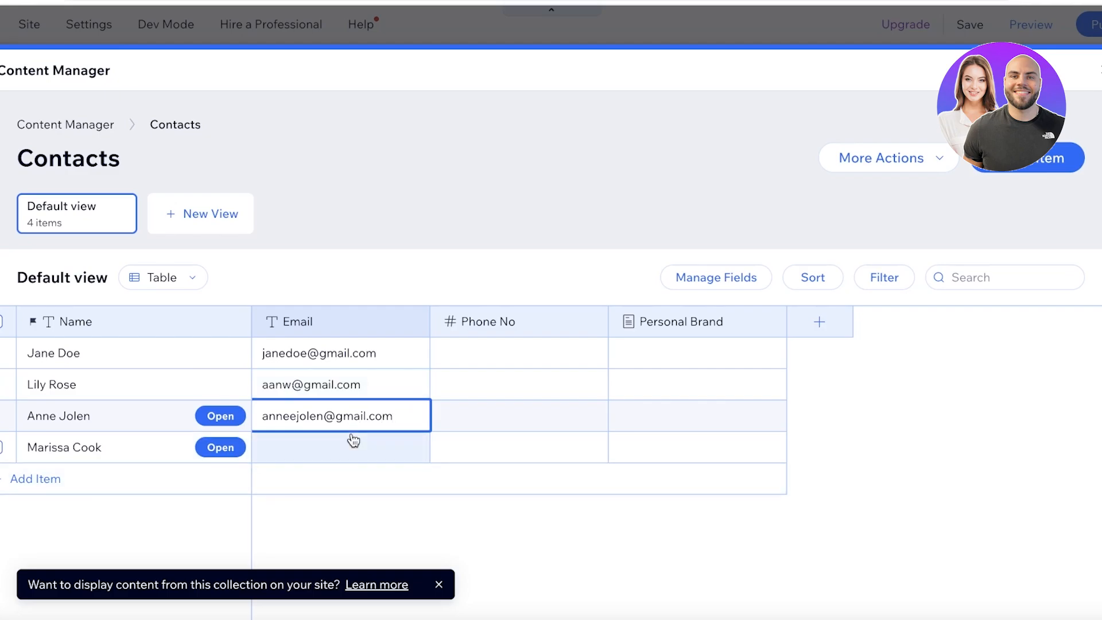
{"action": "left_click", "coordinate": [341, 447]}
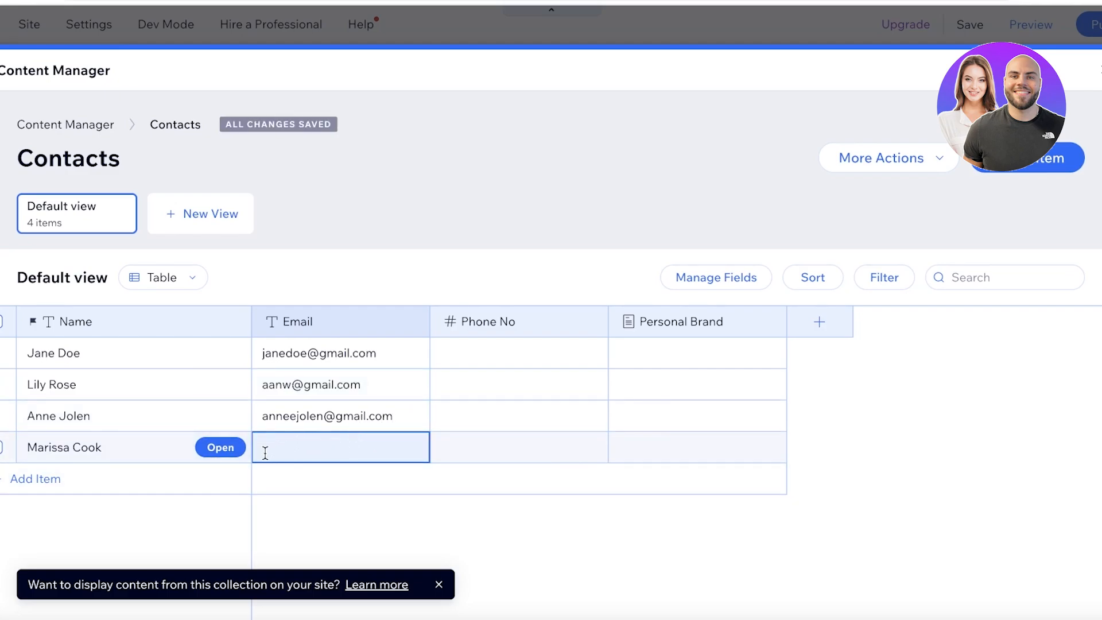
{"action": "left_click", "coordinate": [219, 447]}
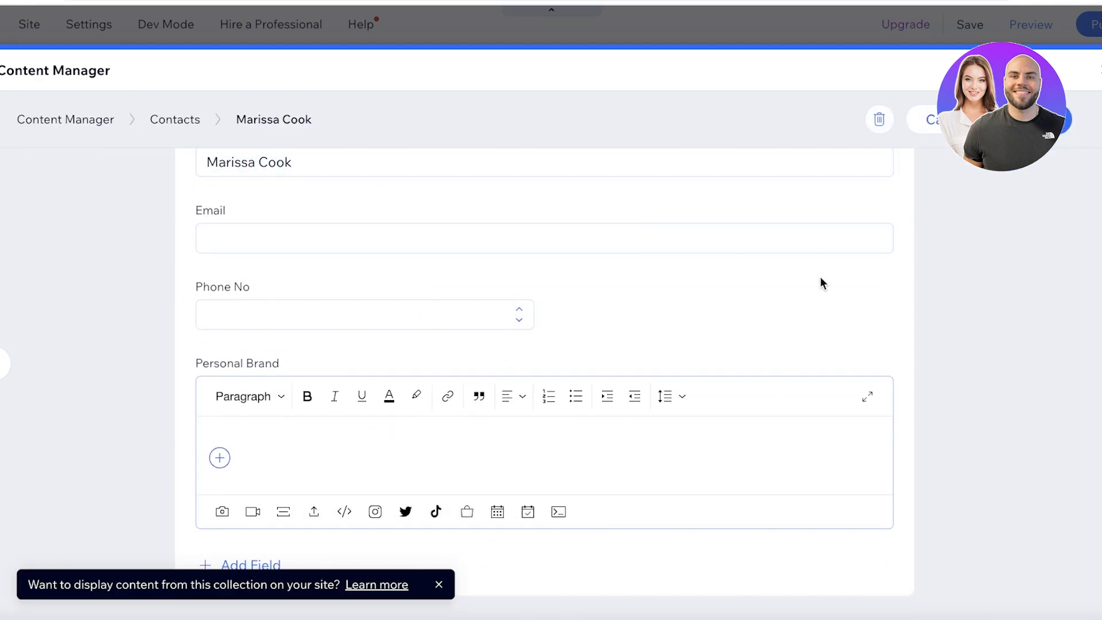
{"action": "left_click", "coordinate": [175, 119]}
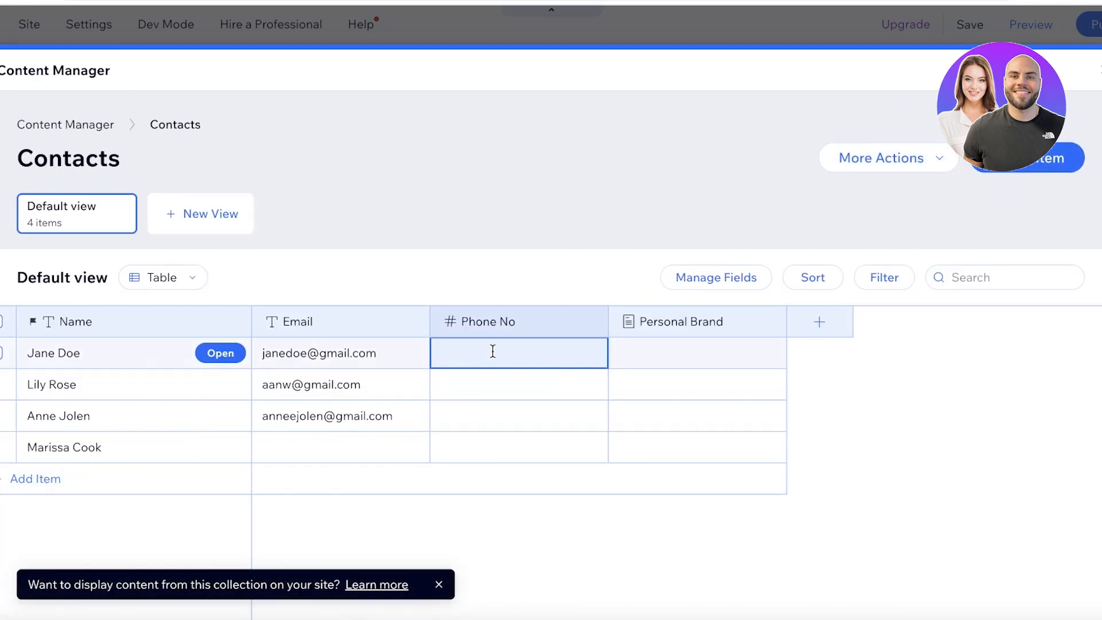
{"action": "left_click", "coordinate": [595, 322]}
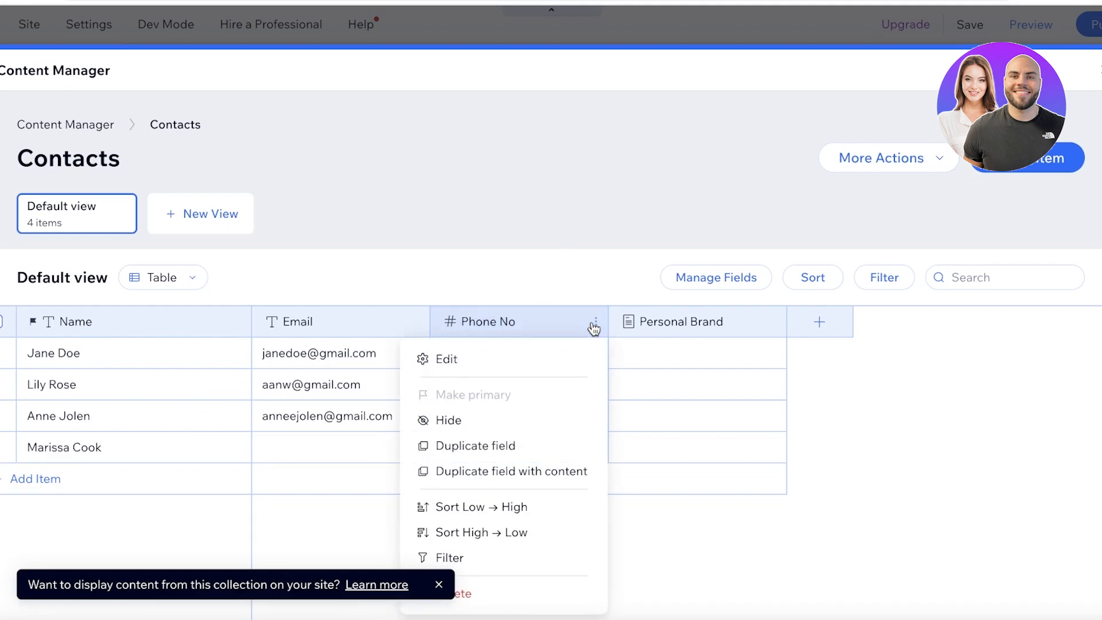
{"action": "mouse_move", "coordinate": [570, 359]}
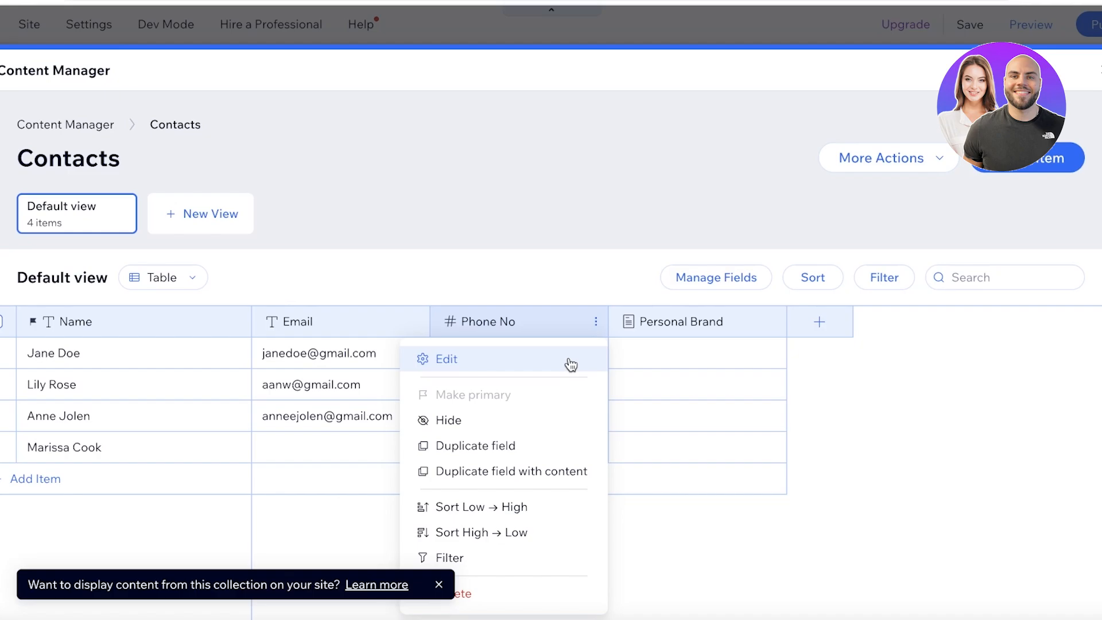
Save the Phone No field settings, then start editing Jane Doe's Personal Brand cell.
{"action": "left_click", "coordinate": [445, 358]}
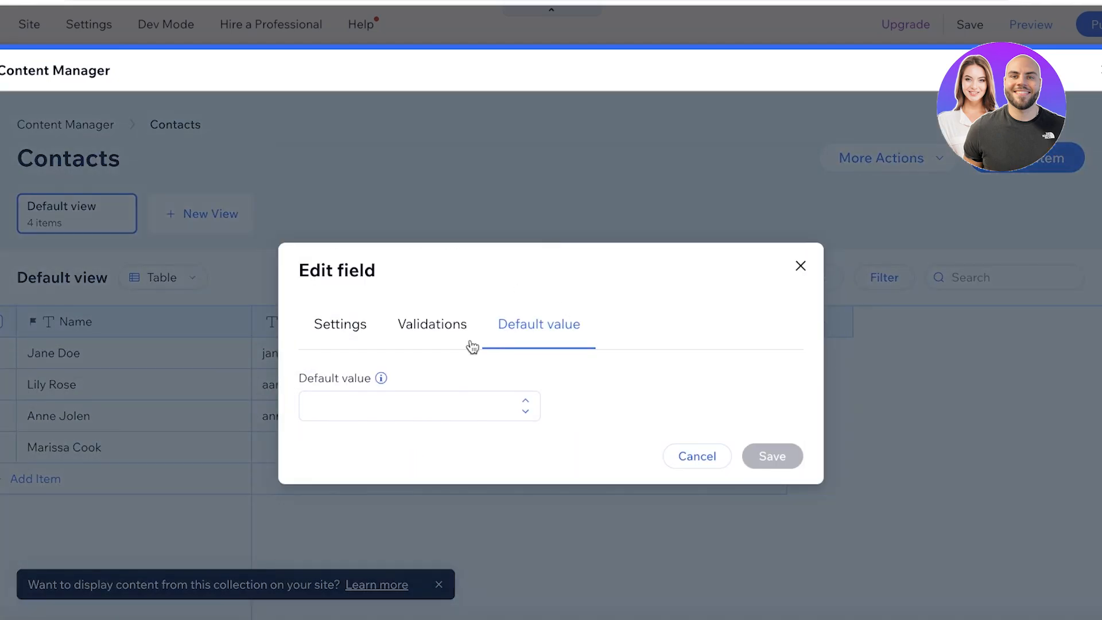
{"action": "left_click", "coordinate": [415, 406]}
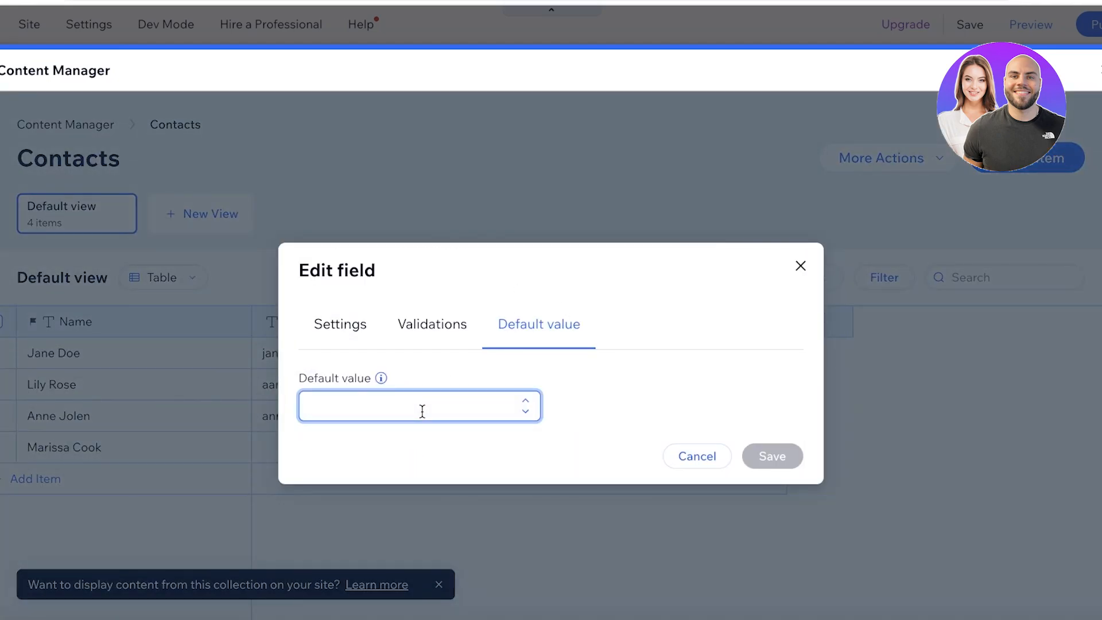
{"action": "left_click", "coordinate": [771, 456]}
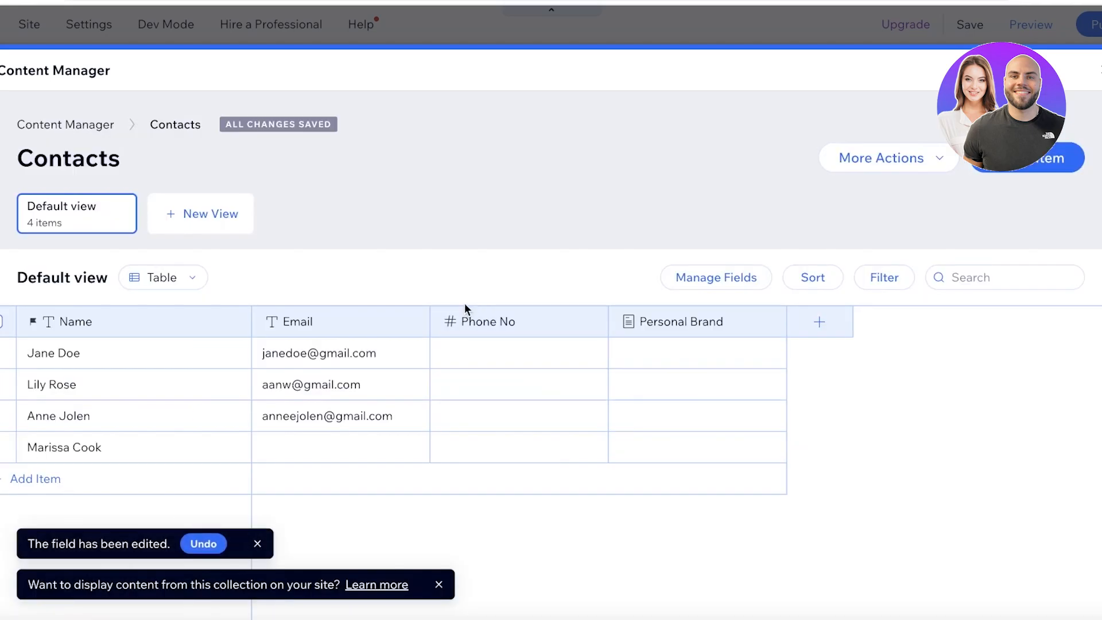
{"action": "left_click", "coordinate": [519, 353]}
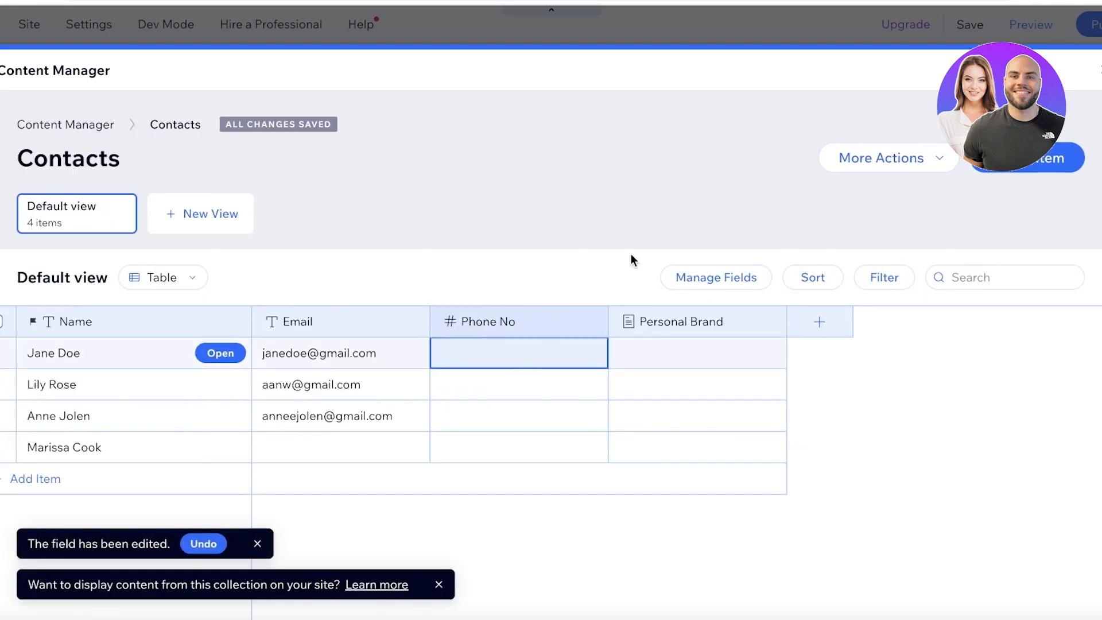
{"action": "left_click", "coordinate": [697, 353]}
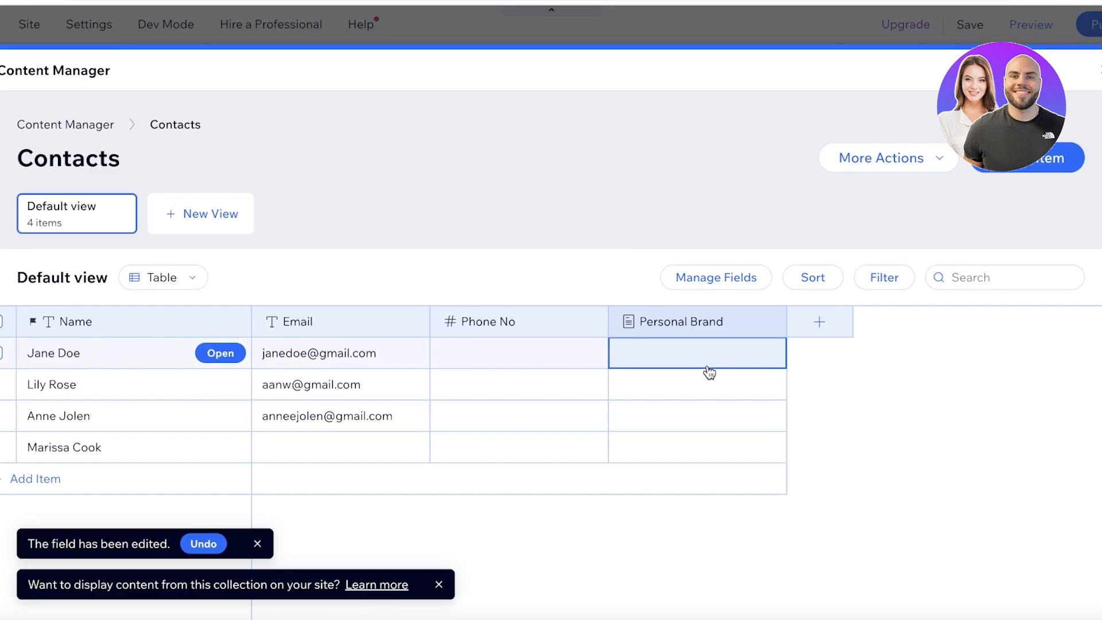
{"action": "left_click", "coordinate": [696, 353]}
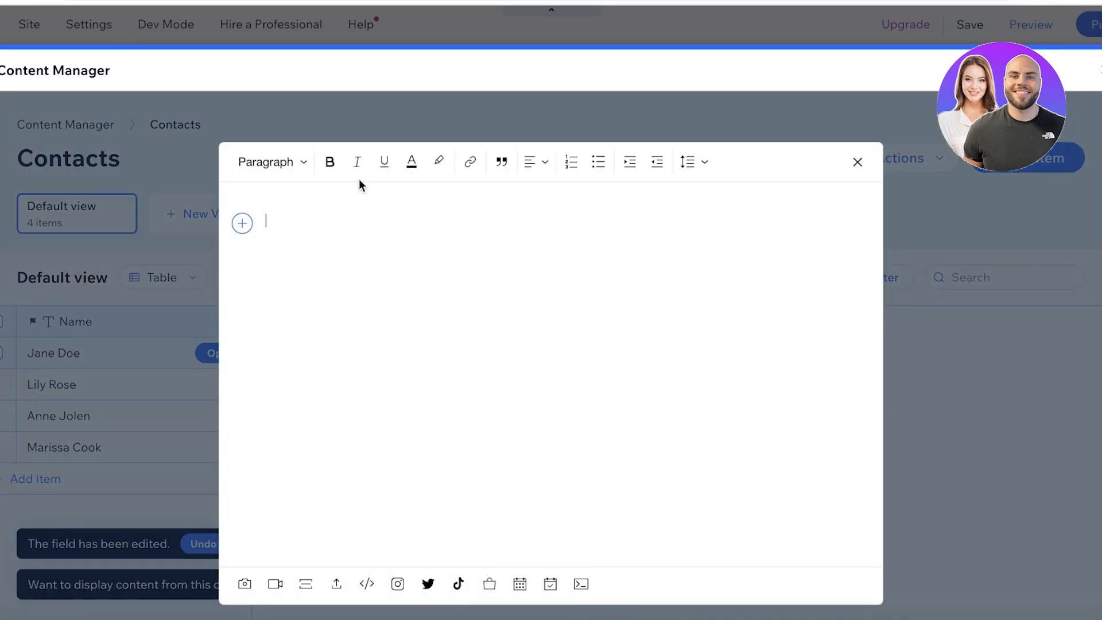
{"action": "mouse_move", "coordinate": [344, 301]}
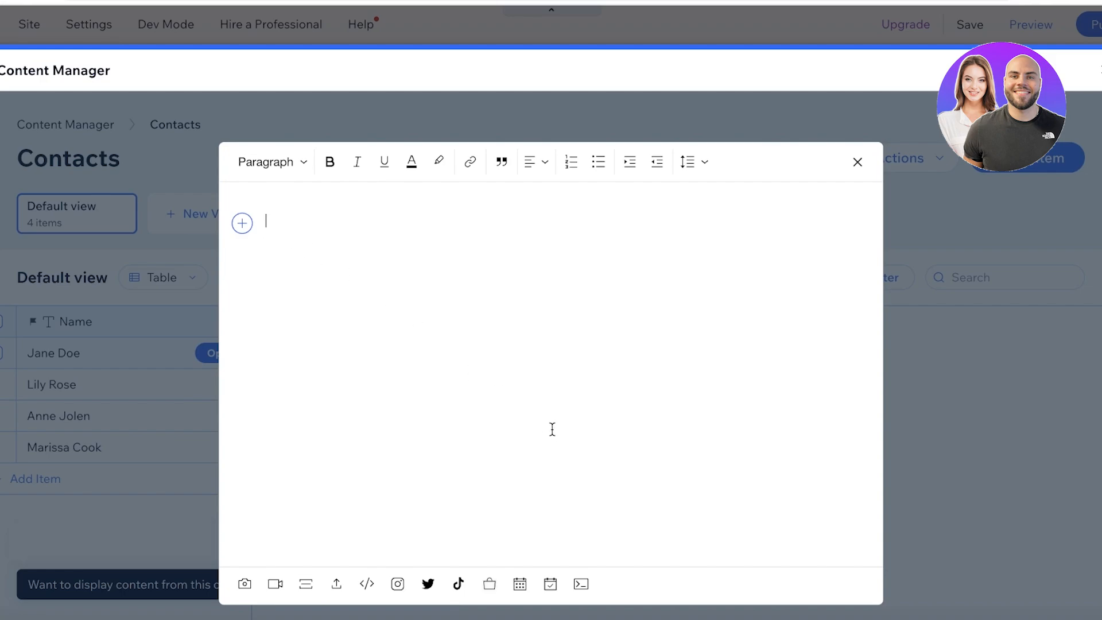
{"action": "left_click", "coordinate": [241, 222]}
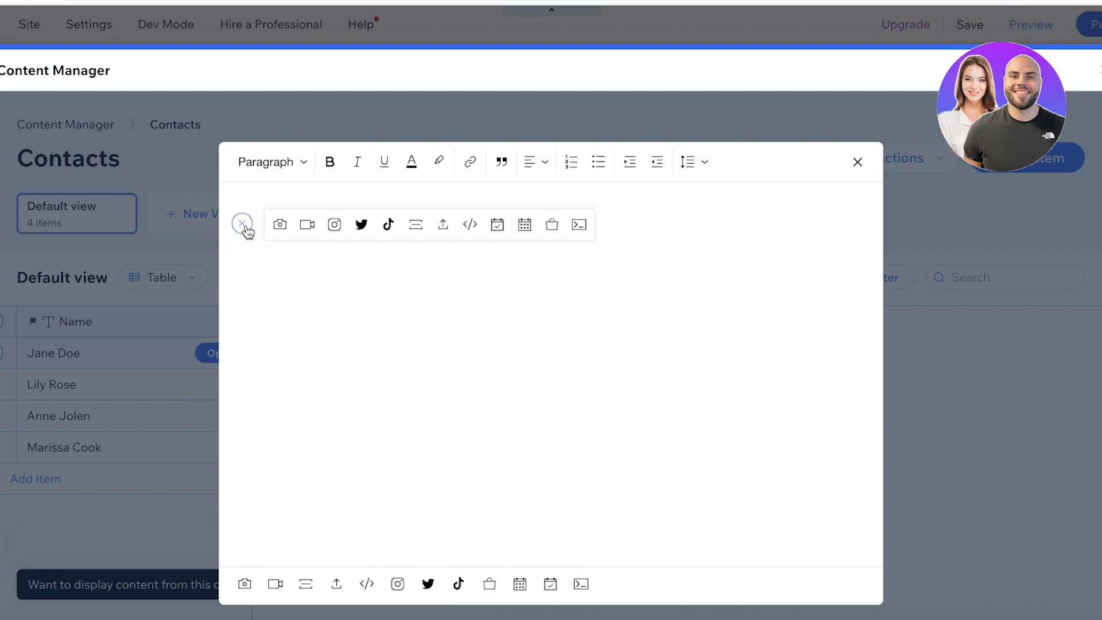
{"action": "left_click", "coordinate": [242, 223]}
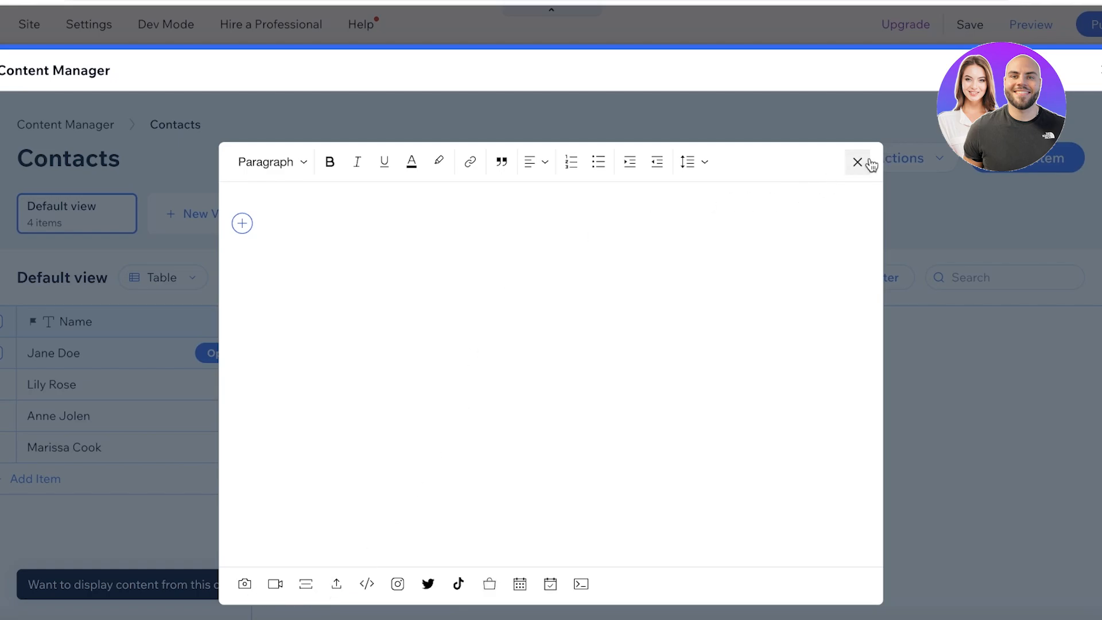
{"action": "left_click", "coordinate": [858, 161]}
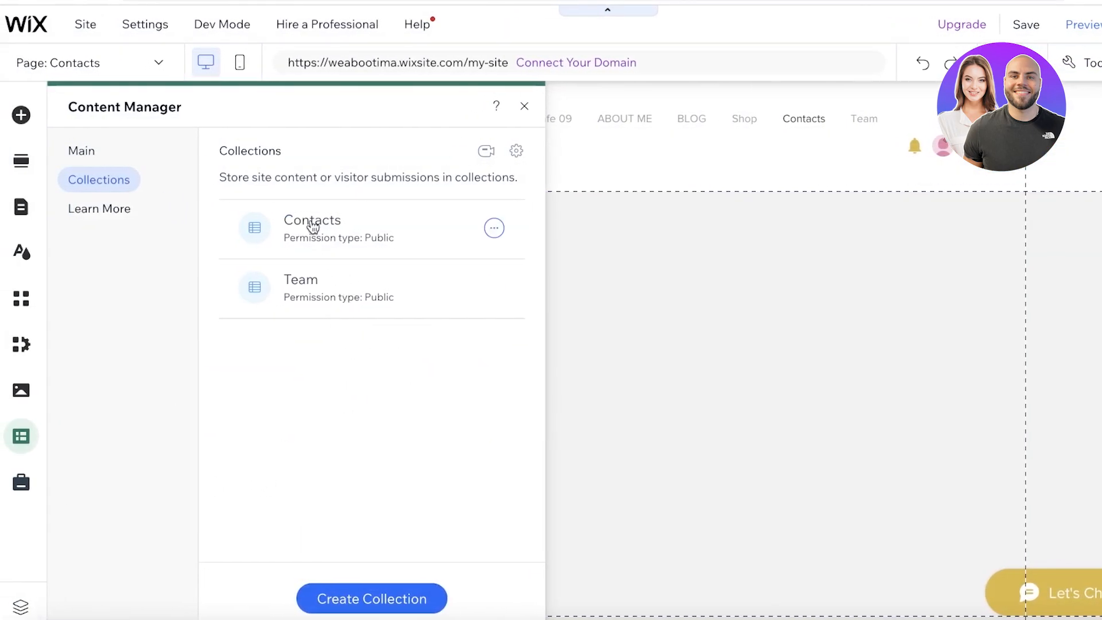
Add a Contacts (All) dynamic list page from the Contacts collection's options menu.
{"action": "left_click", "coordinate": [494, 228]}
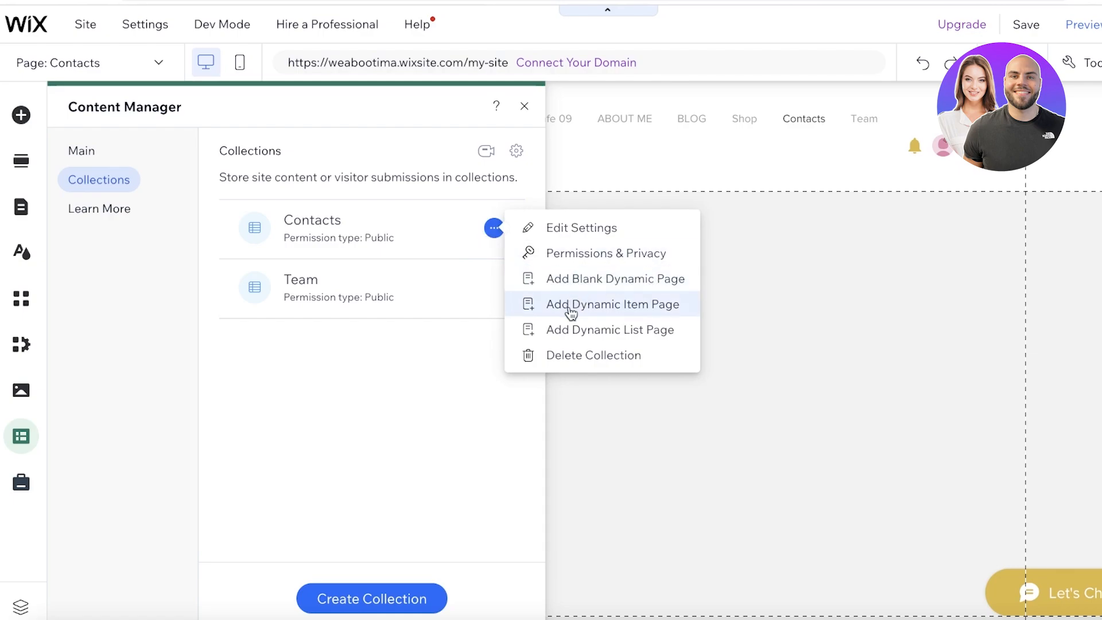
{"action": "mouse_move", "coordinate": [616, 330]}
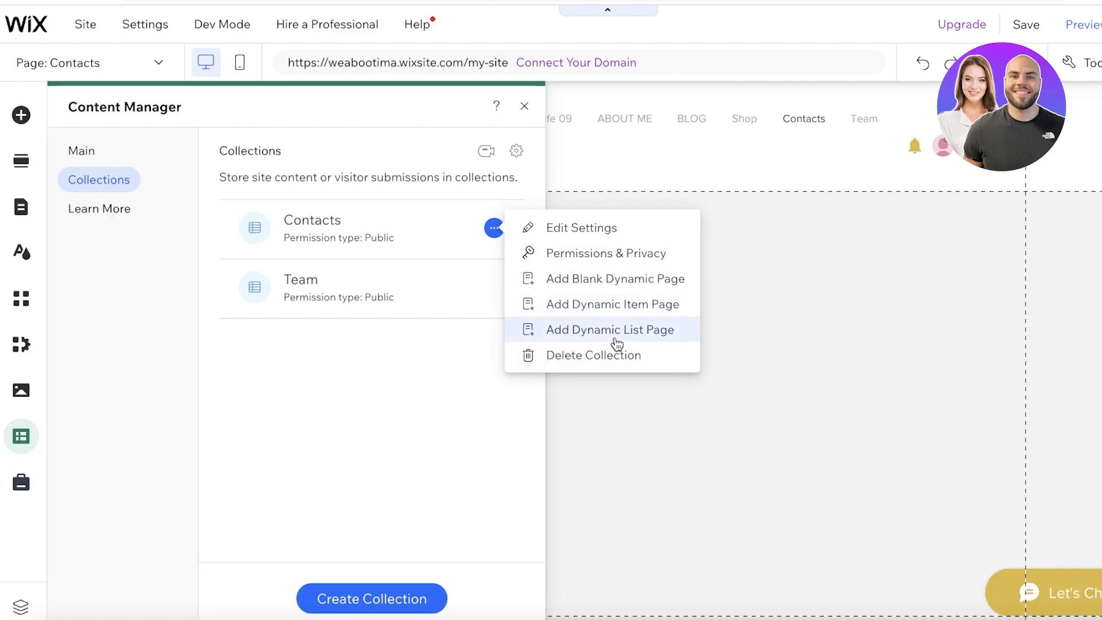
{"action": "mouse_move", "coordinate": [594, 304]}
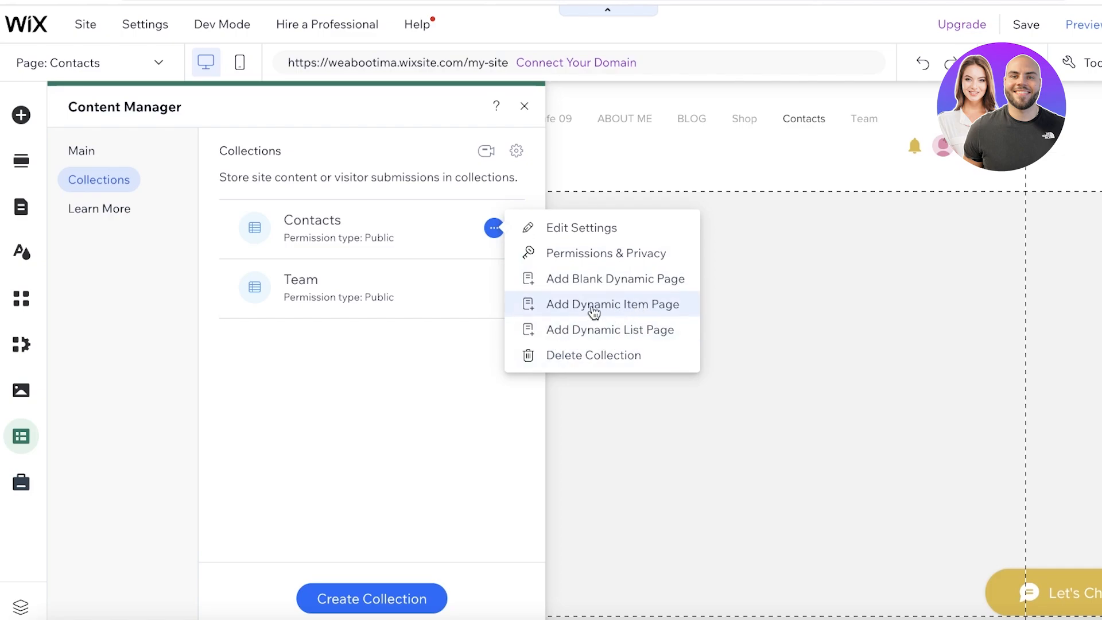
{"action": "mouse_move", "coordinate": [592, 318]}
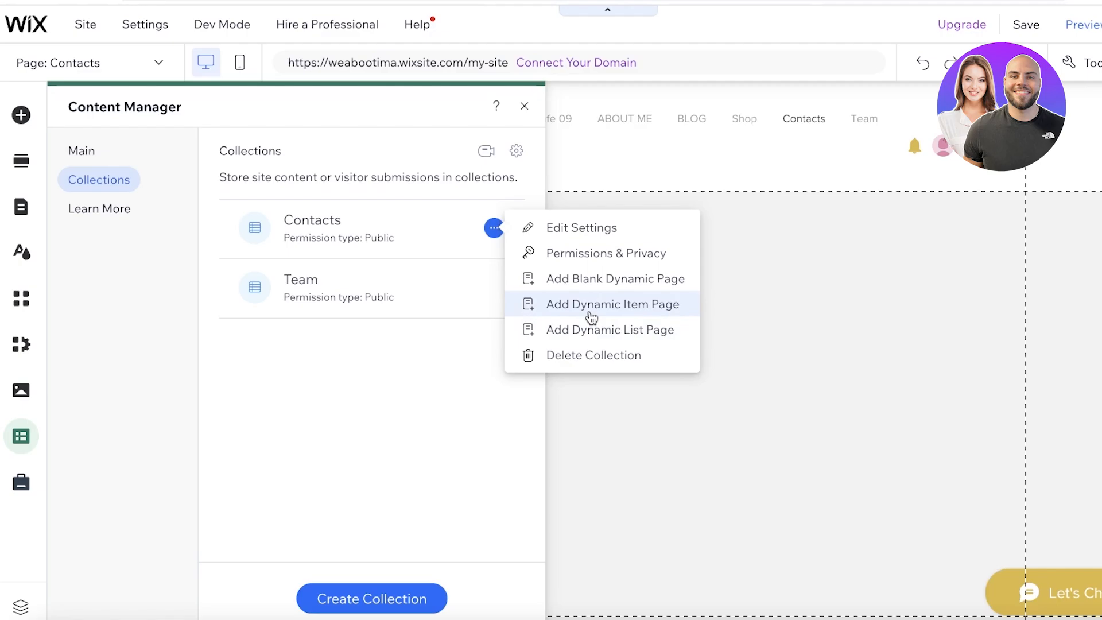
{"action": "left_click", "coordinate": [610, 329]}
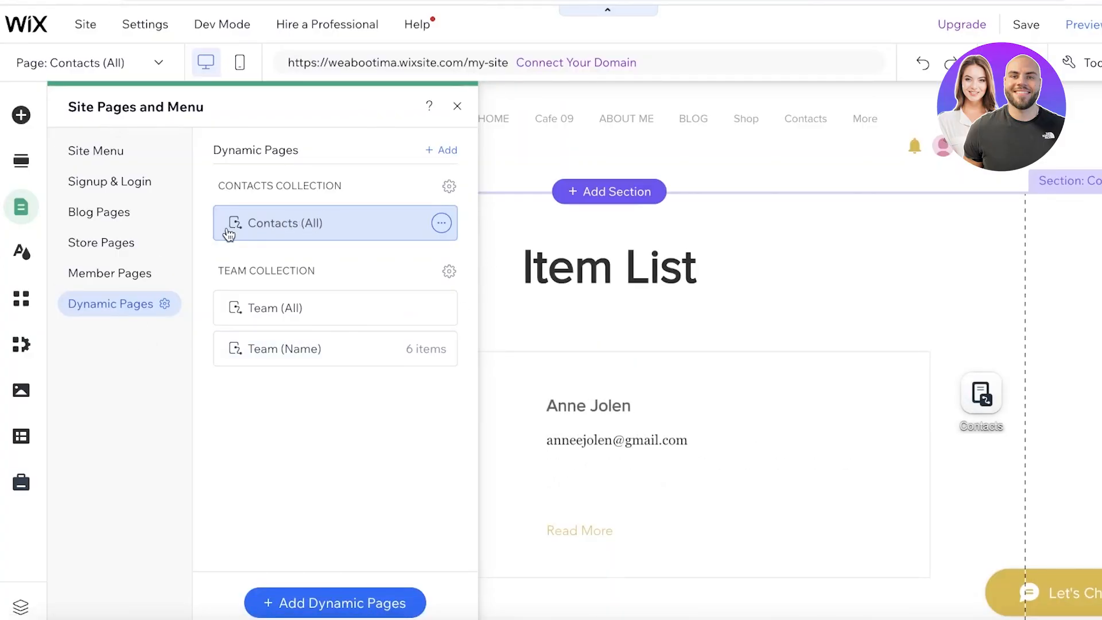
Review the Contacts (All) page, publish the site, and view it live.
{"action": "scroll", "scroll_direction": "down", "scroll_amount": 3}
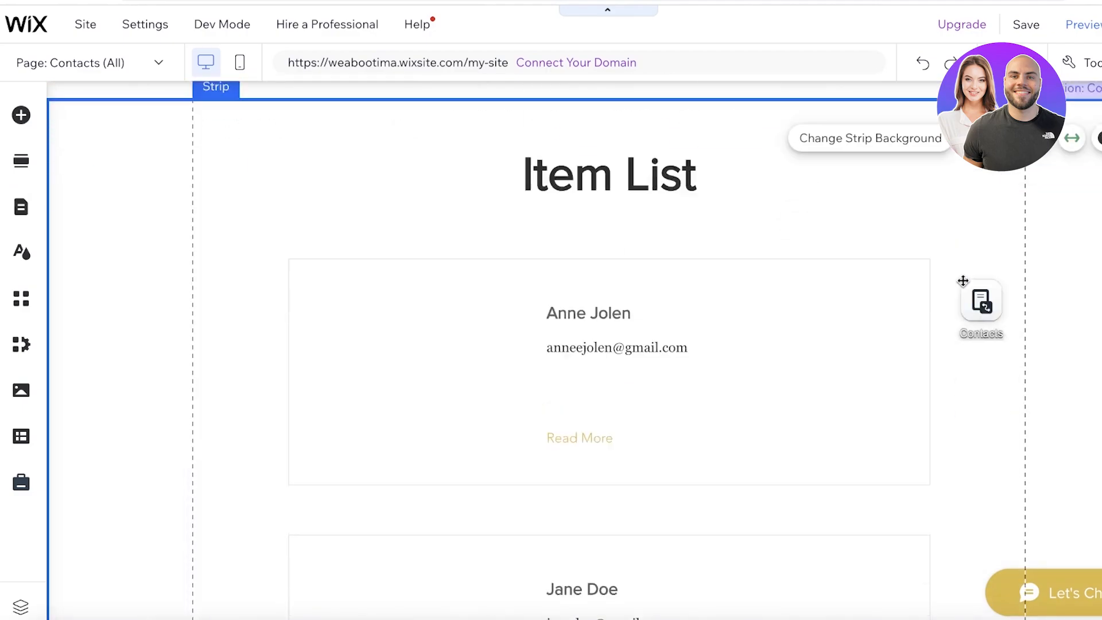
{"action": "scroll", "scroll_direction": "down", "scroll_amount": 3}
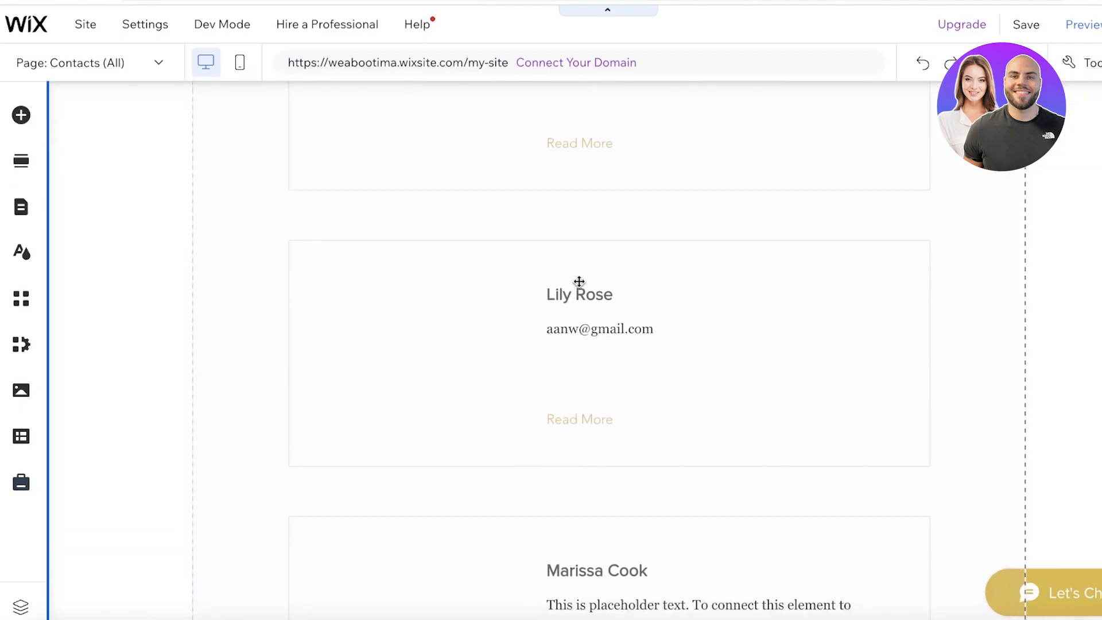
{"action": "scroll", "scroll_direction": "down", "scroll_amount": 3}
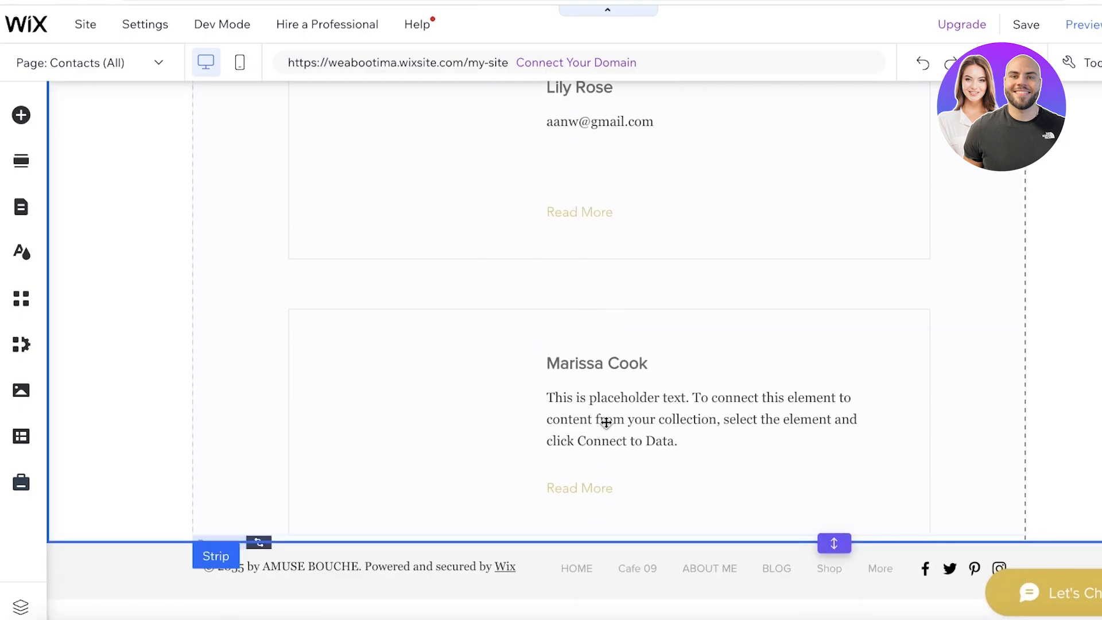
{"action": "scroll", "scroll_direction": "up", "scroll_amount": 3}
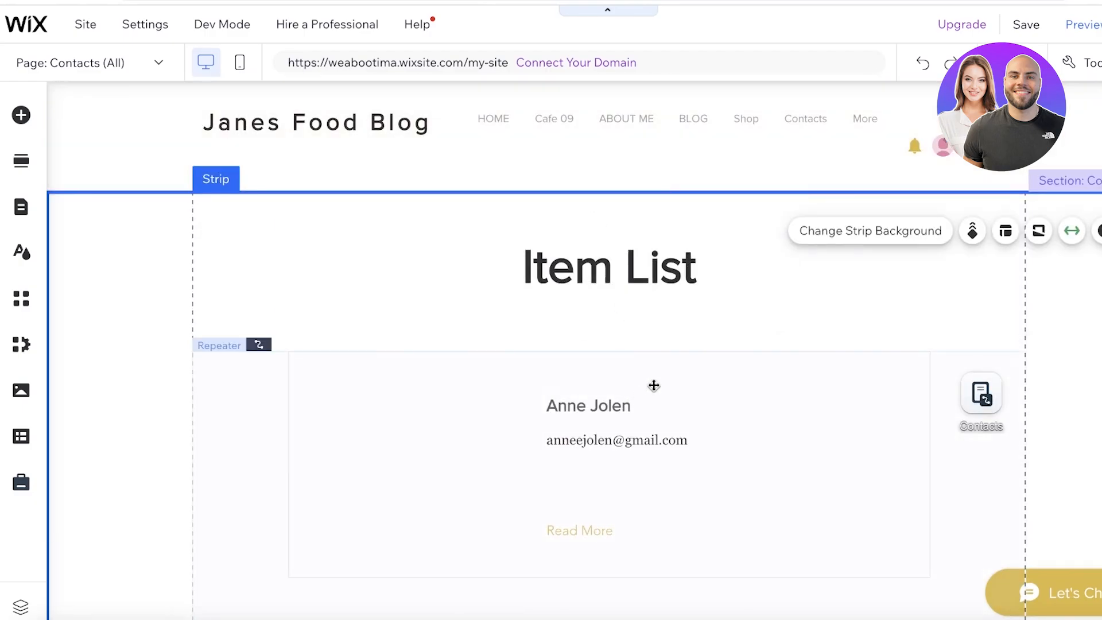
{"action": "left_click", "coordinate": [608, 267]}
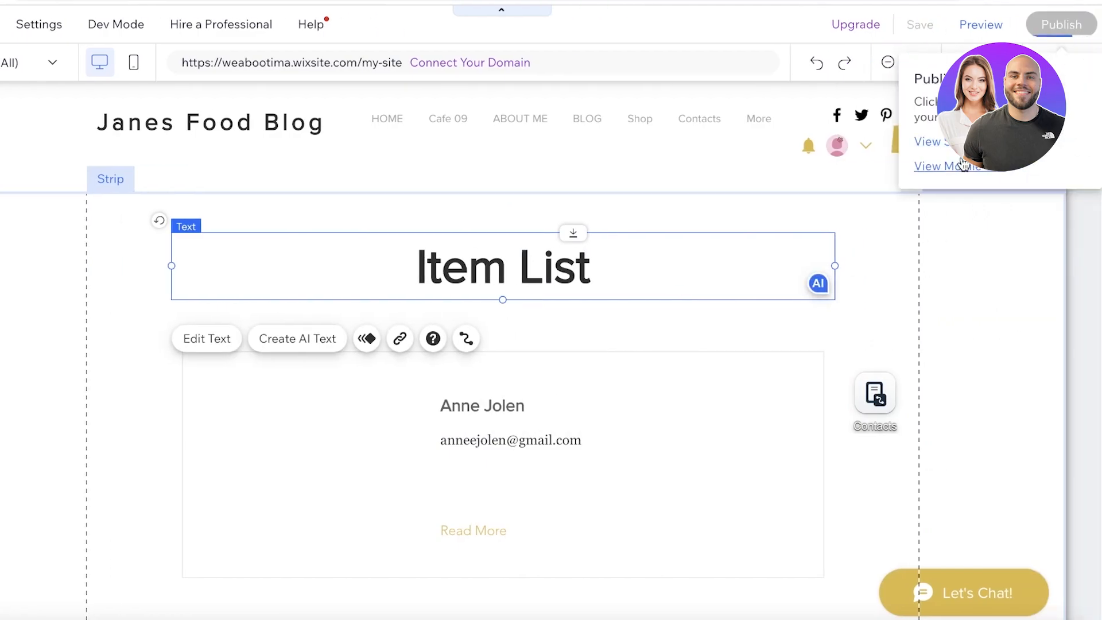
{"action": "left_click", "coordinate": [1061, 25]}
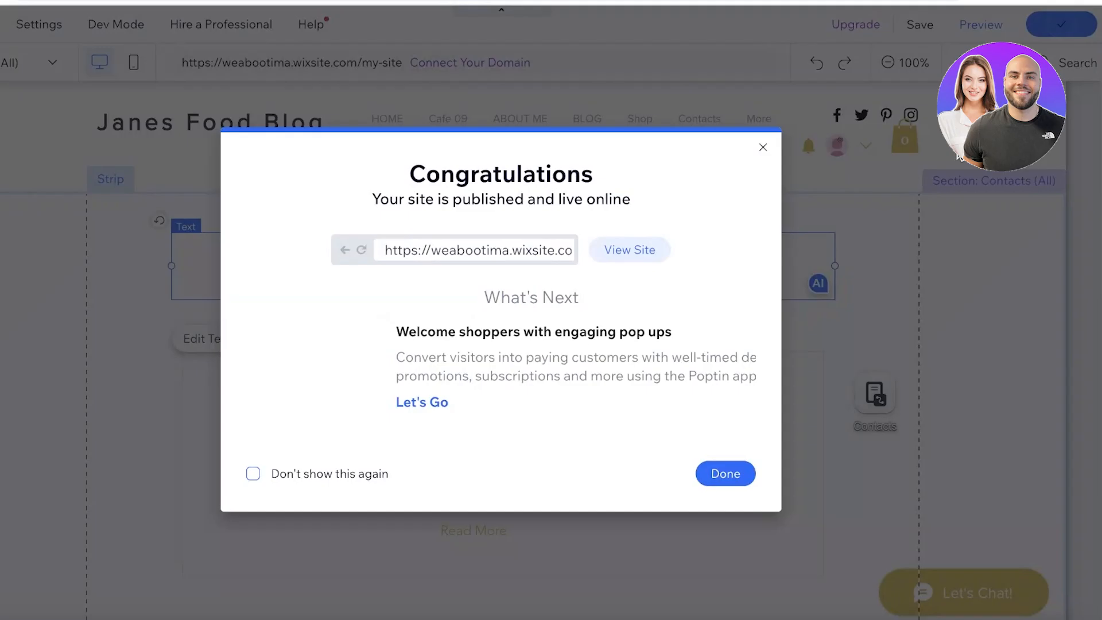
{"action": "left_click", "coordinate": [629, 250]}
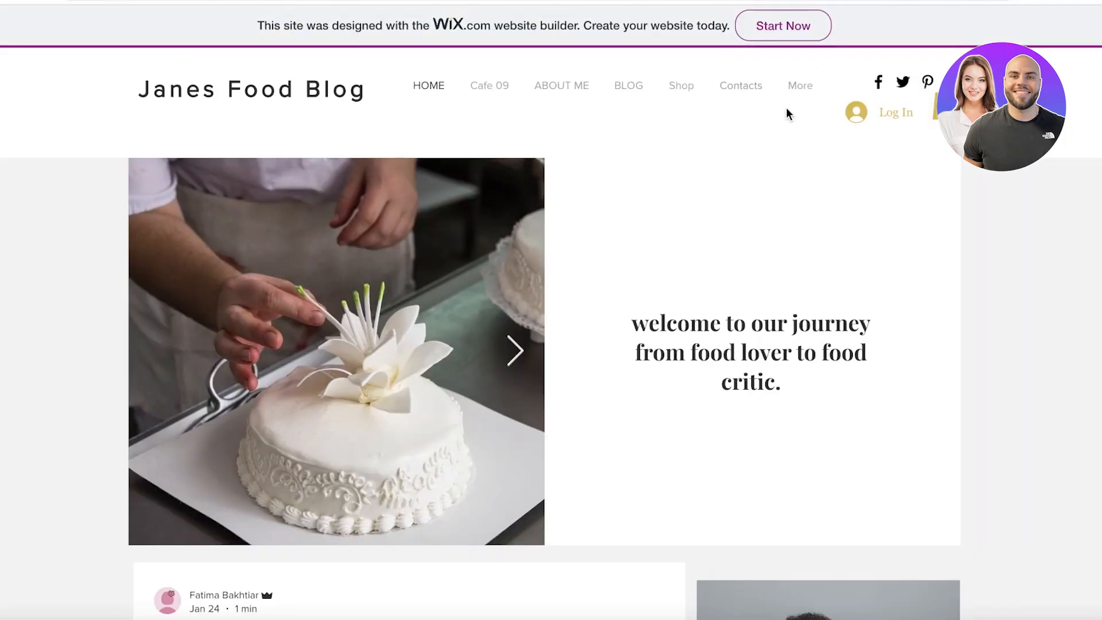
{"action": "left_click", "coordinate": [799, 85]}
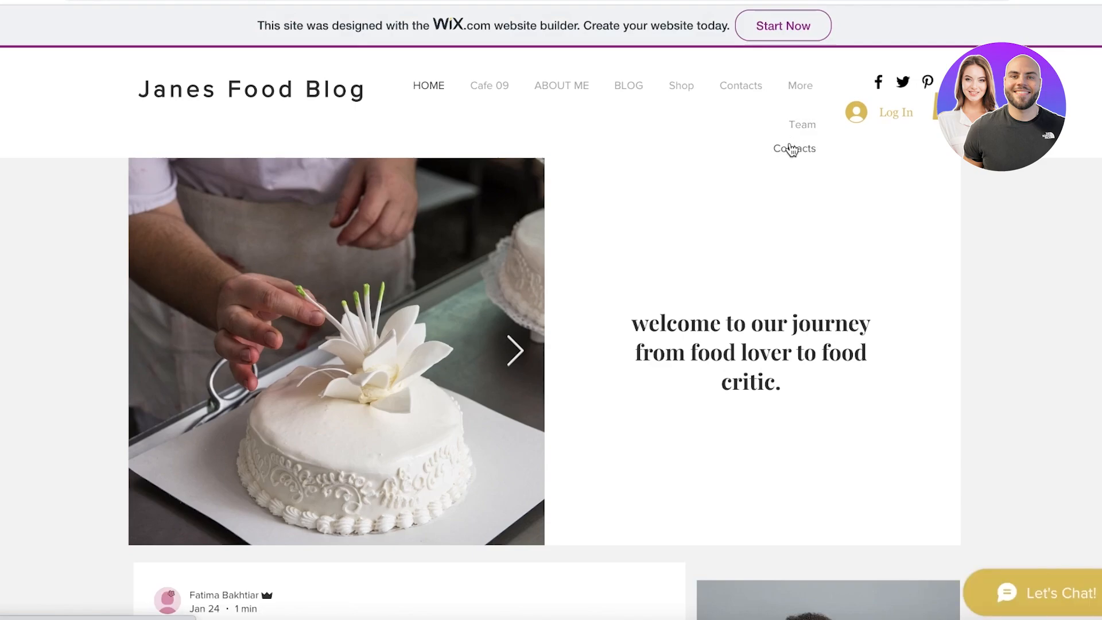
{"action": "left_click", "coordinate": [794, 148]}
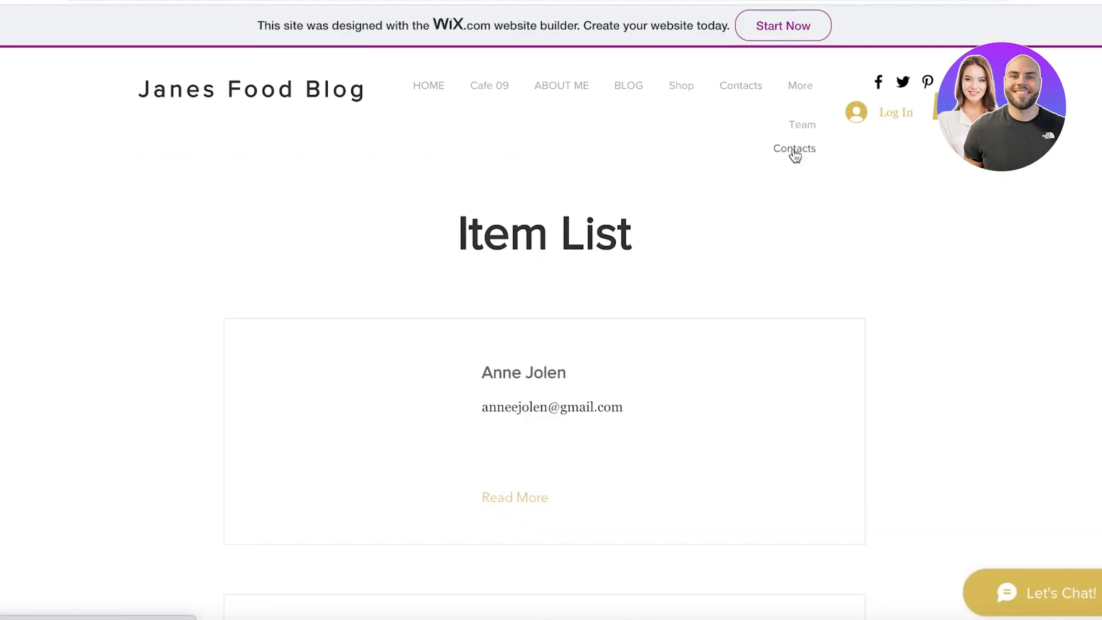
{"action": "scroll", "scroll_direction": "down", "scroll_amount": 3}
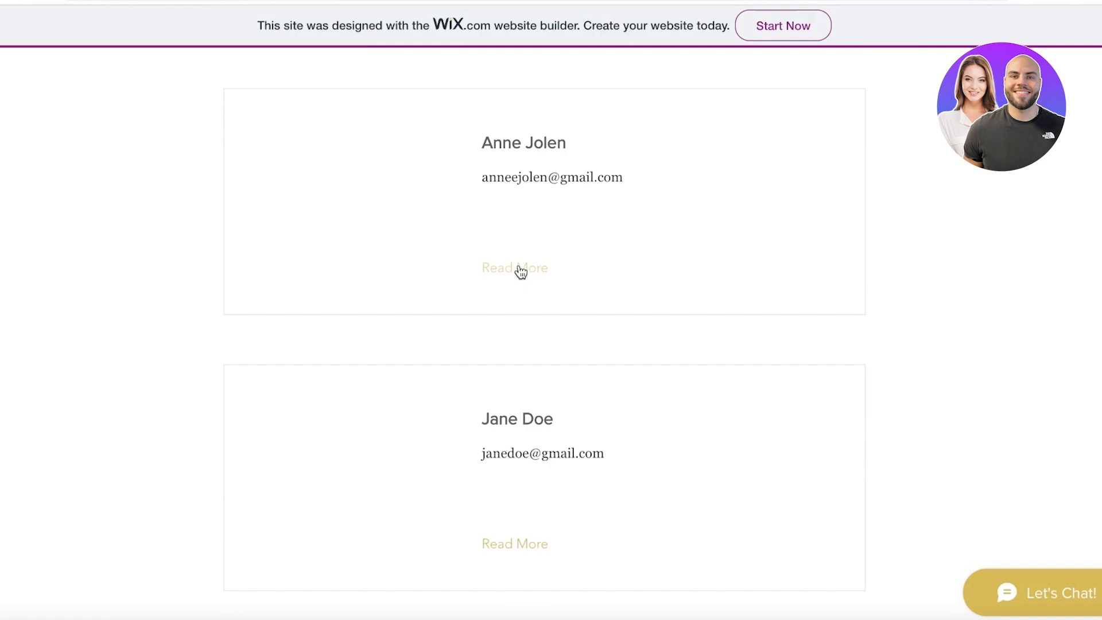
{"action": "mouse_move", "coordinate": [483, 171]}
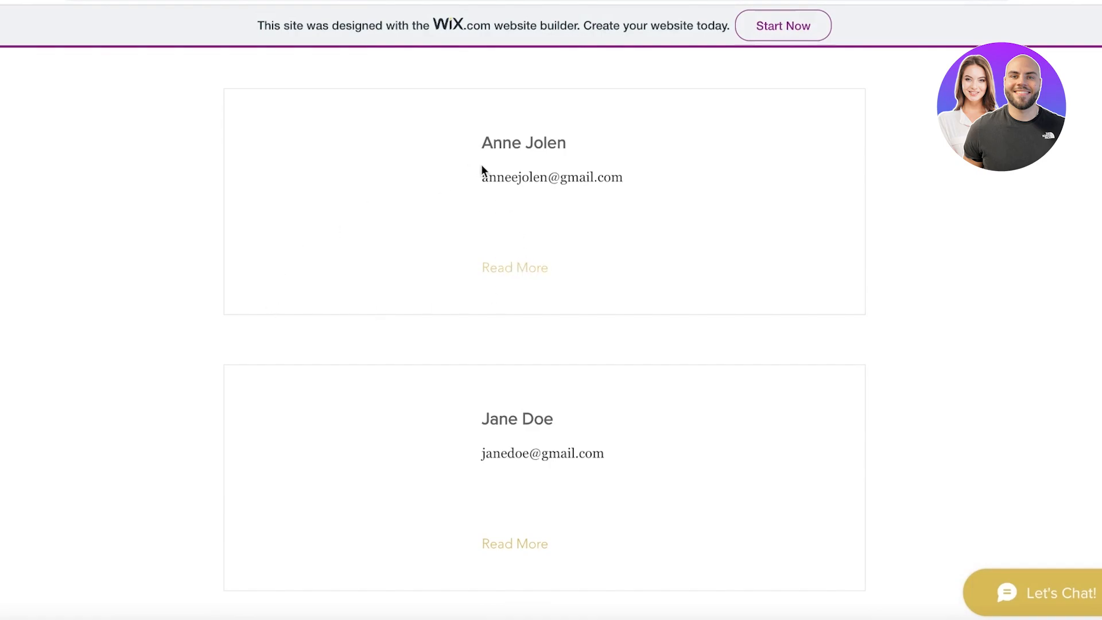
{"action": "scroll", "scroll_direction": "down", "scroll_amount": 3}
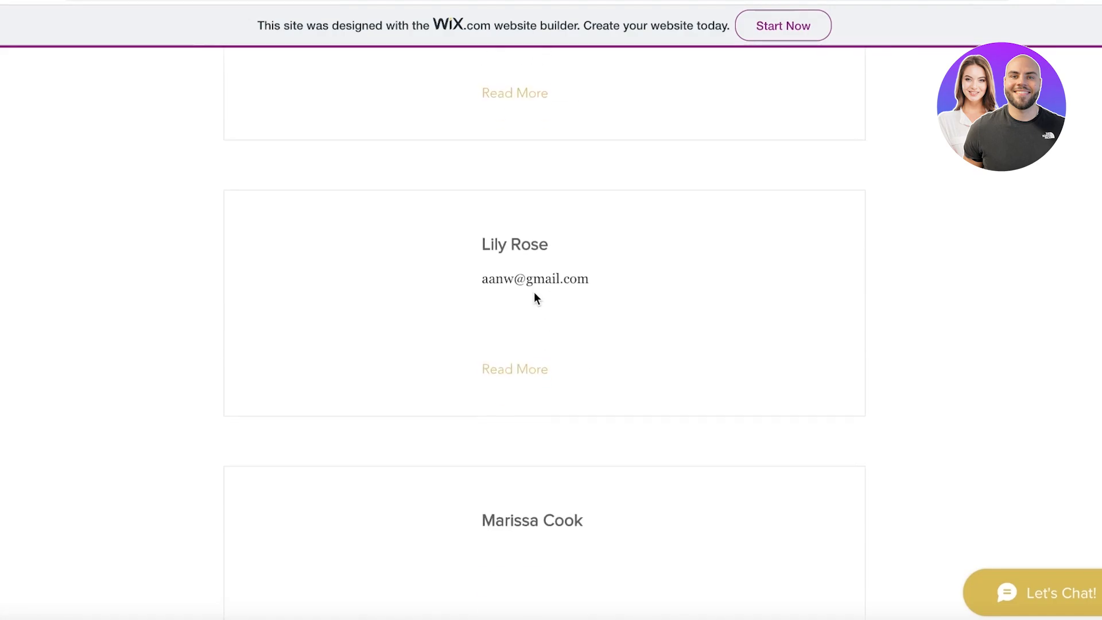
{"action": "scroll", "scroll_direction": "down", "scroll_amount": 3}
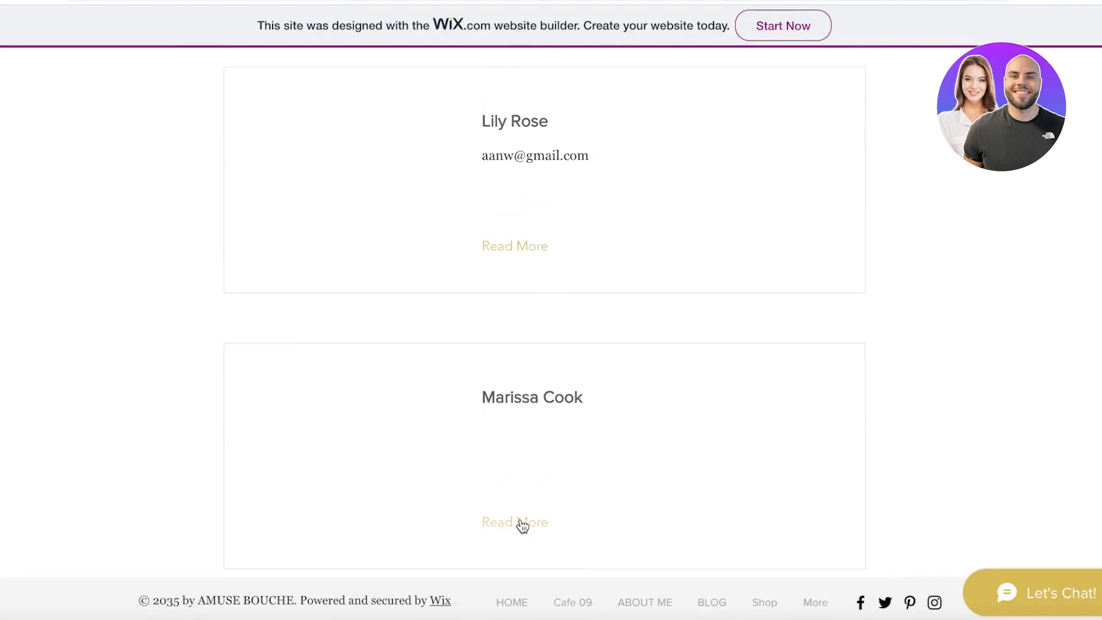
{"action": "scroll", "scroll_direction": "up", "scroll_amount": 3}
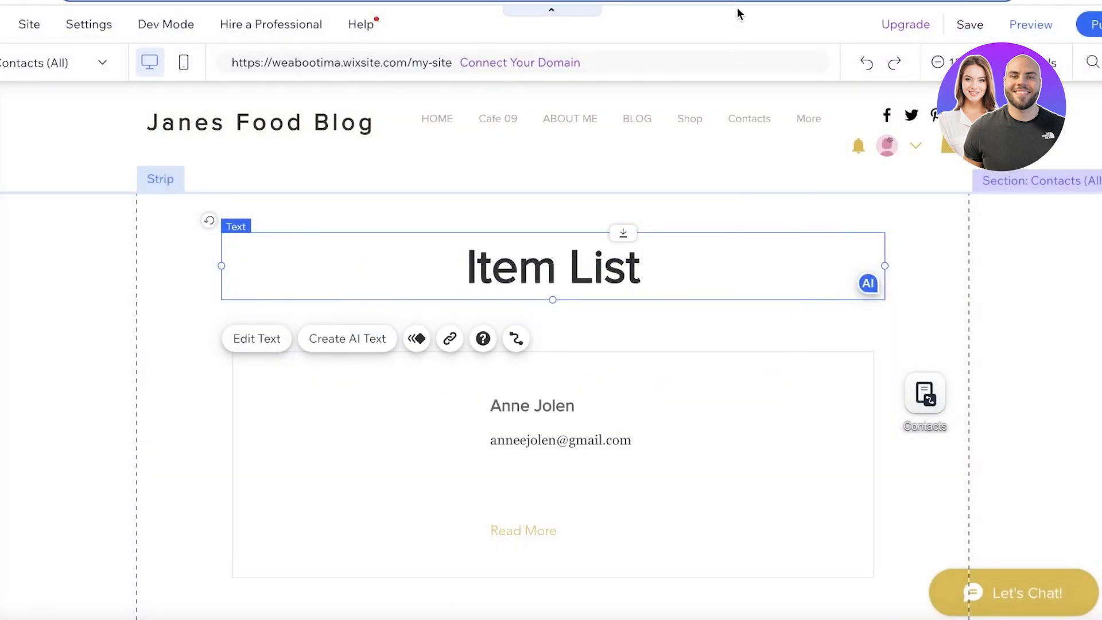
{"action": "scroll", "scroll_direction": "down", "scroll_amount": 3}
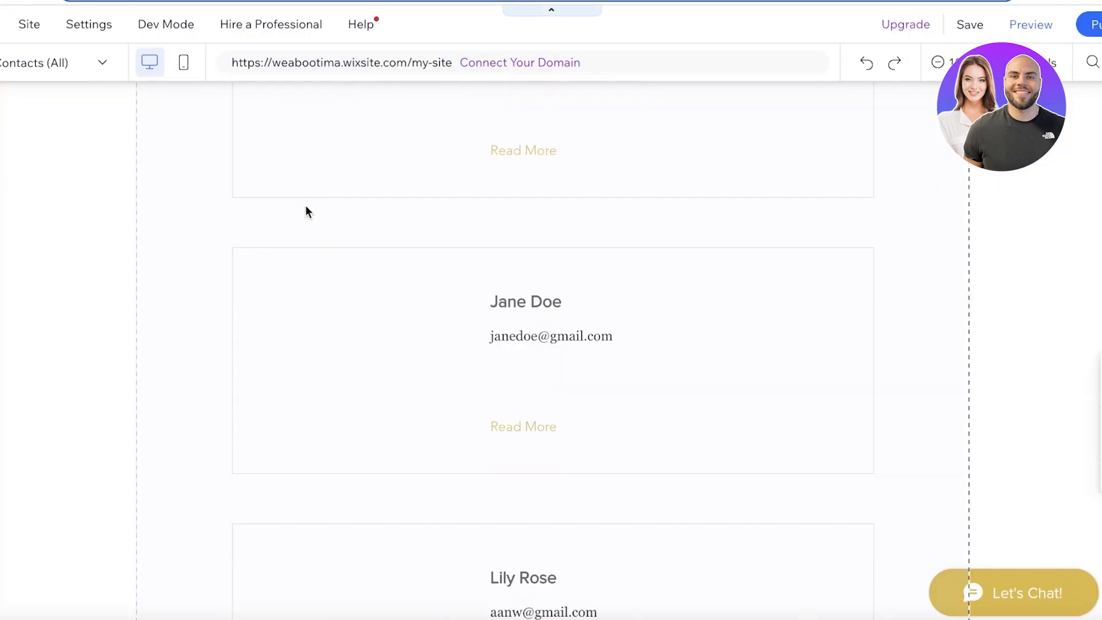
{"action": "scroll", "scroll_direction": "down", "scroll_amount": 3}
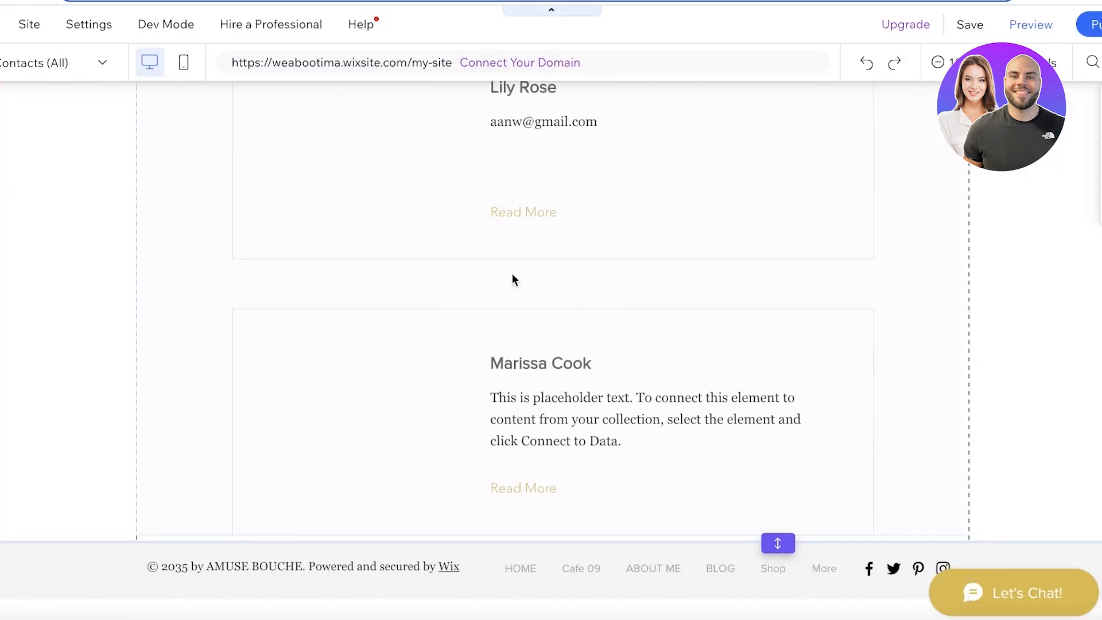
{"action": "scroll", "scroll_direction": "up", "scroll_amount": 3}
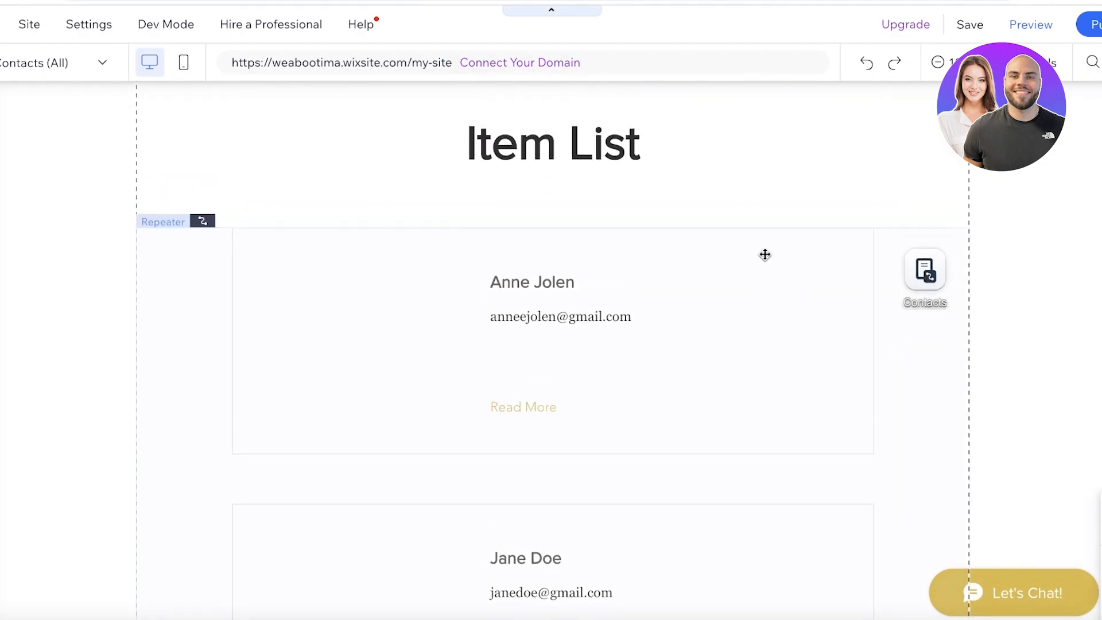
{"action": "scroll", "scroll_direction": "up", "scroll_amount": 3}
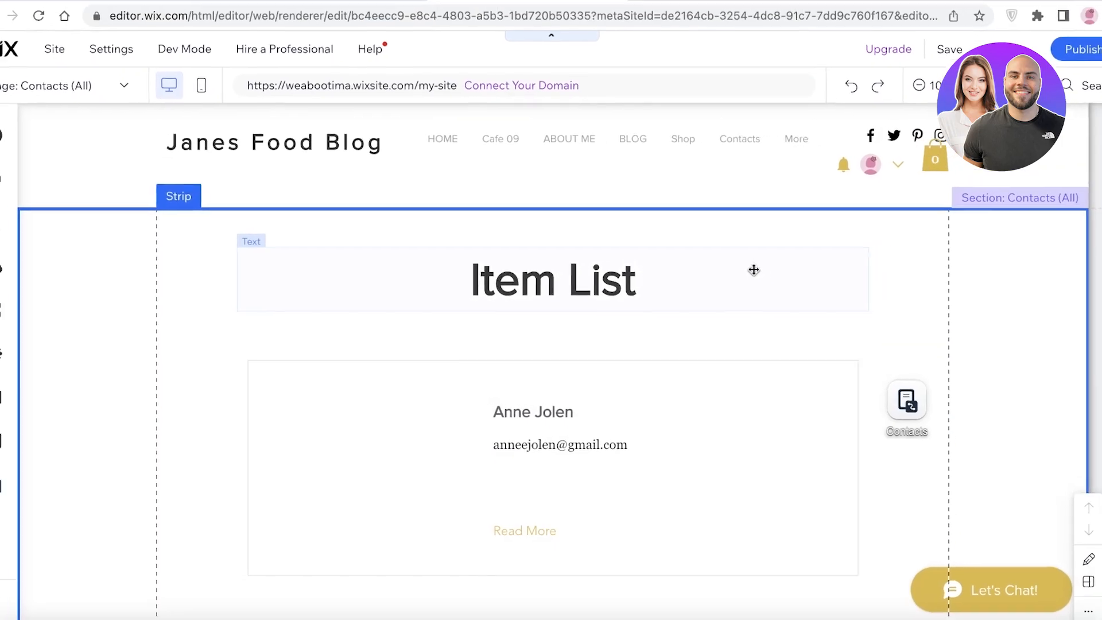